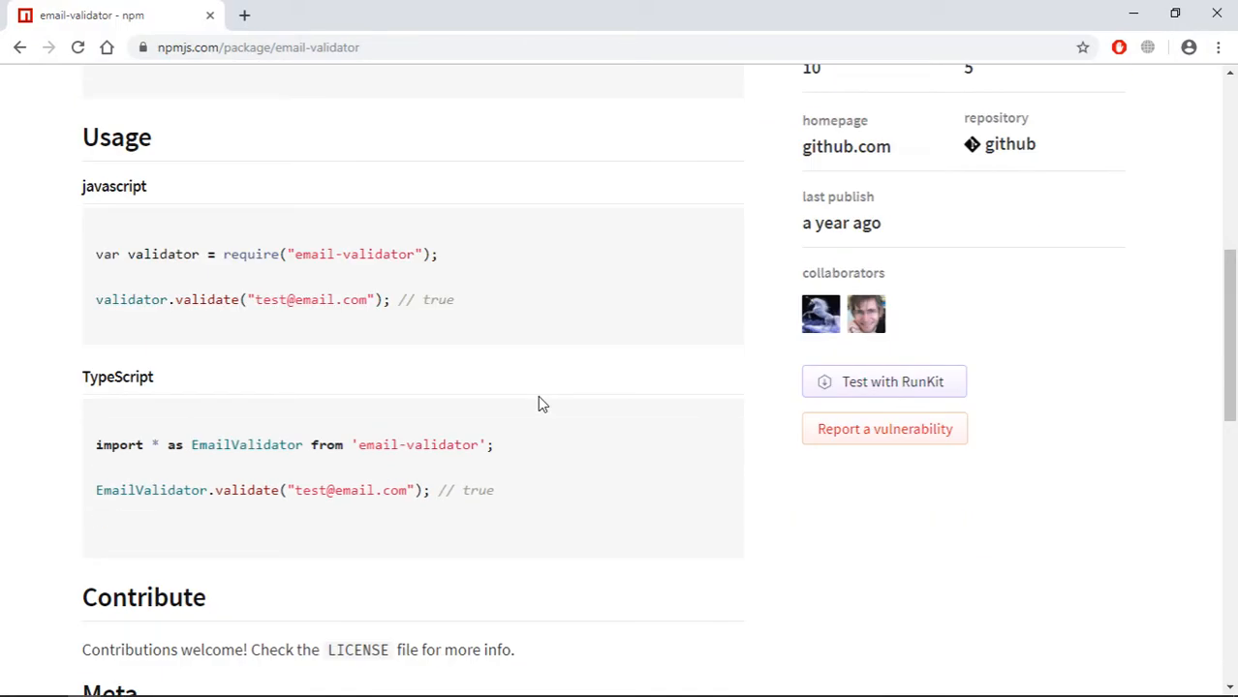
# Step: Scroll the npm email-validator page down to its Usage examples
pyautogui.scroll(-3)
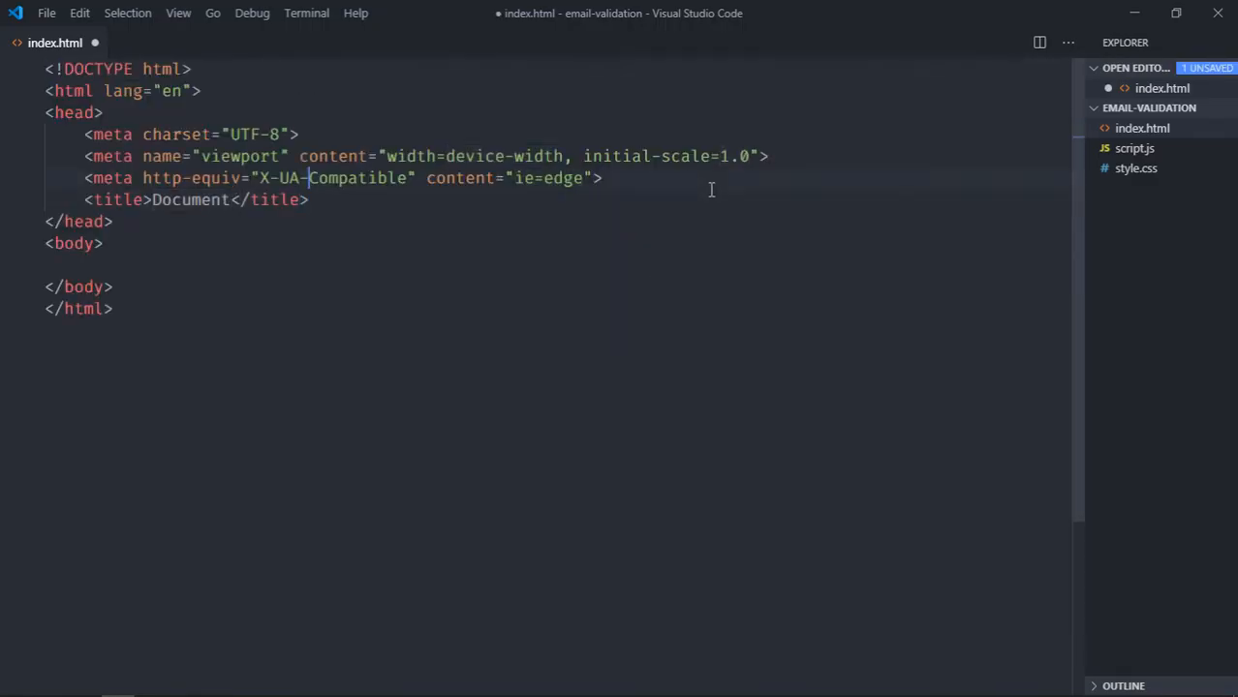
# Step: Link style.css and script.js in the head and body of index.html
pyautogui.write('link rel="stylesheet" href="style.css">')
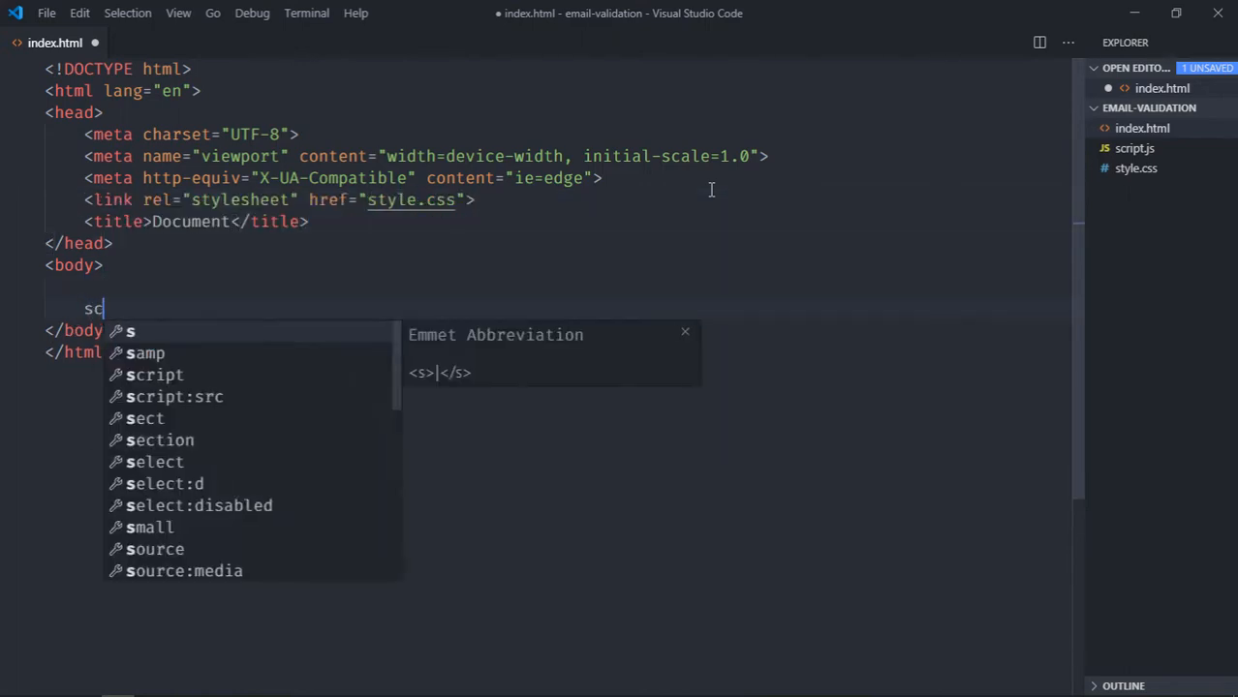
pyautogui.write('ript src="script.js"></script>')
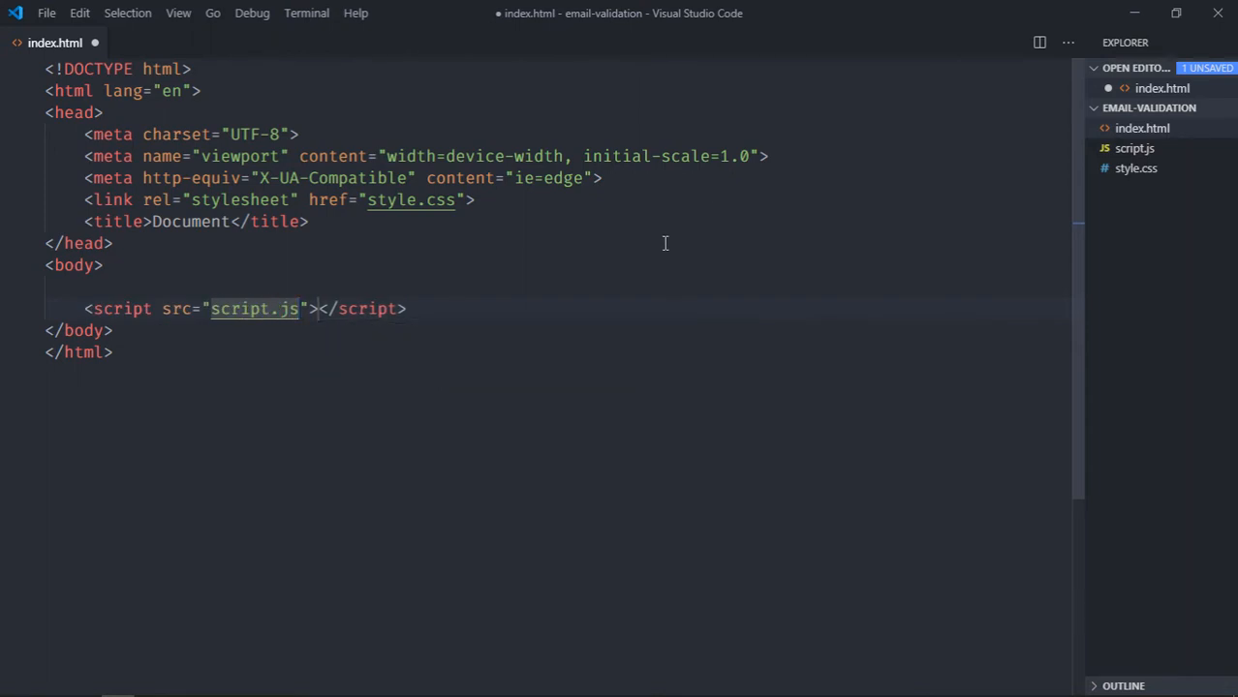
pyautogui.press('Enter')
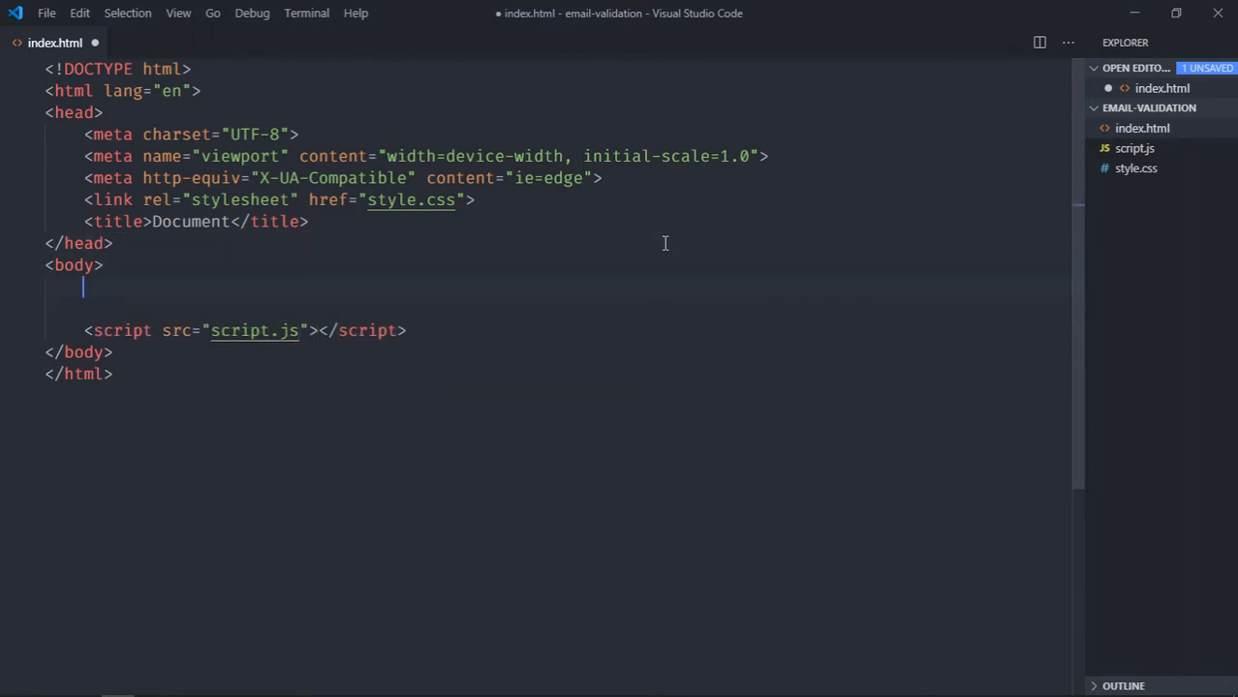
# Step: Add a container div with a text input, Check button and div#result reading None, then save
pyautogui.write('co')
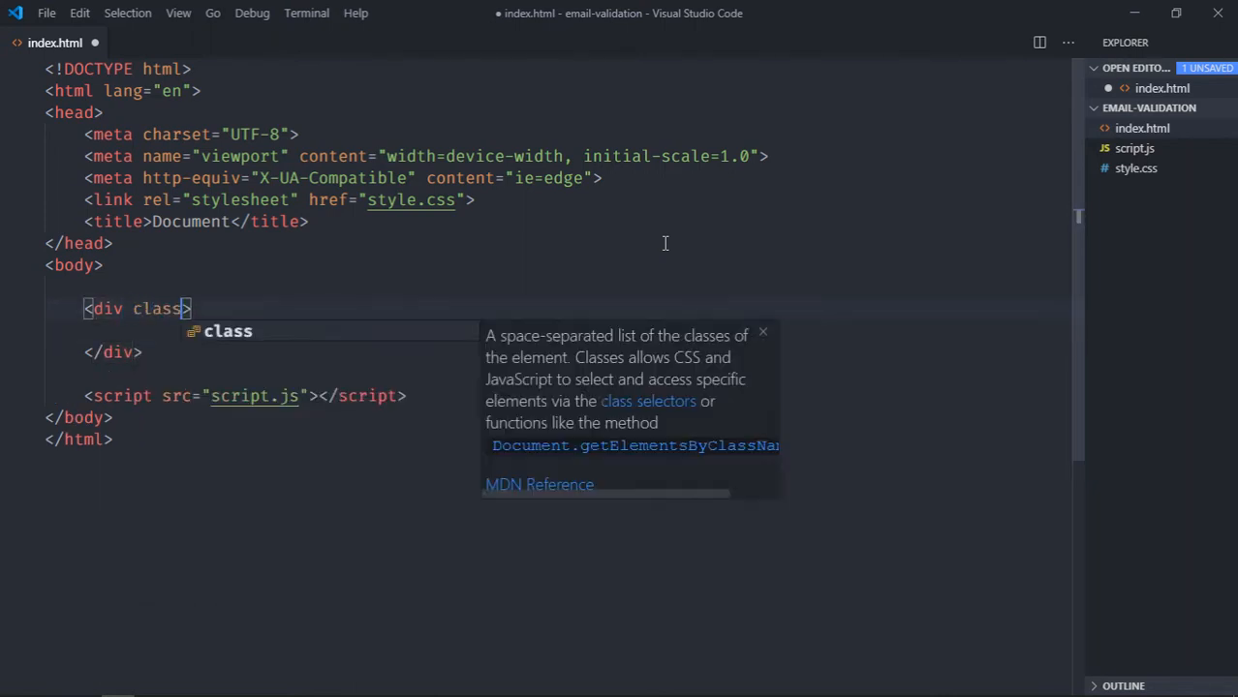
pyautogui.write('="container">')
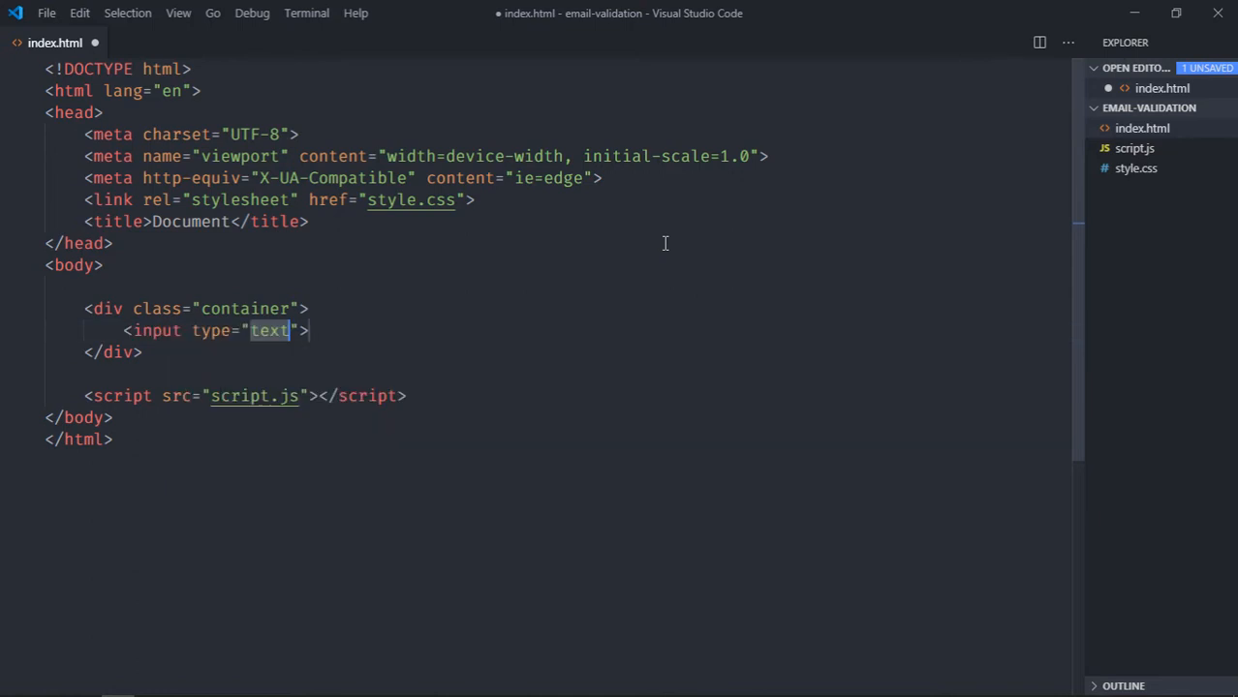
pyautogui.write('button>Check</button>')
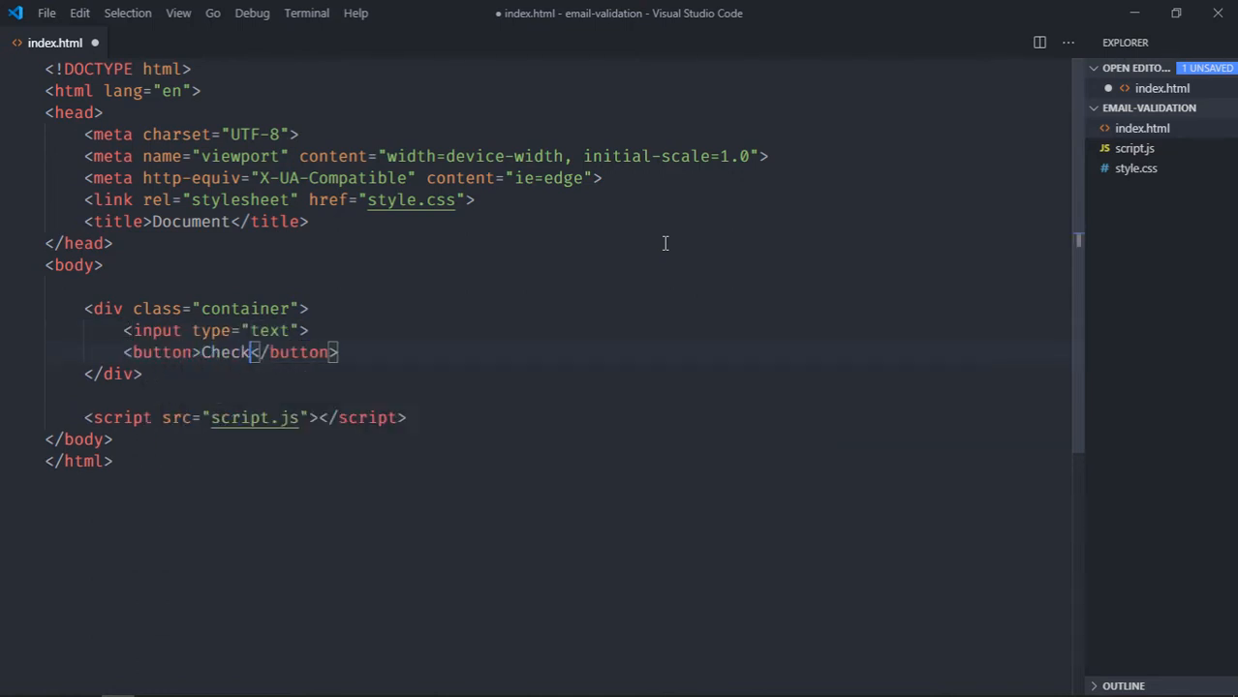
pyautogui.write('div></div>')
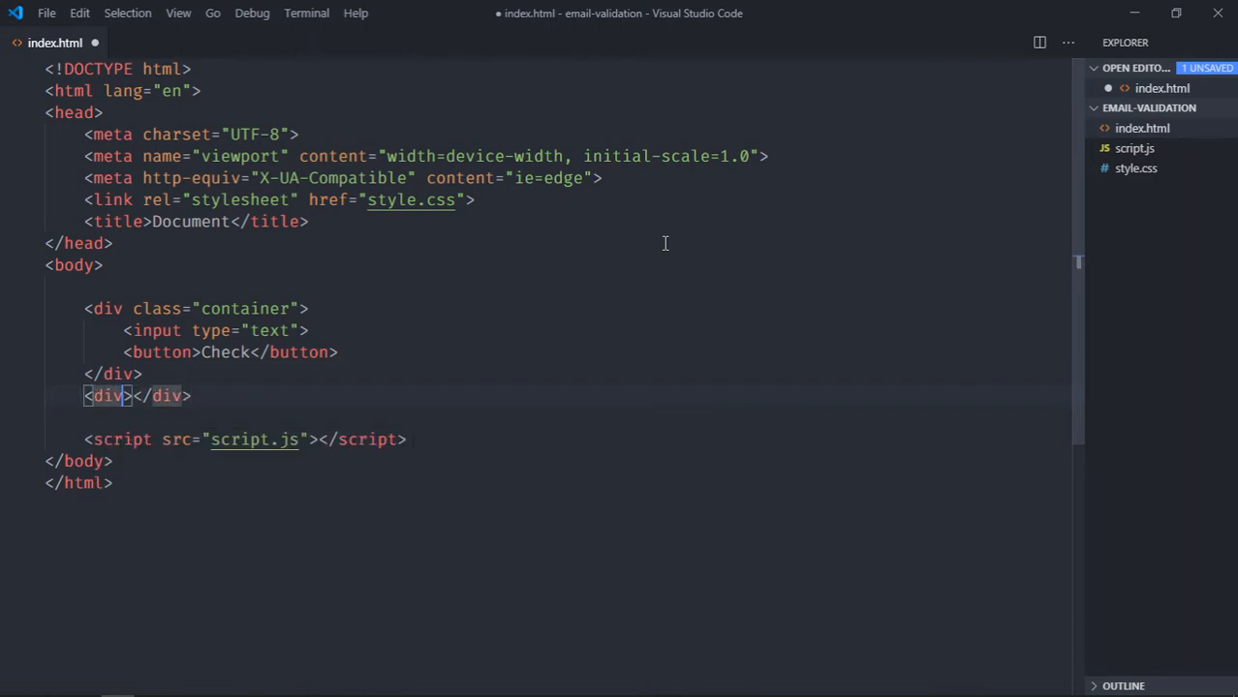
pyautogui.write('id="result"')
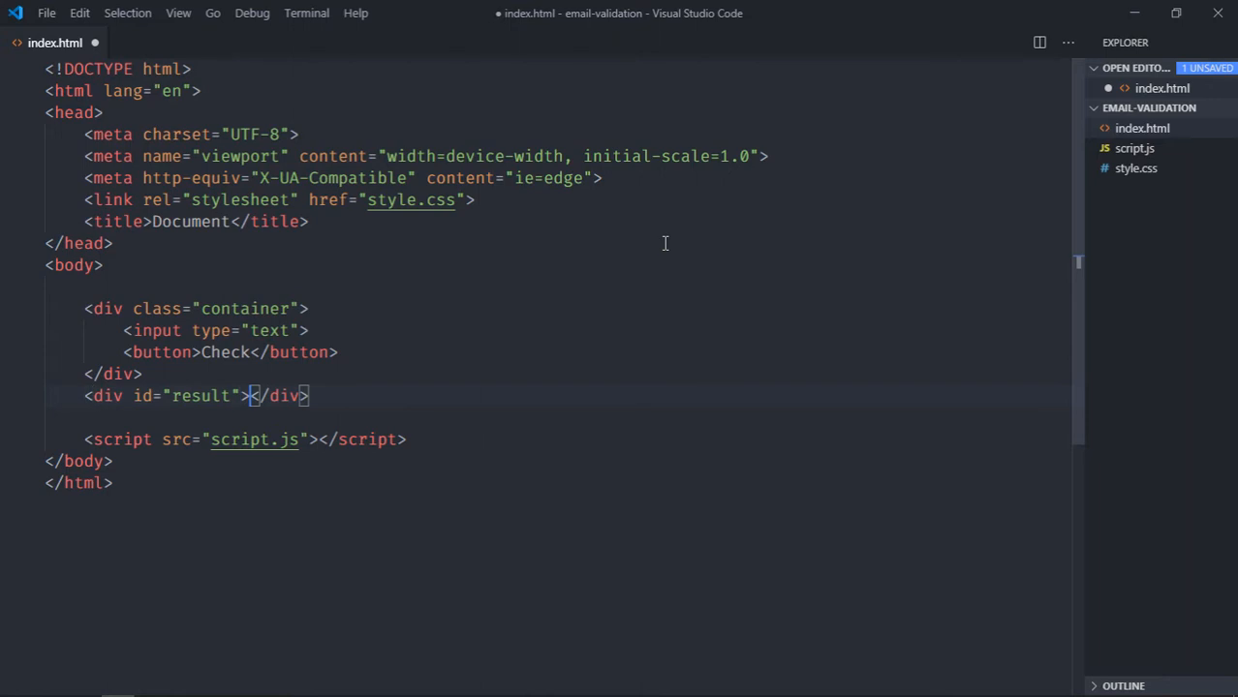
pyautogui.write('Non')
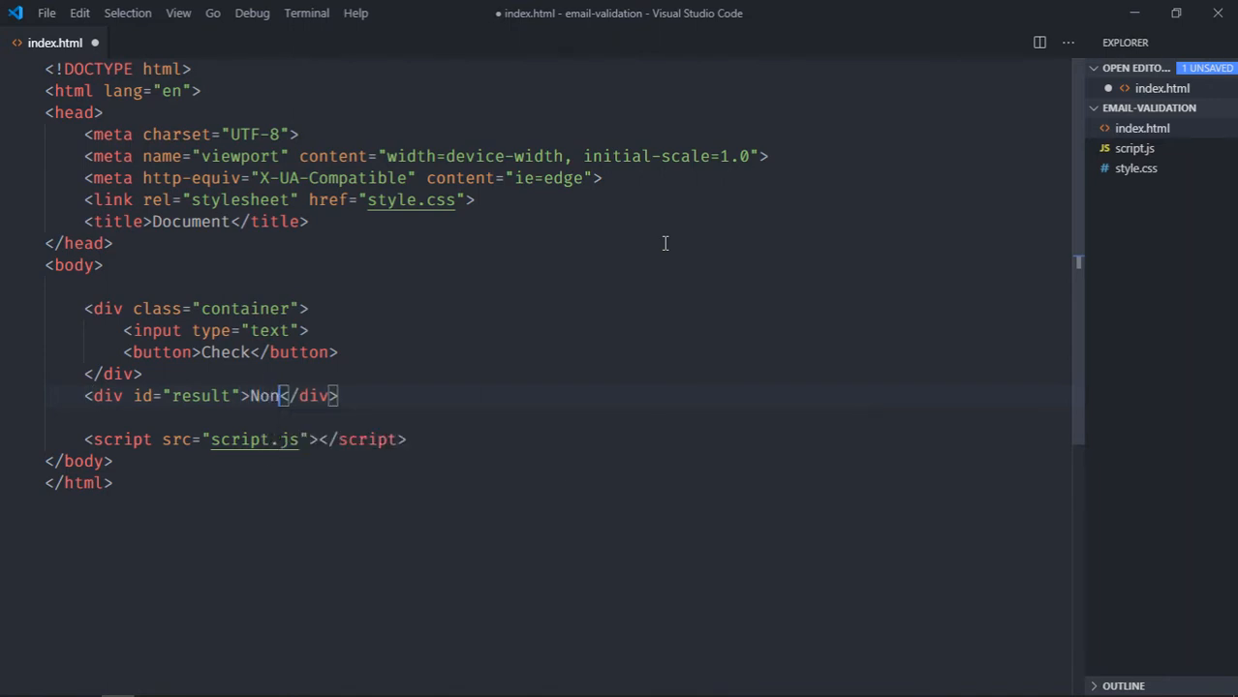
pyautogui.press('ctrl+s')
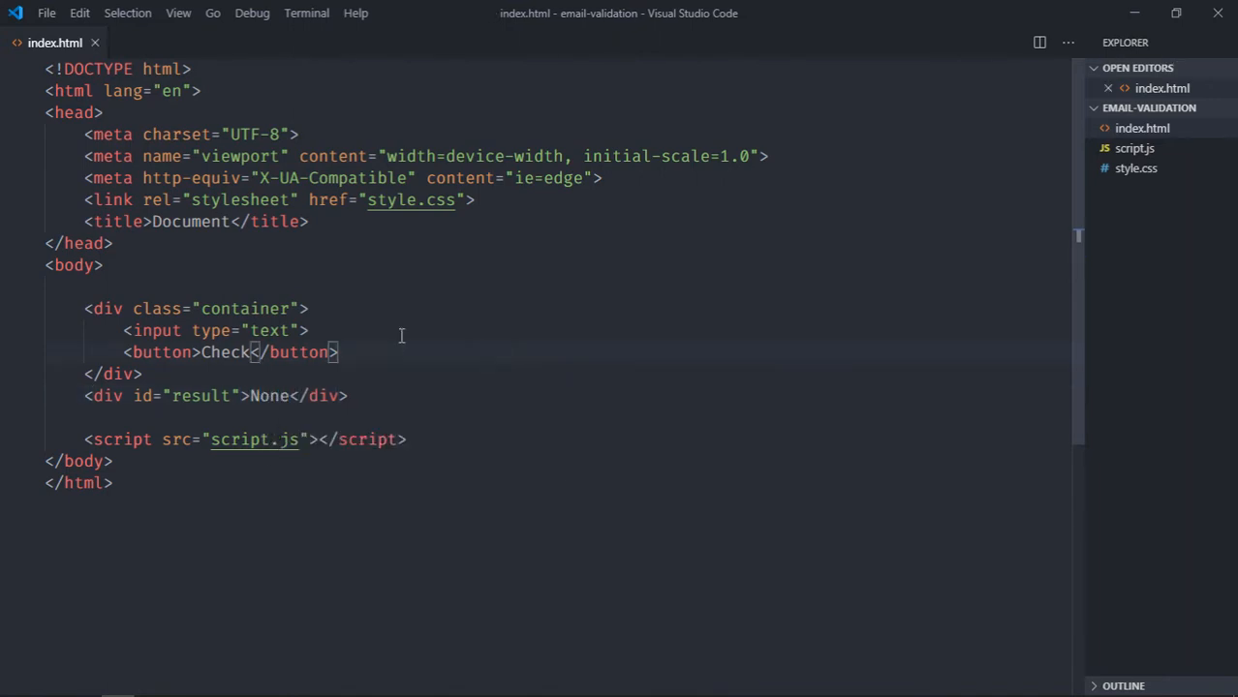
pyautogui.moveTo(1136, 167)
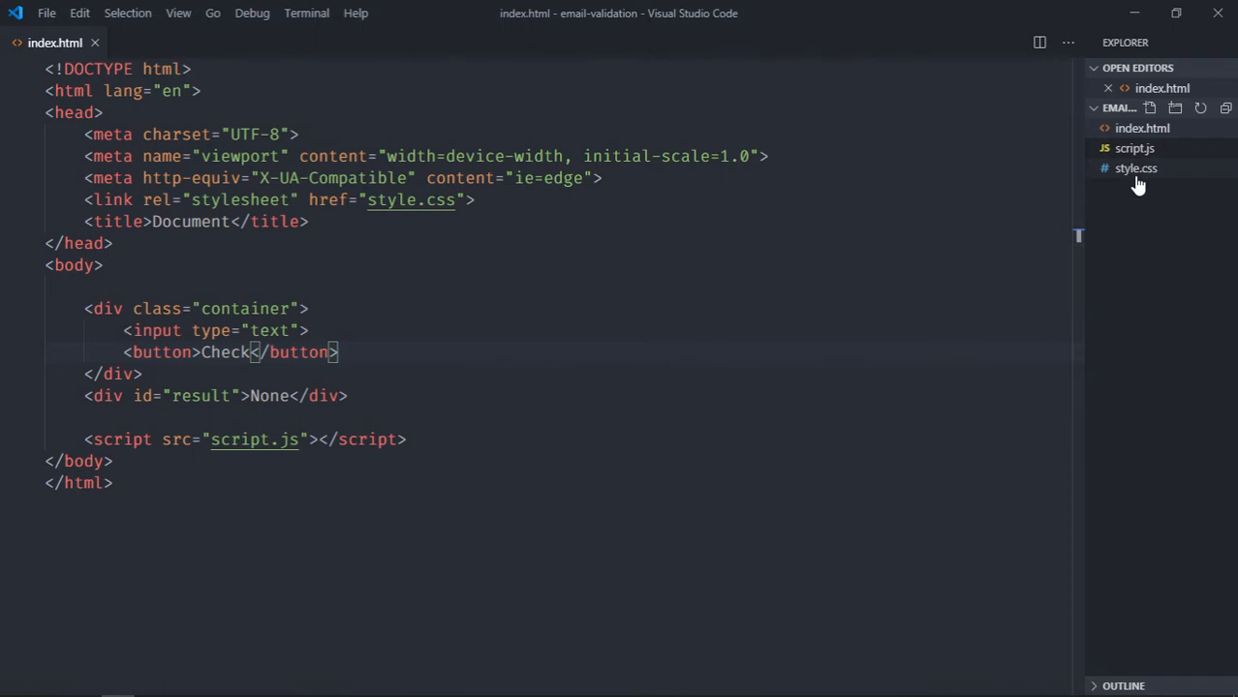
# Step: In style.css give .container a 20px bottom margin
pyautogui.click(1135, 166)
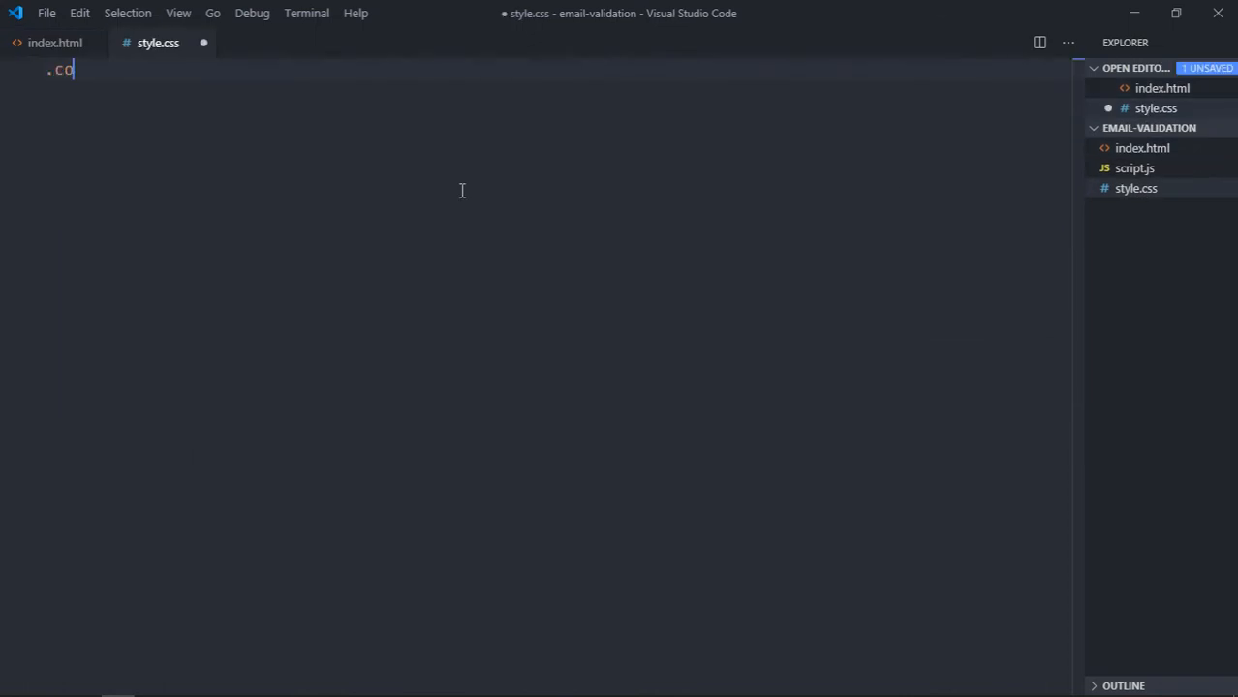
pyautogui.write('ntainer {')
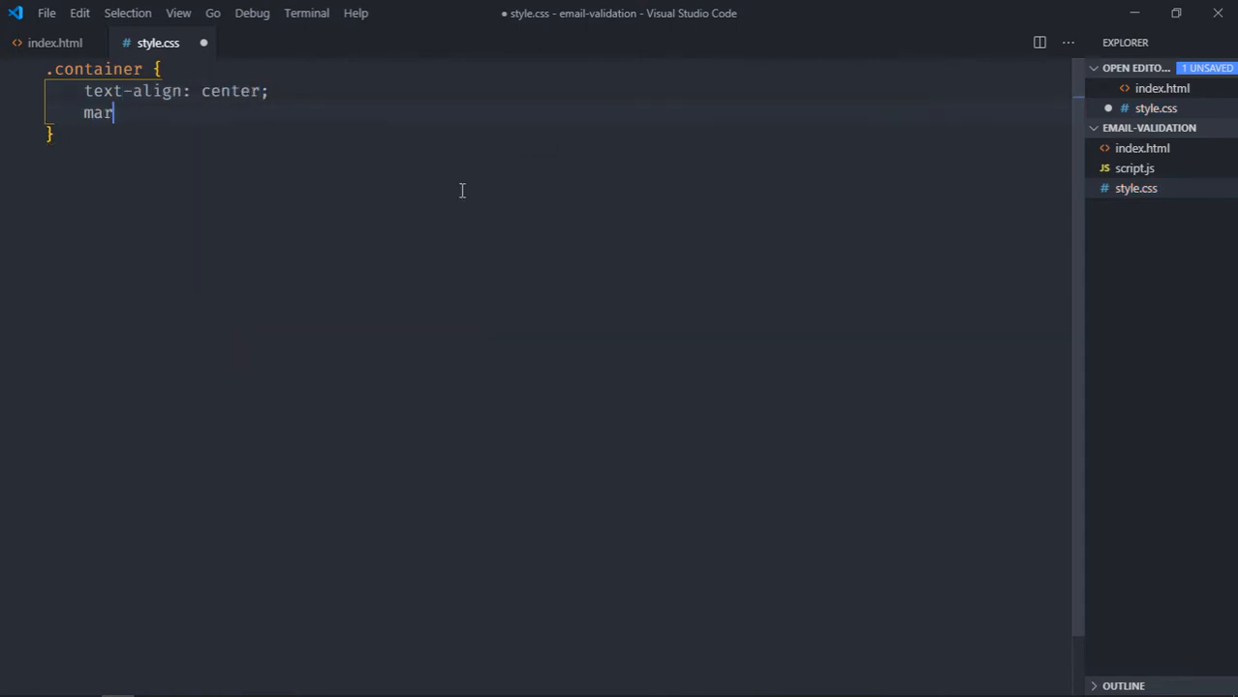
pyautogui.write('gin-bot')
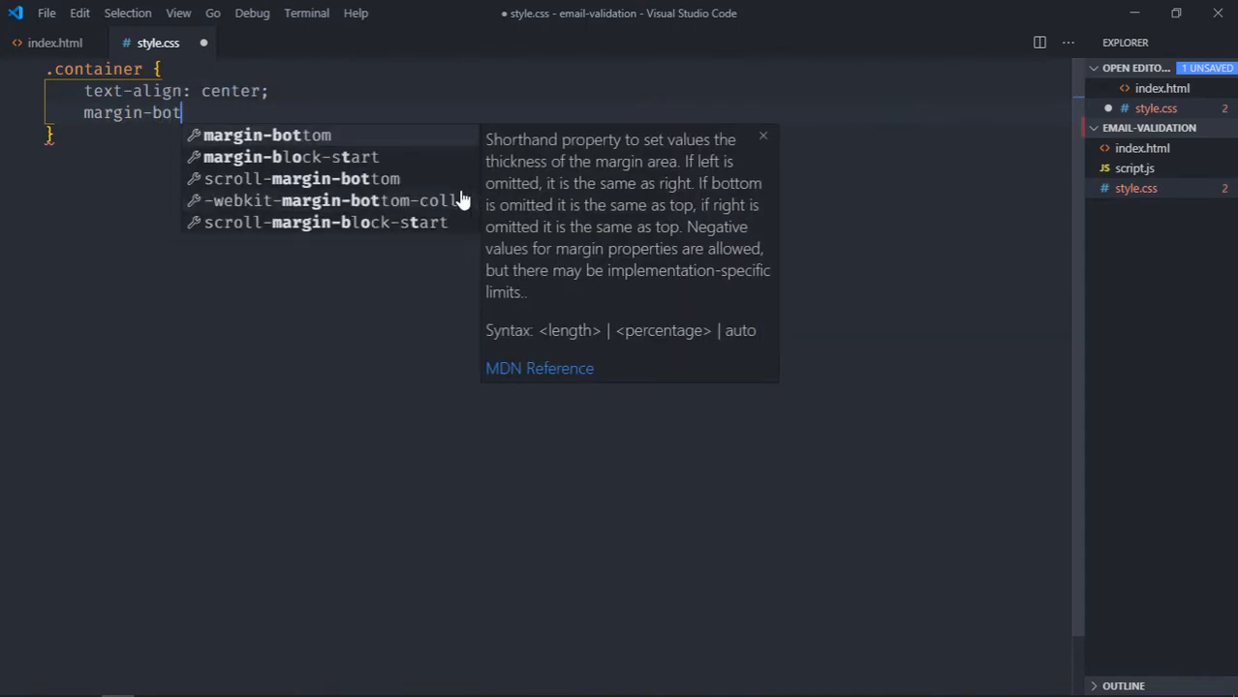
pyautogui.write('tom: 20px;')
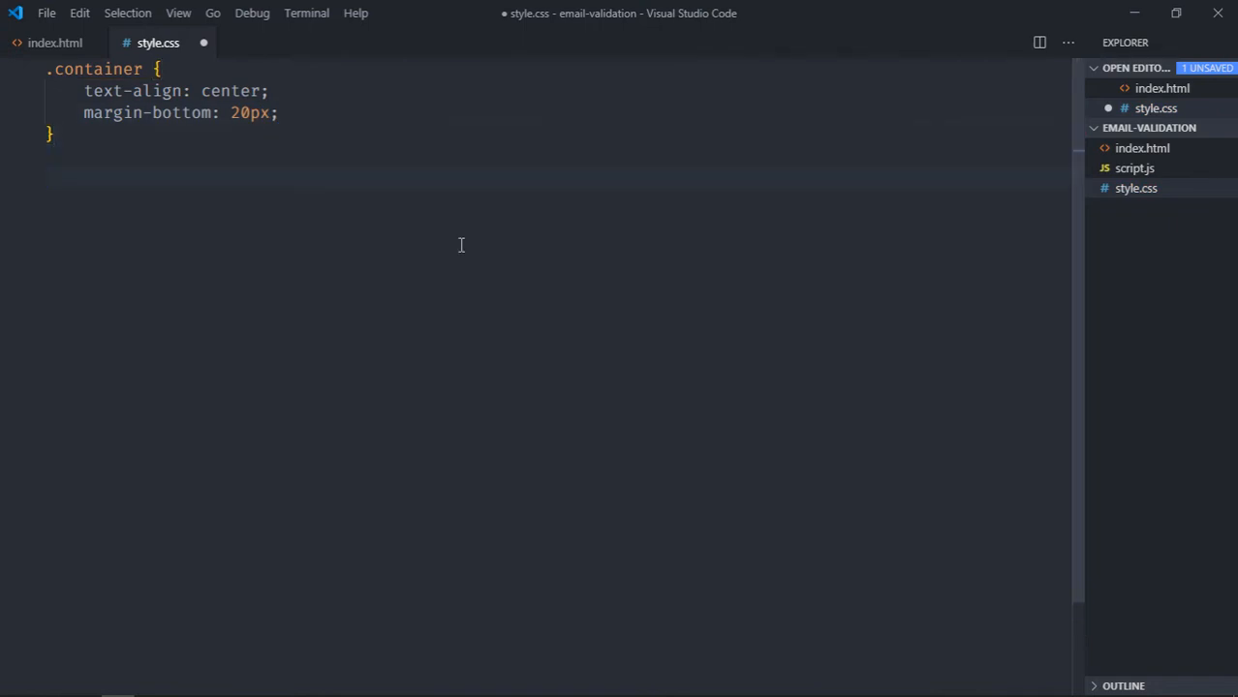
# Step: Style #result with centred text, a 1px solid border and 15px by 225px size
pyautogui.write('#result {')
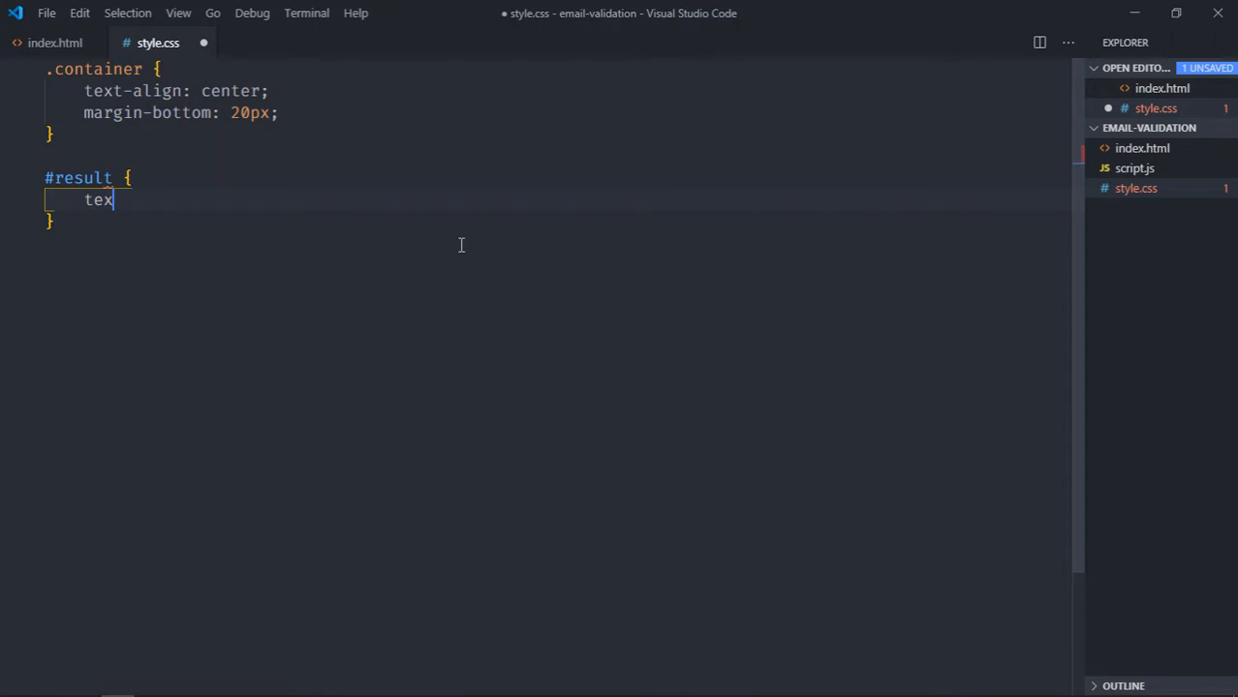
pyautogui.write('t-align: center;')
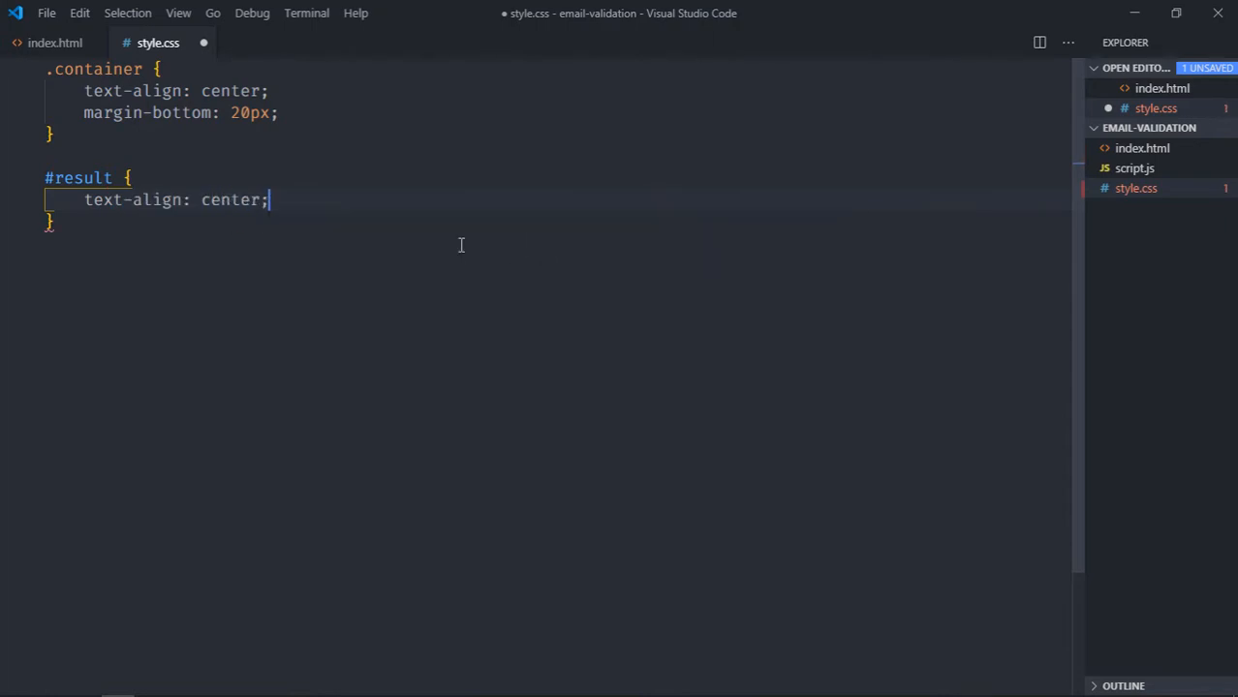
pyautogui.write('border:')
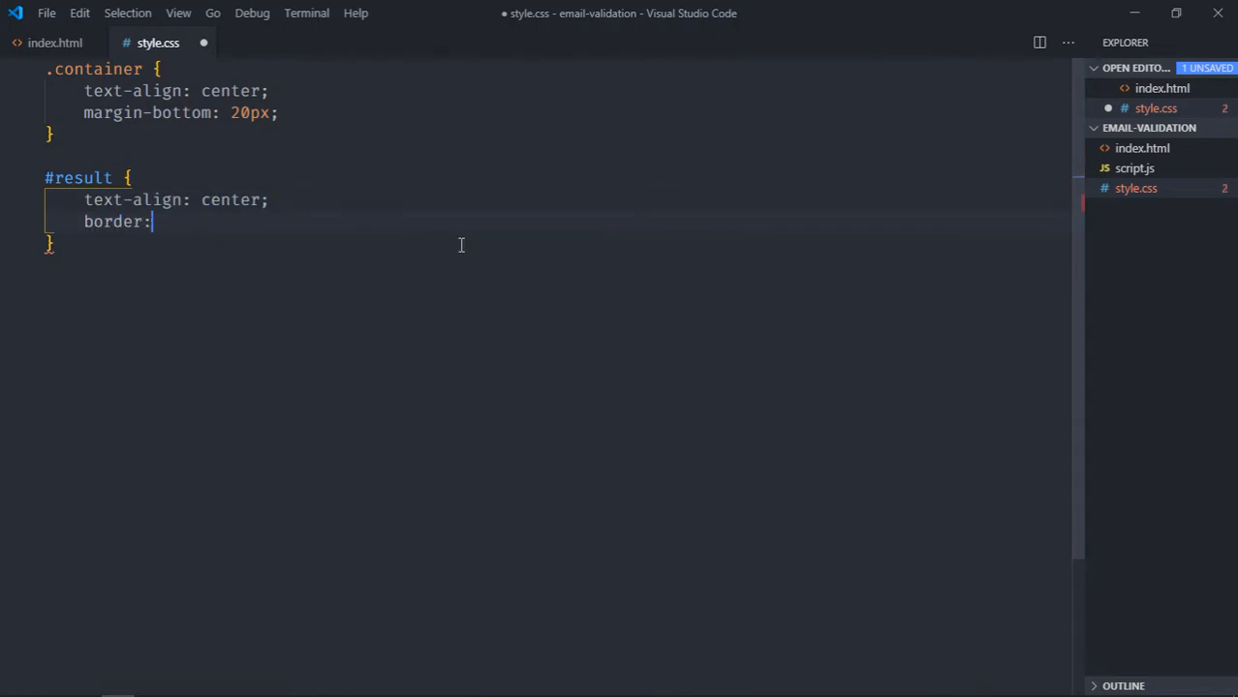
pyautogui.write('1px solid black;')
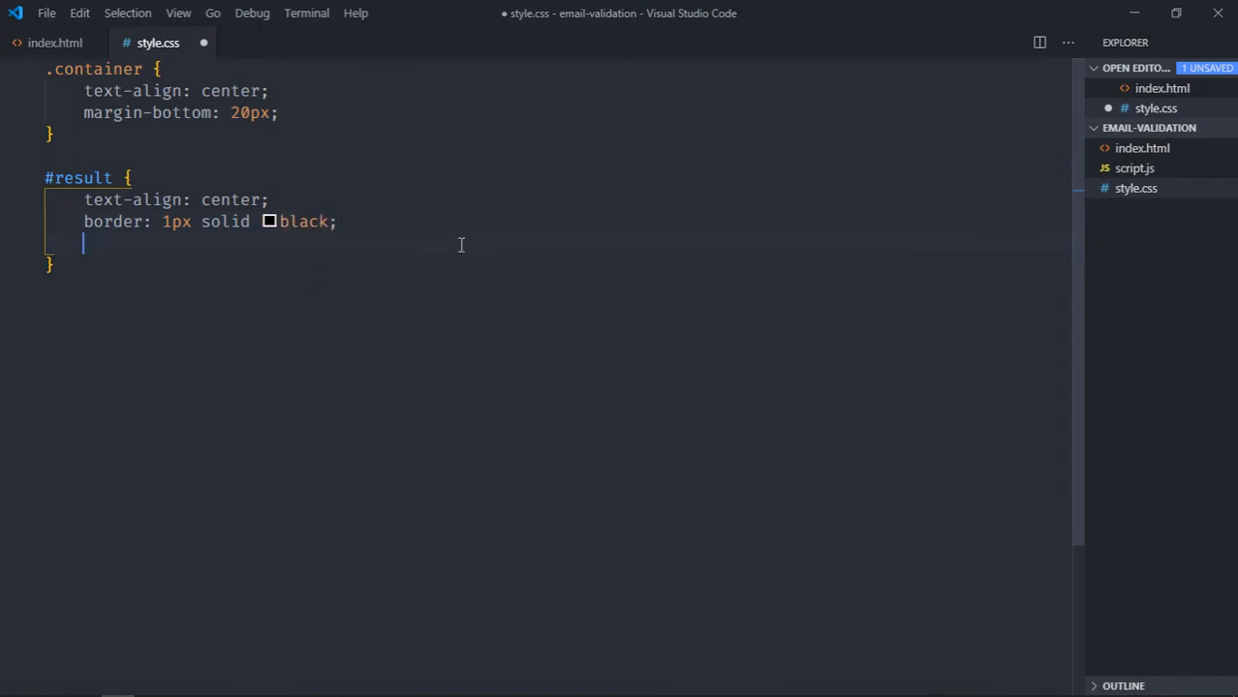
pyautogui.write('height: 1')
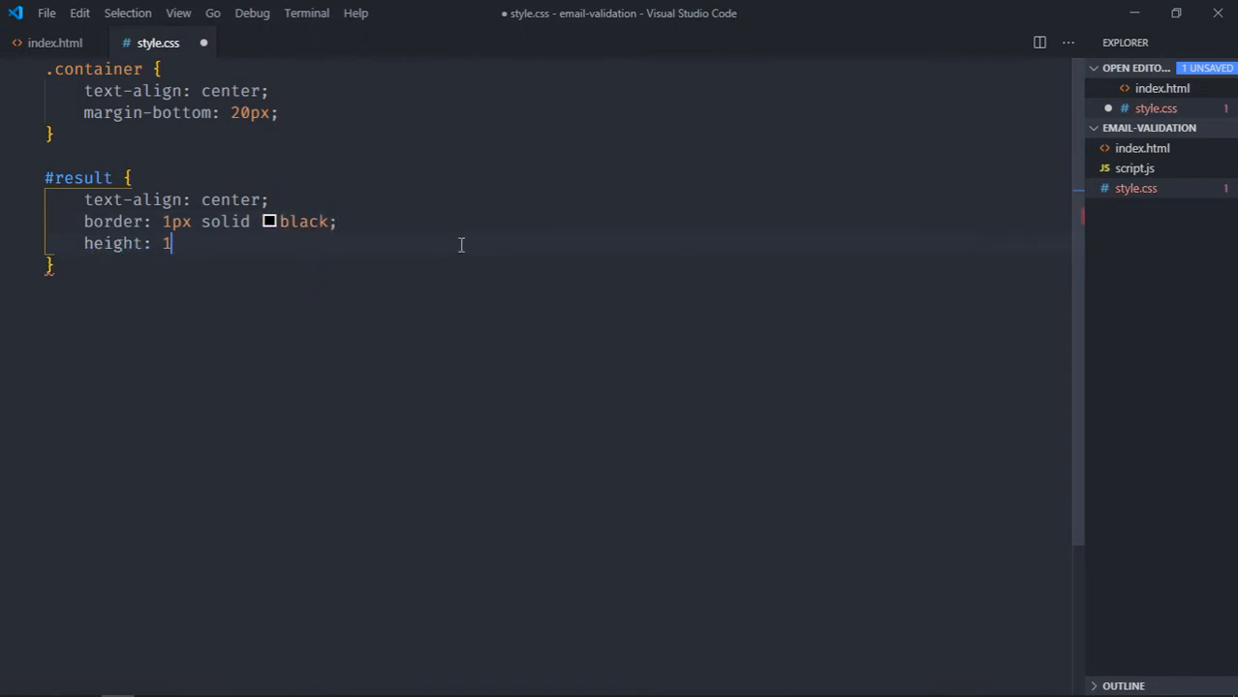
pyautogui.write('5px;')
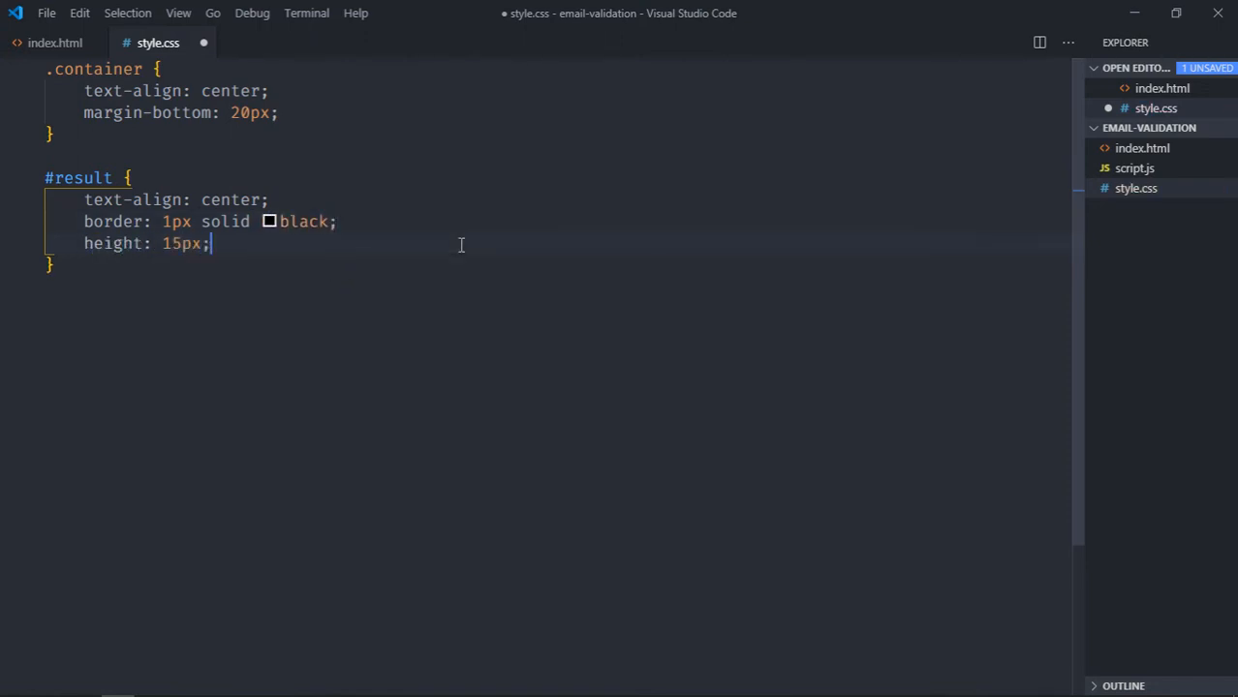
pyautogui.write('width')
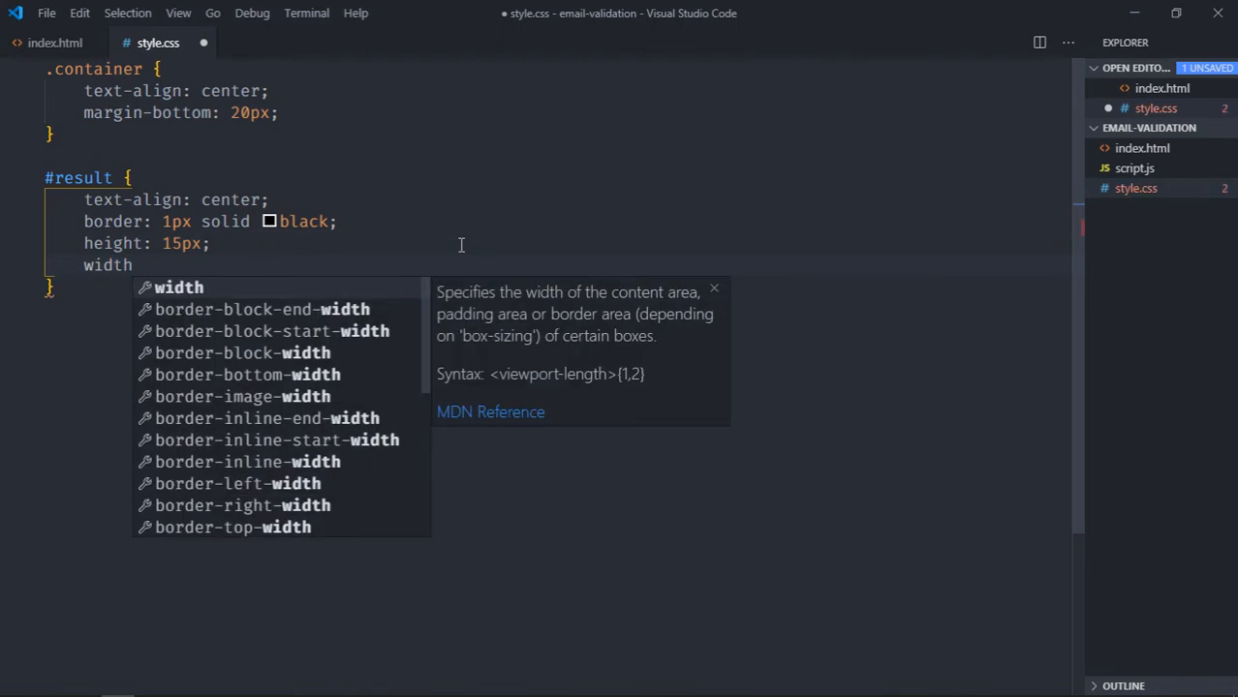
pyautogui.write(': 225px;')
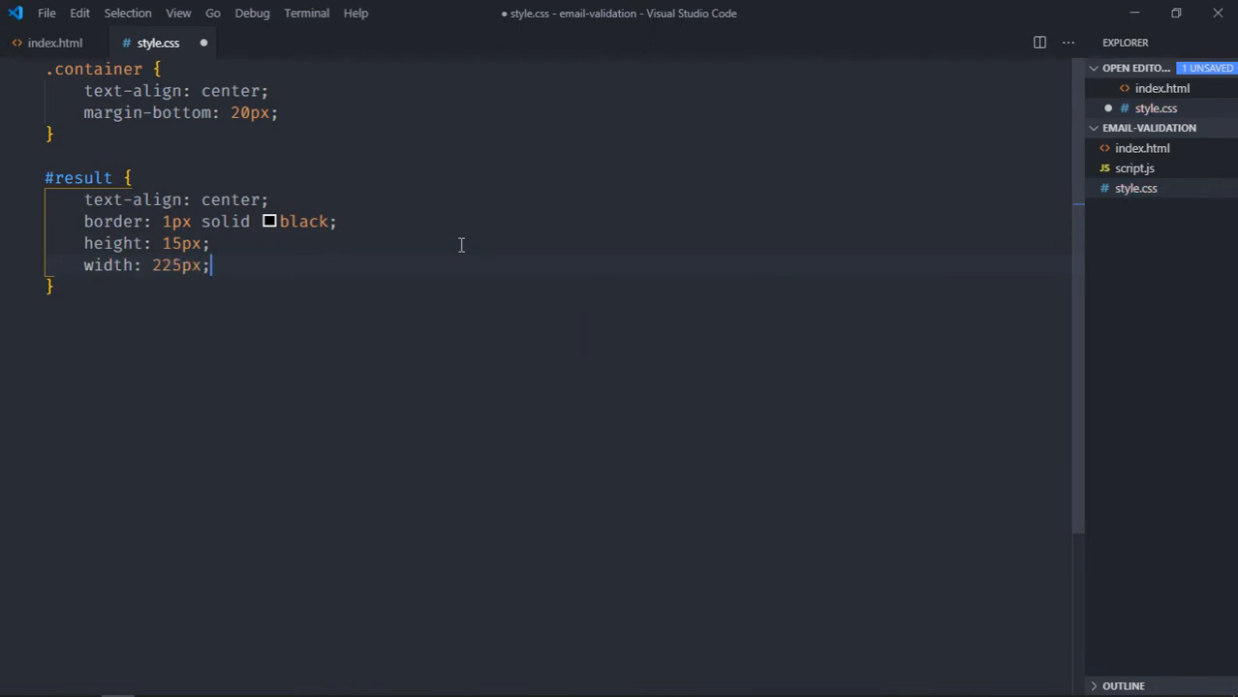
# Step: Give #result white text, auto margin and 5px padding, then save the stylesheet
pyautogui.write('color')
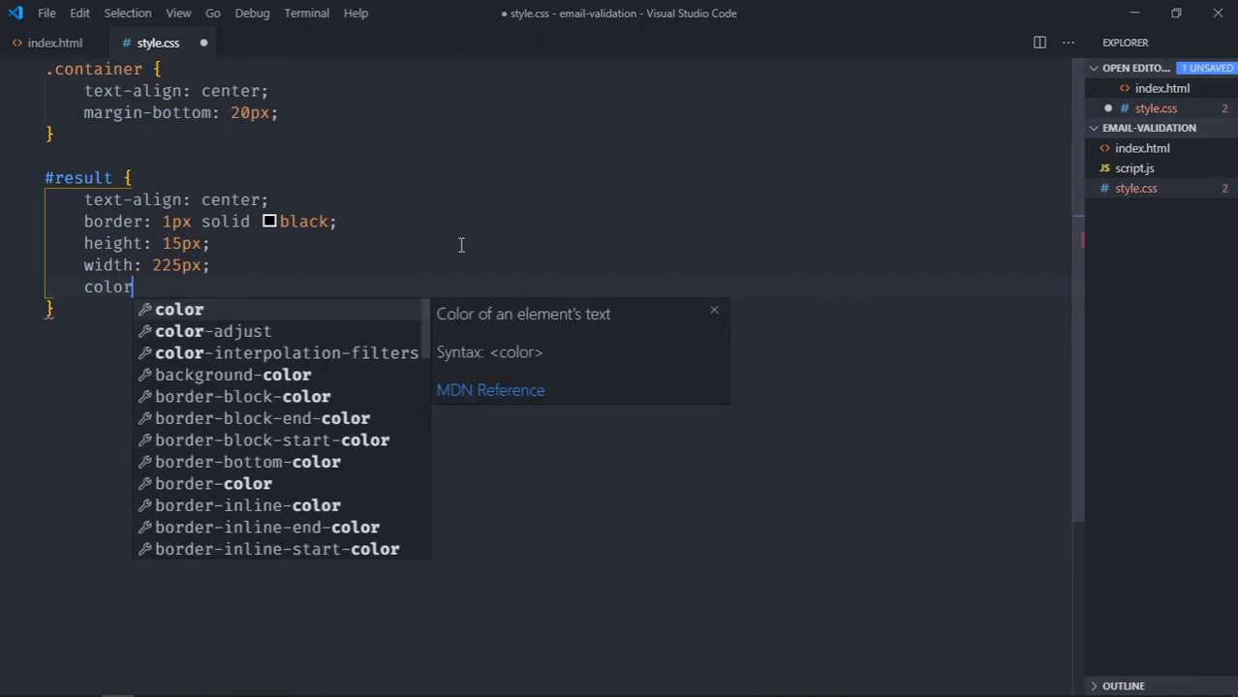
pyautogui.write(': #fff;')
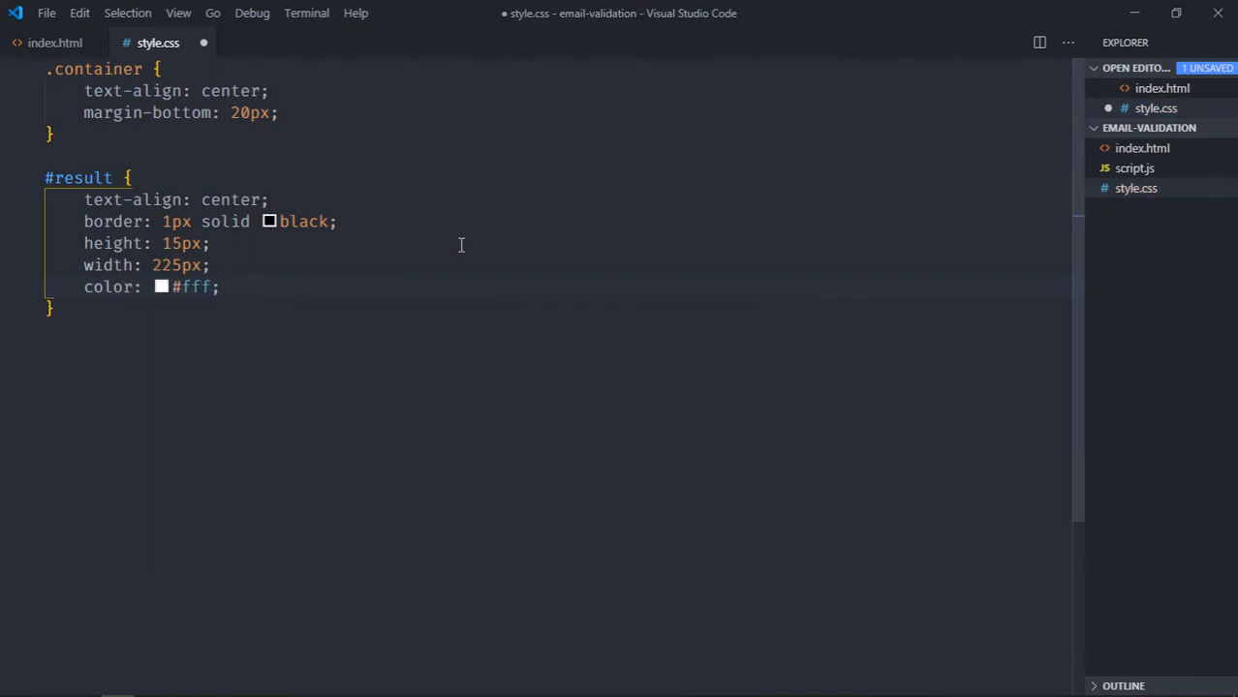
pyautogui.write('margin:')
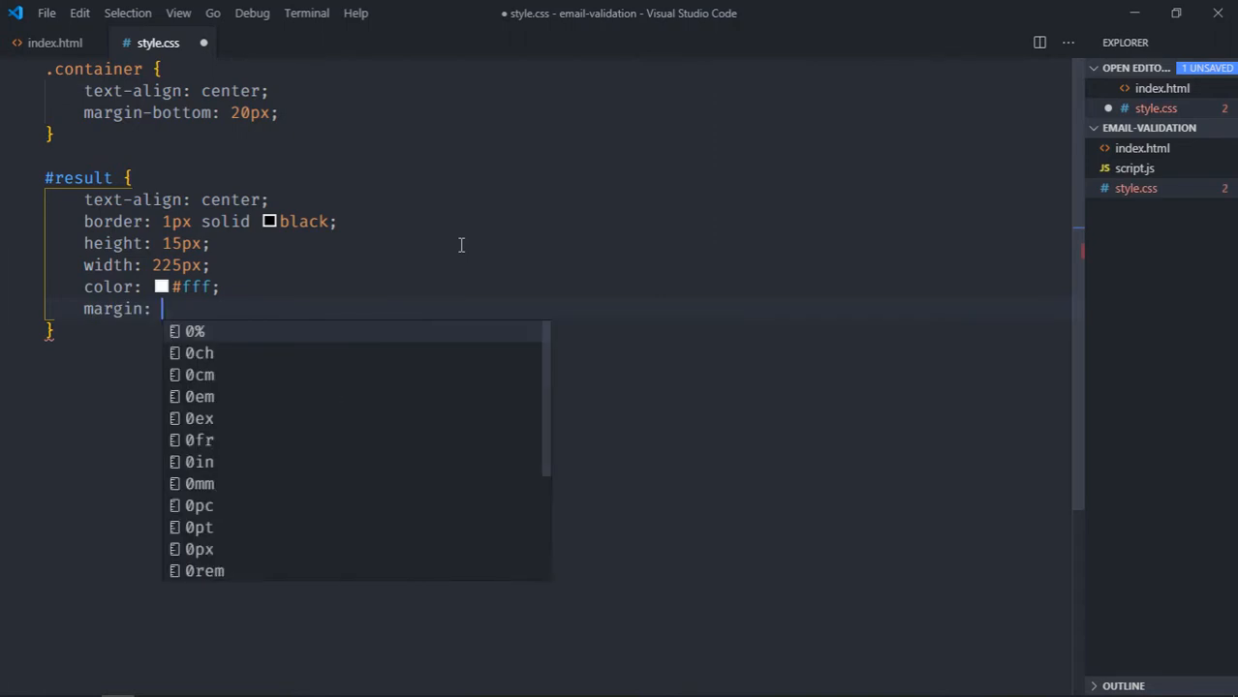
pyautogui.write('auto;')
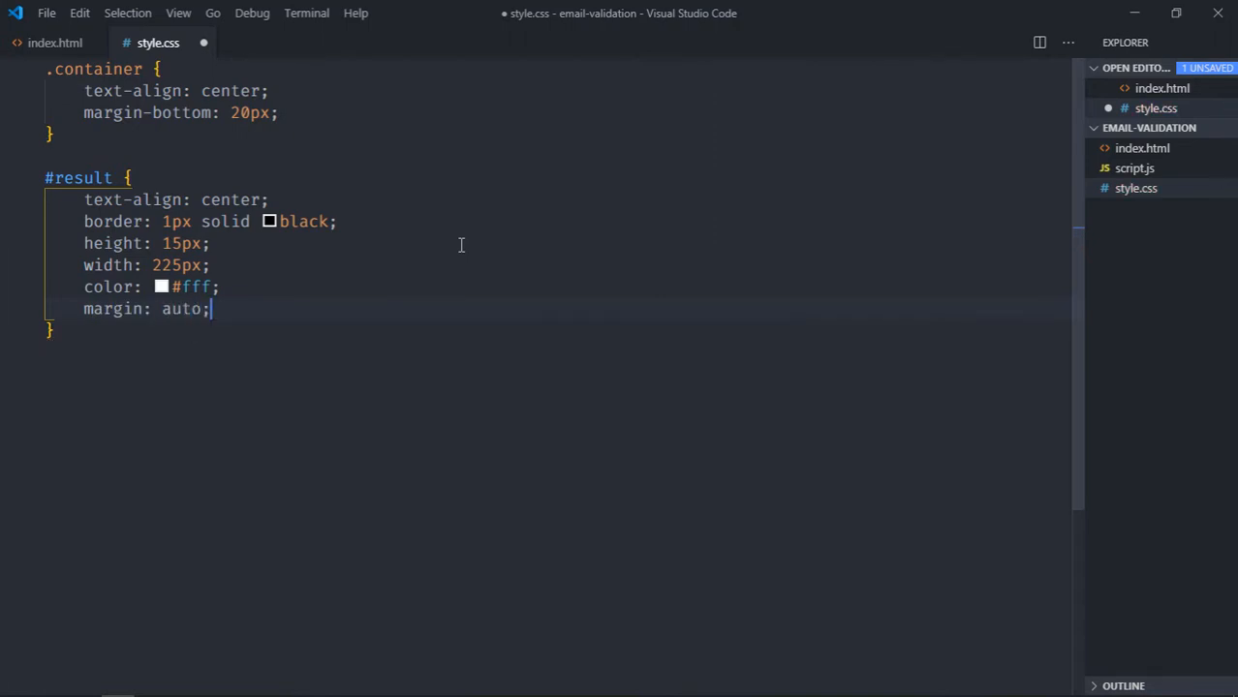
pyautogui.write('padding')
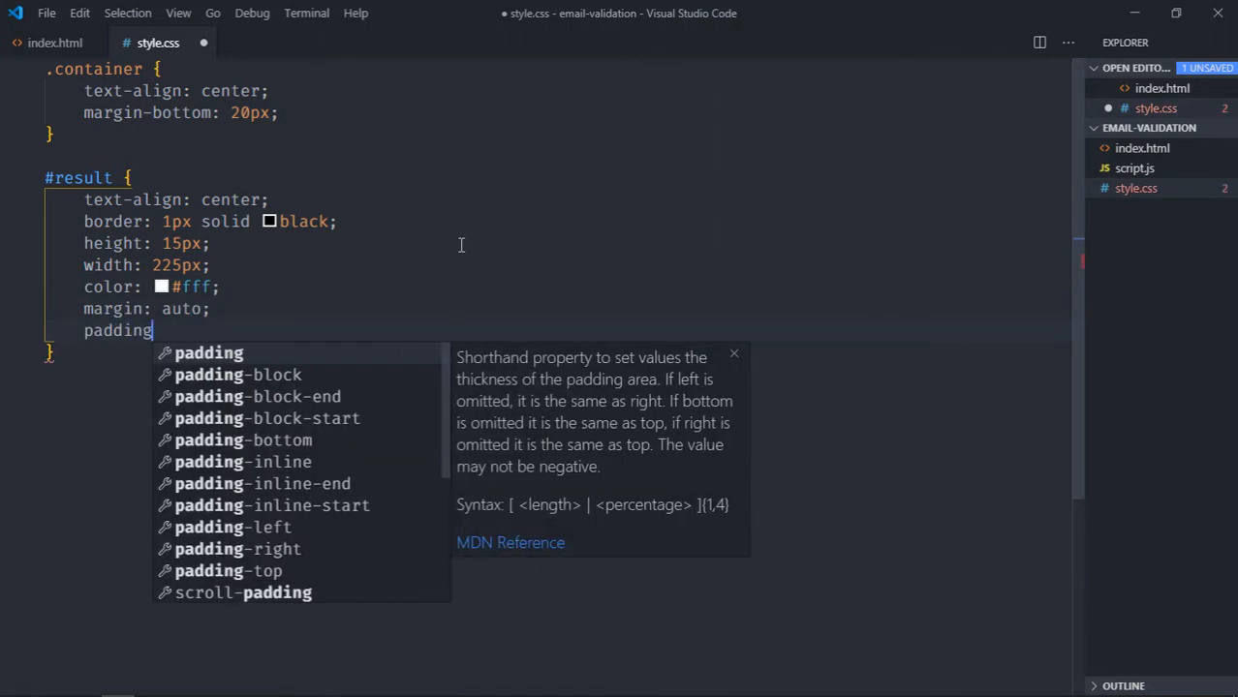
pyautogui.write(': 5px;')
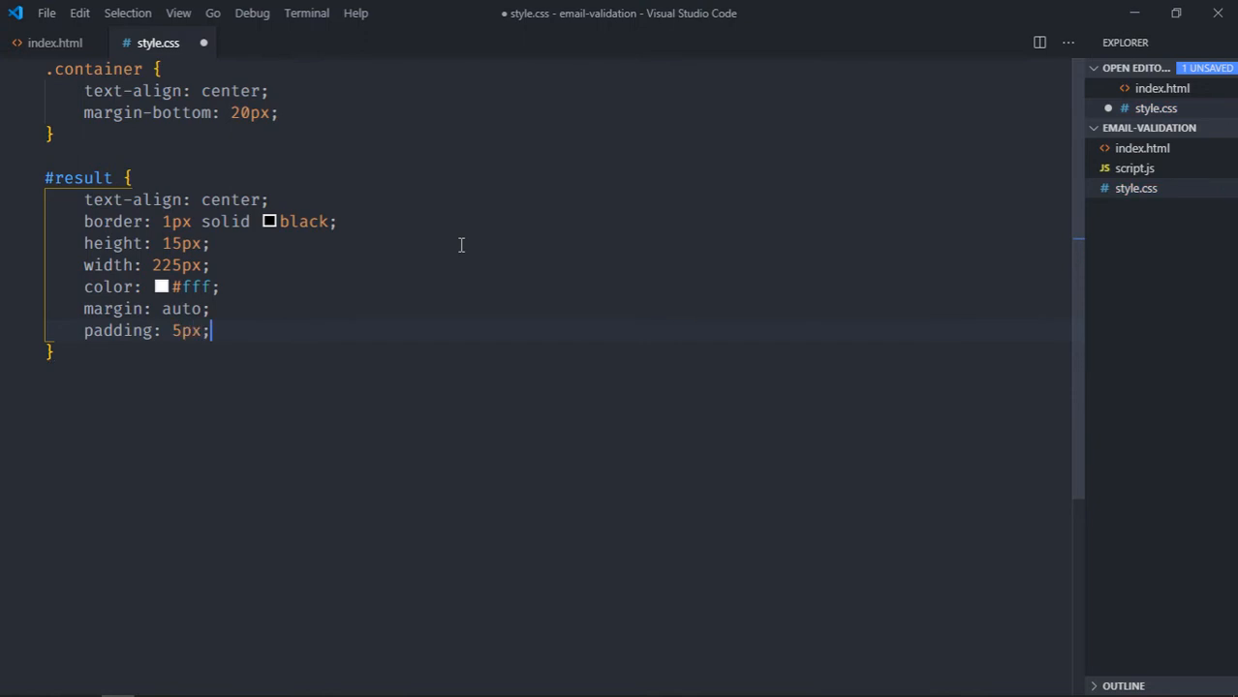
pyautogui.press('ctrl+s')
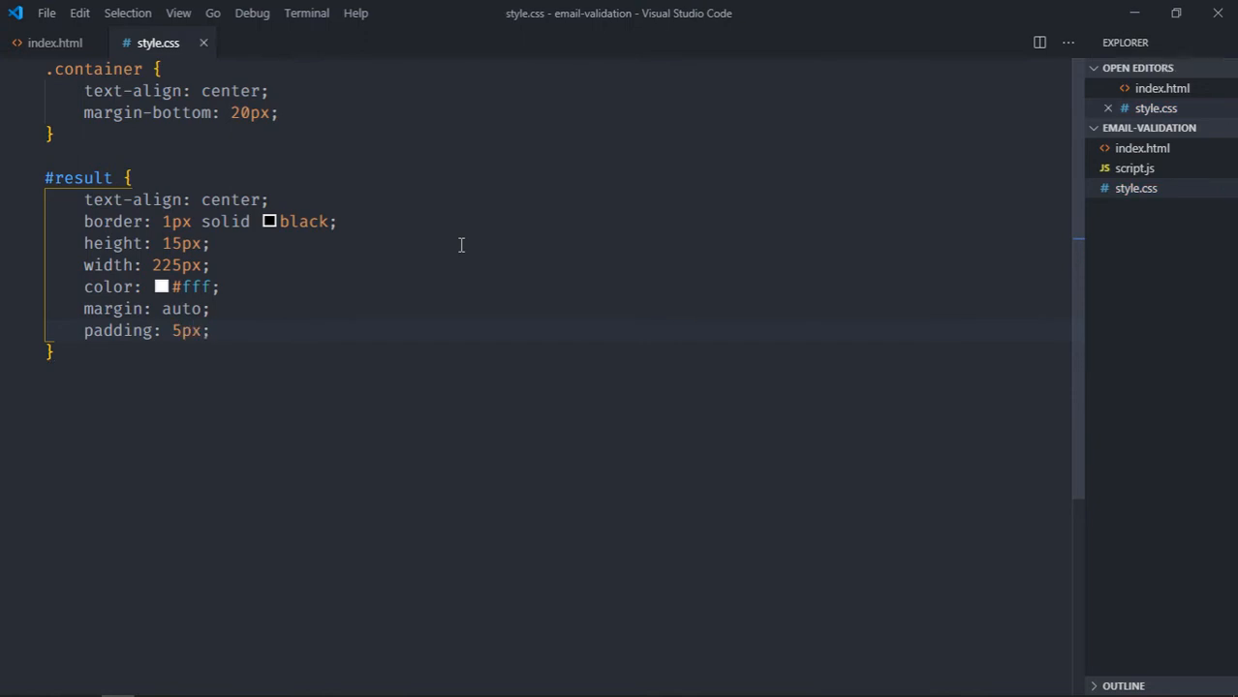
pyautogui.moveTo(1143, 147)
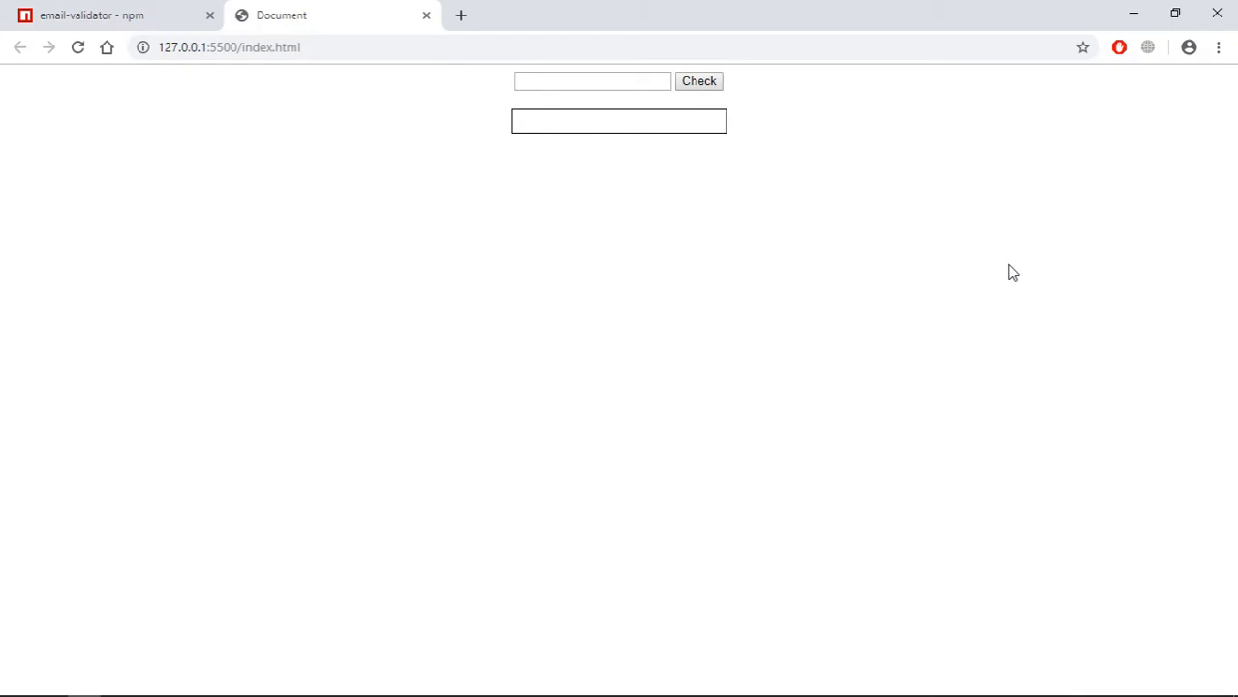
pyautogui.moveTo(596, 188)
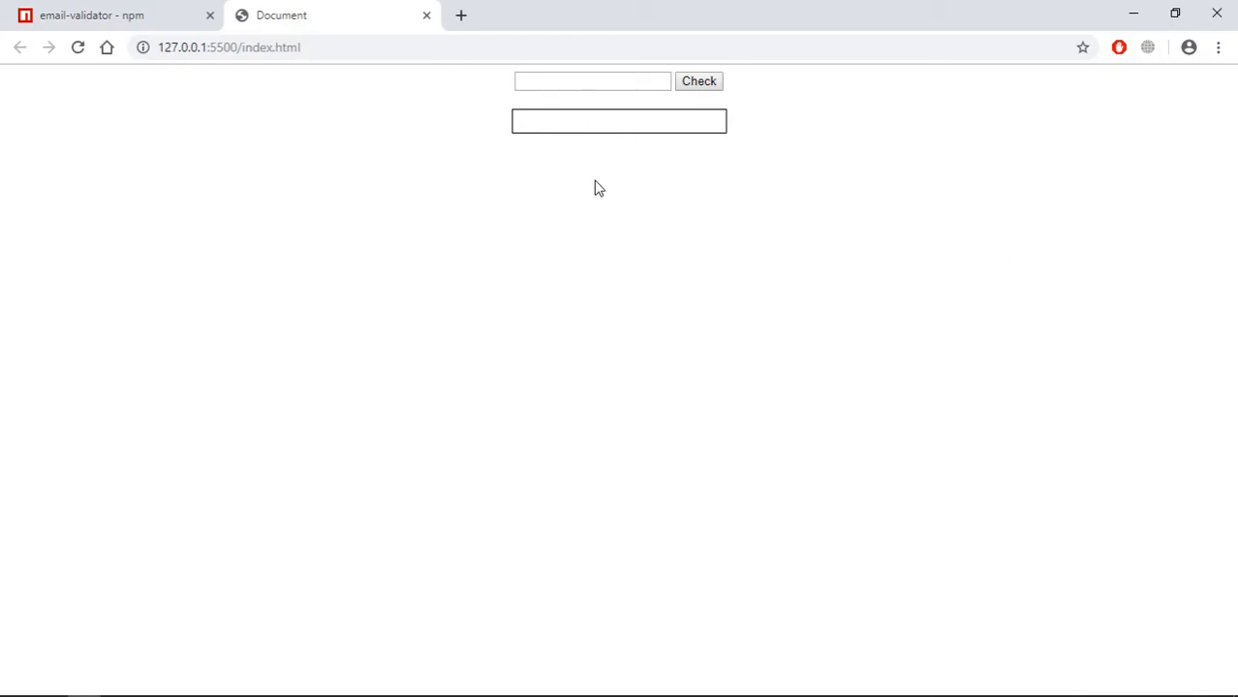
pyautogui.moveTo(610, 182)
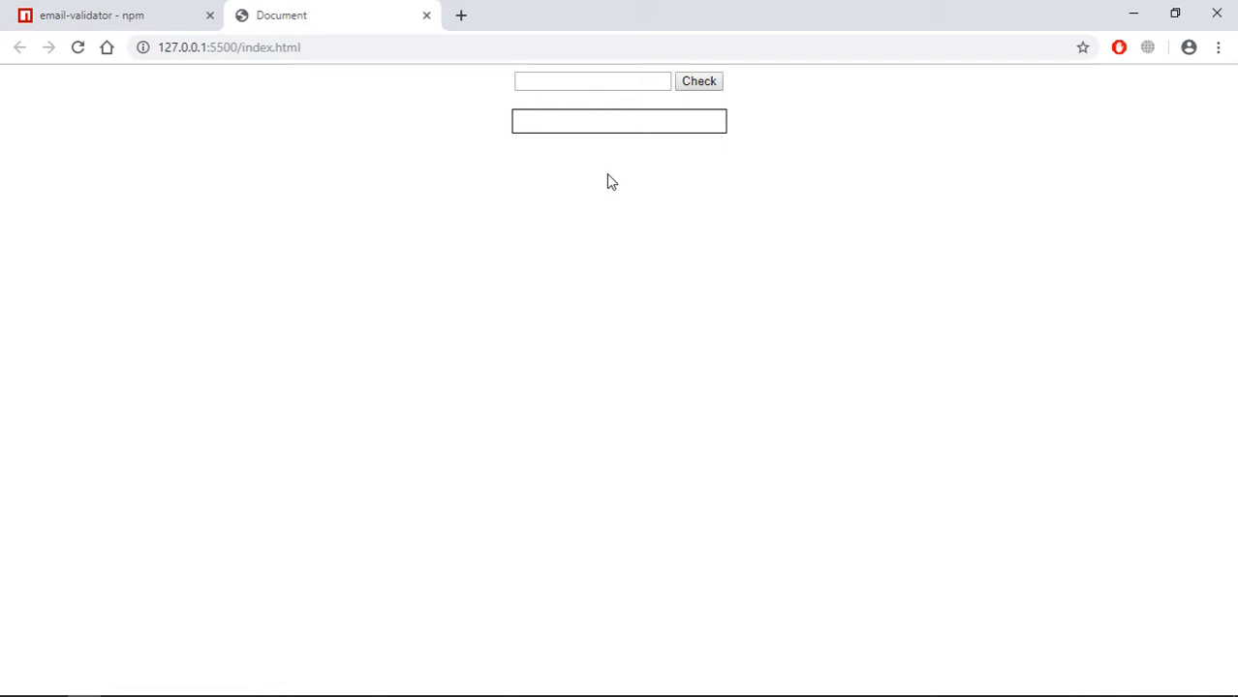
pyautogui.moveTo(651, 131)
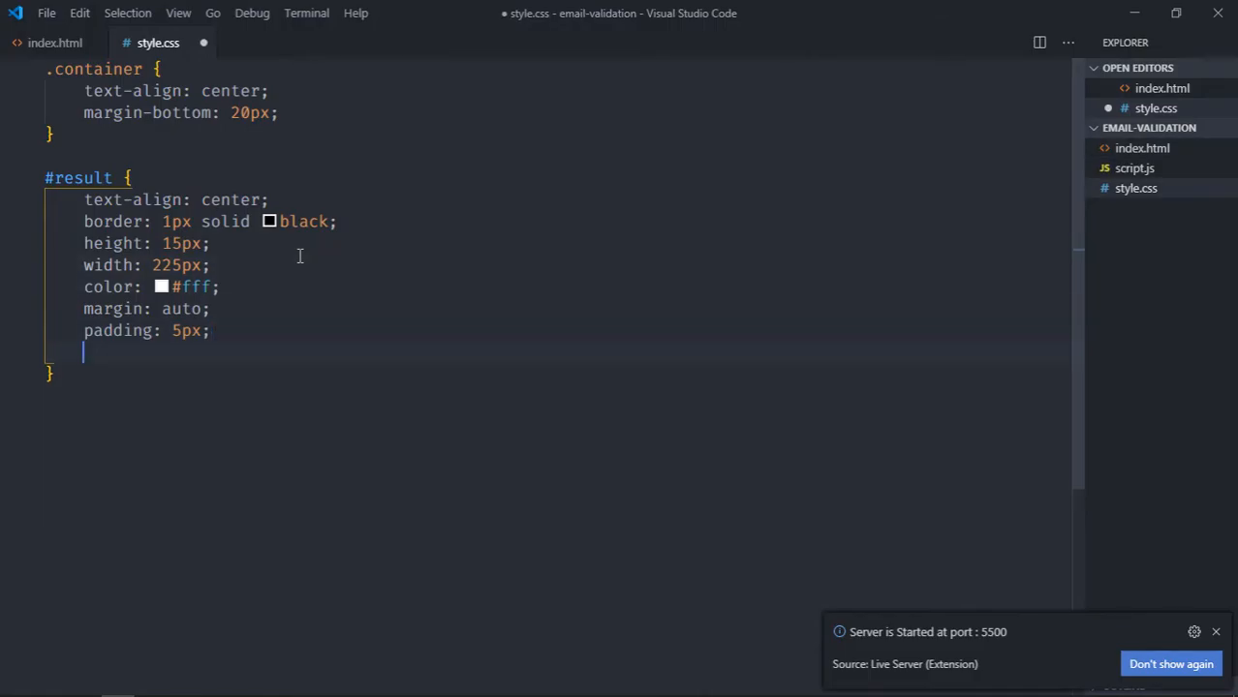
# Step: Add background-color: black to the #result rule
pyautogui.write('background: co')
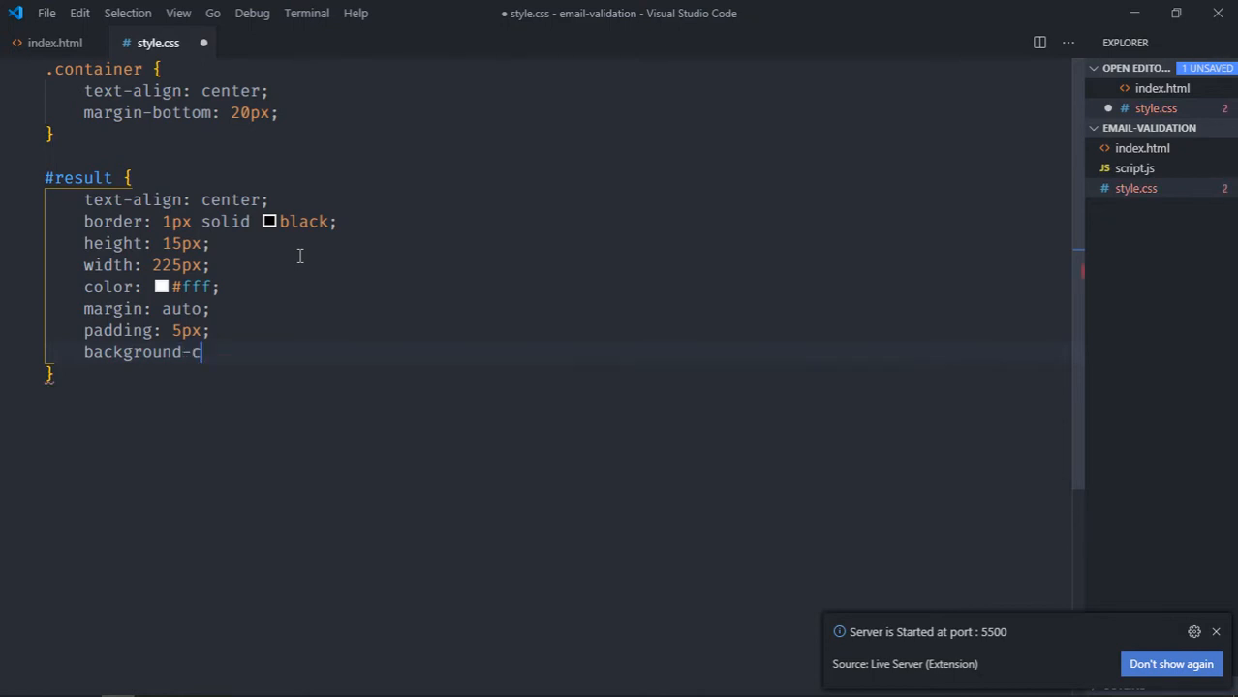
pyautogui.write('olor: black;')
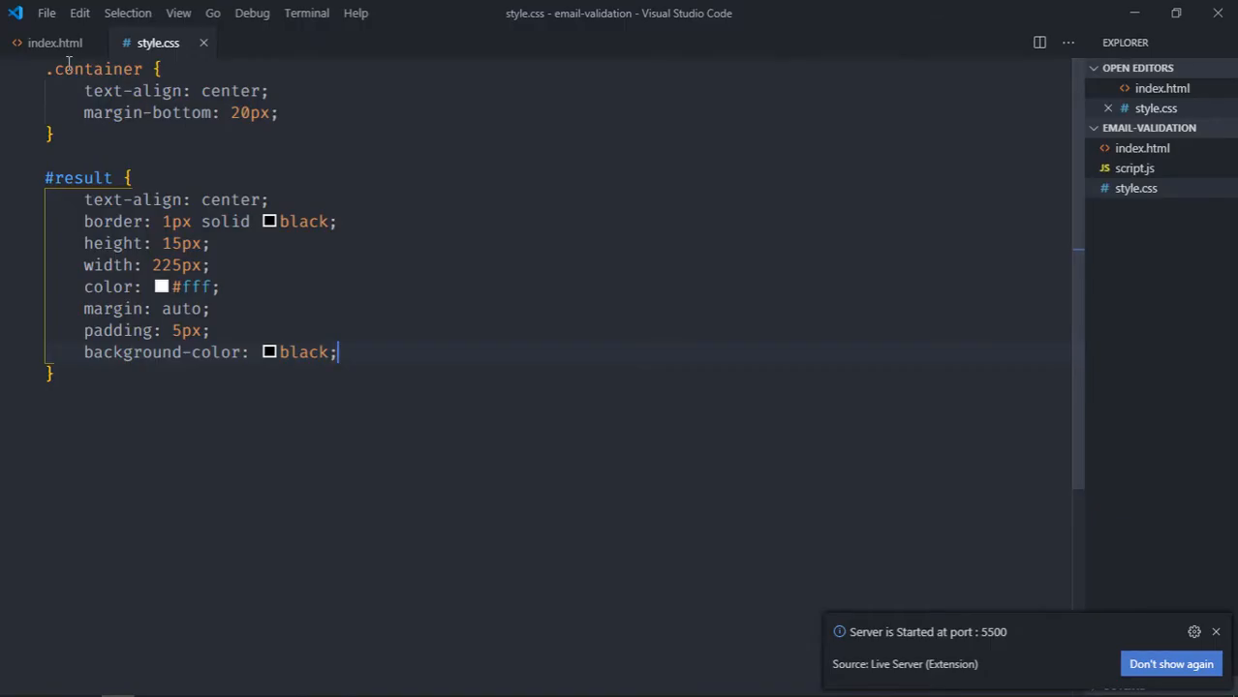
pyautogui.click(1135, 188)
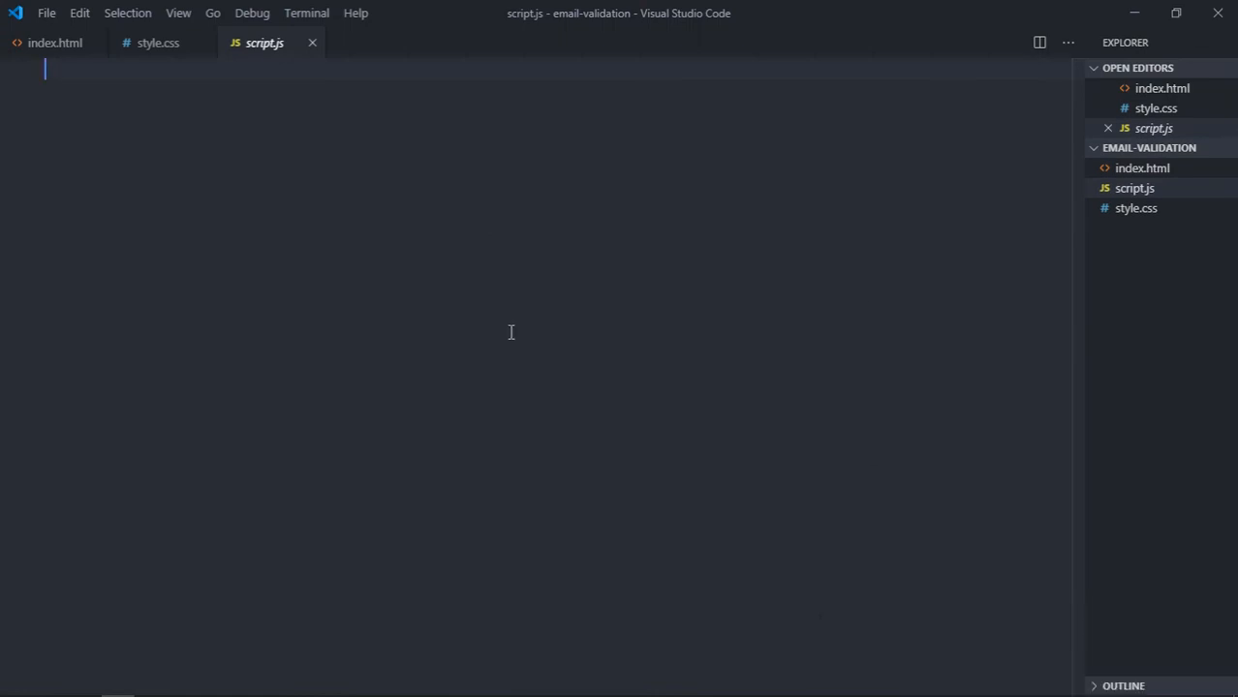
# Step: Declare btn and input via document.querySelector('button') and ('input')
pyautogui.write('let btn =')
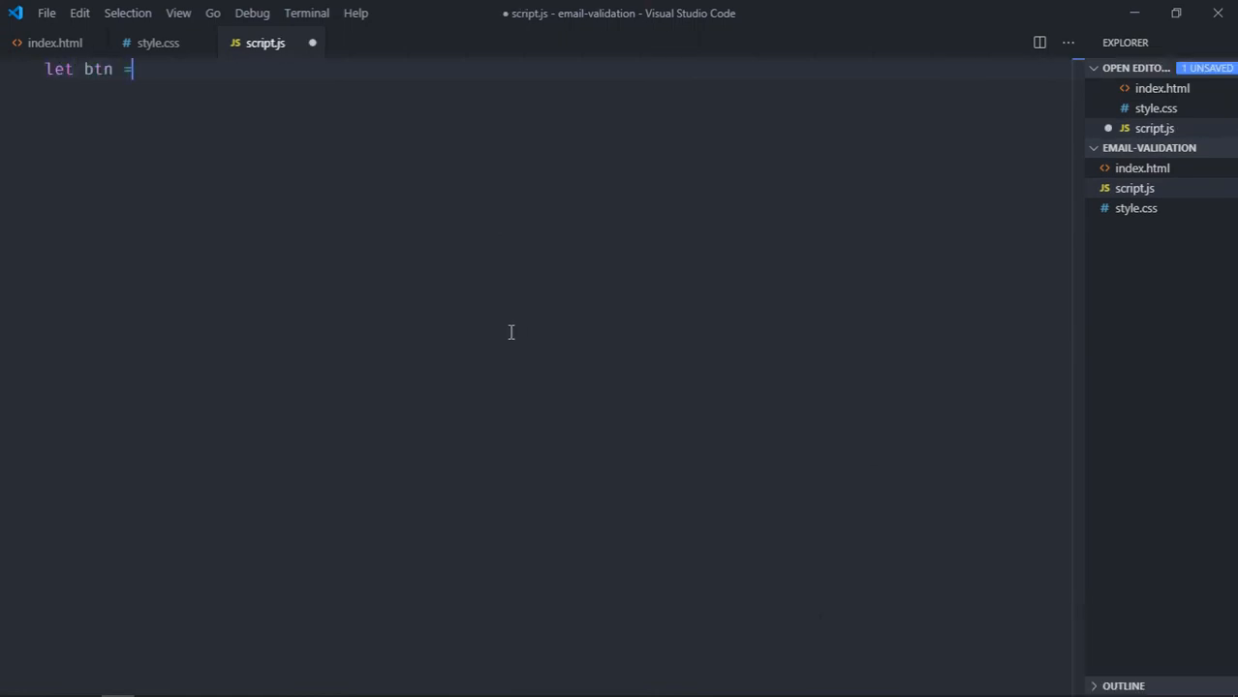
pyautogui.write('document.querySelector(')
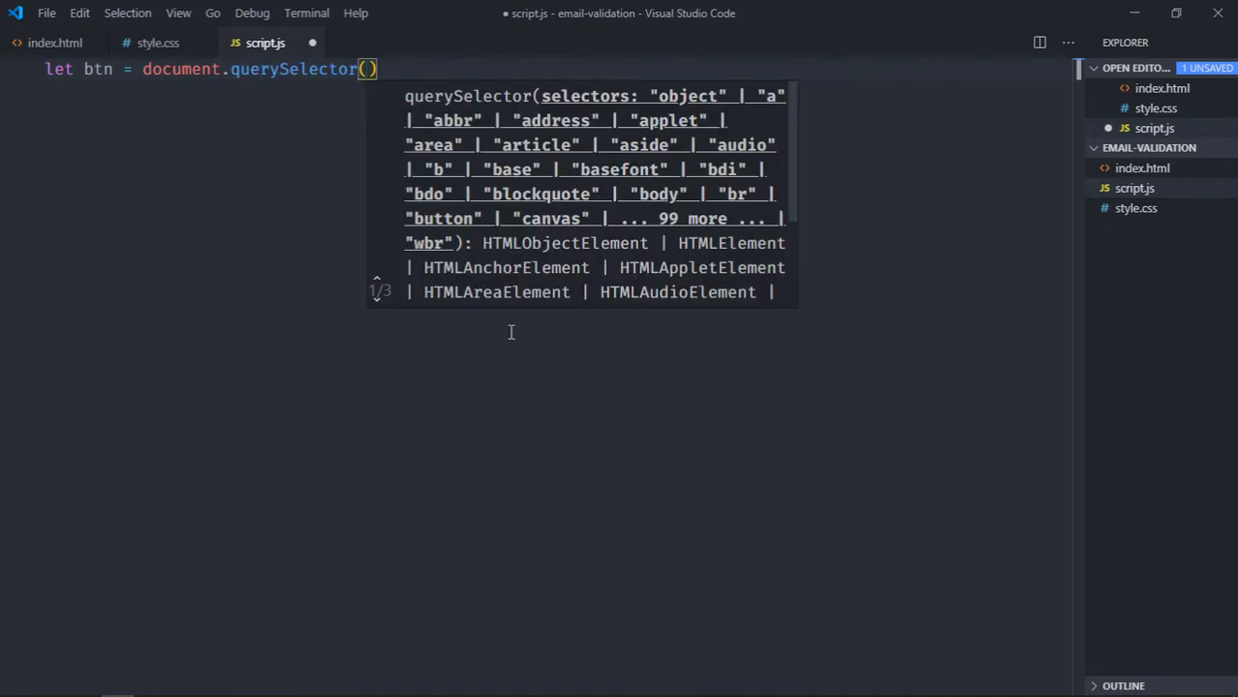
pyautogui.write("'button'")
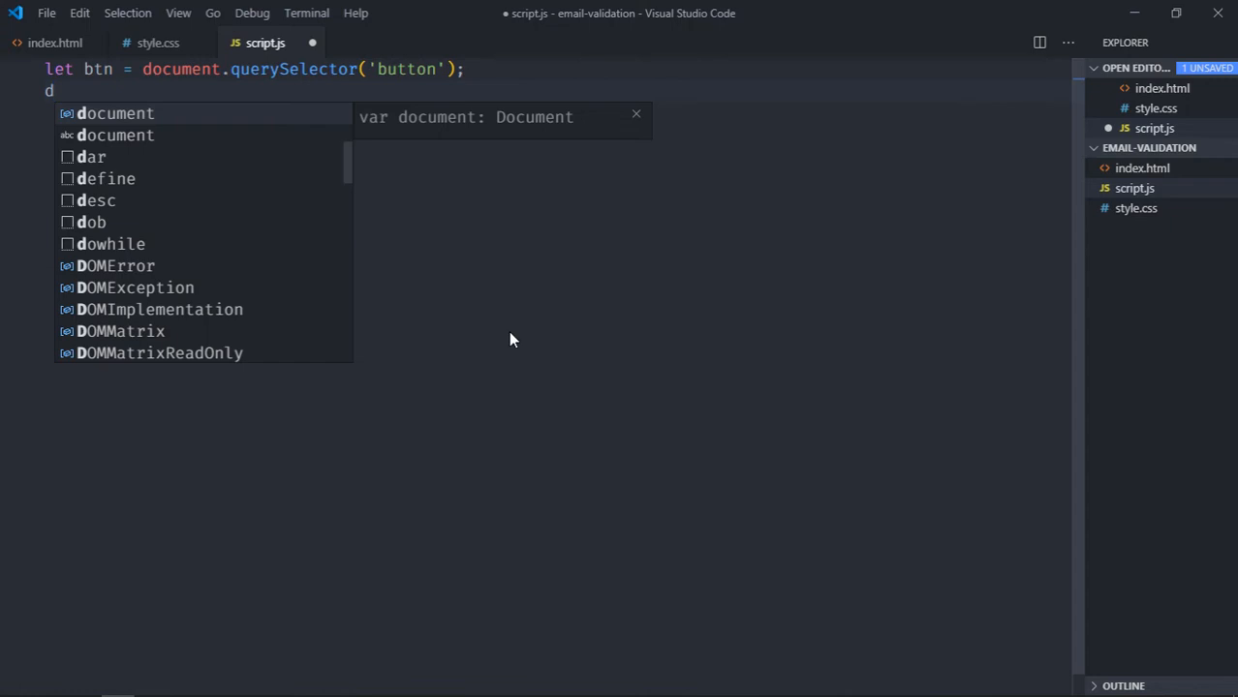
pyautogui.write('let input = document')
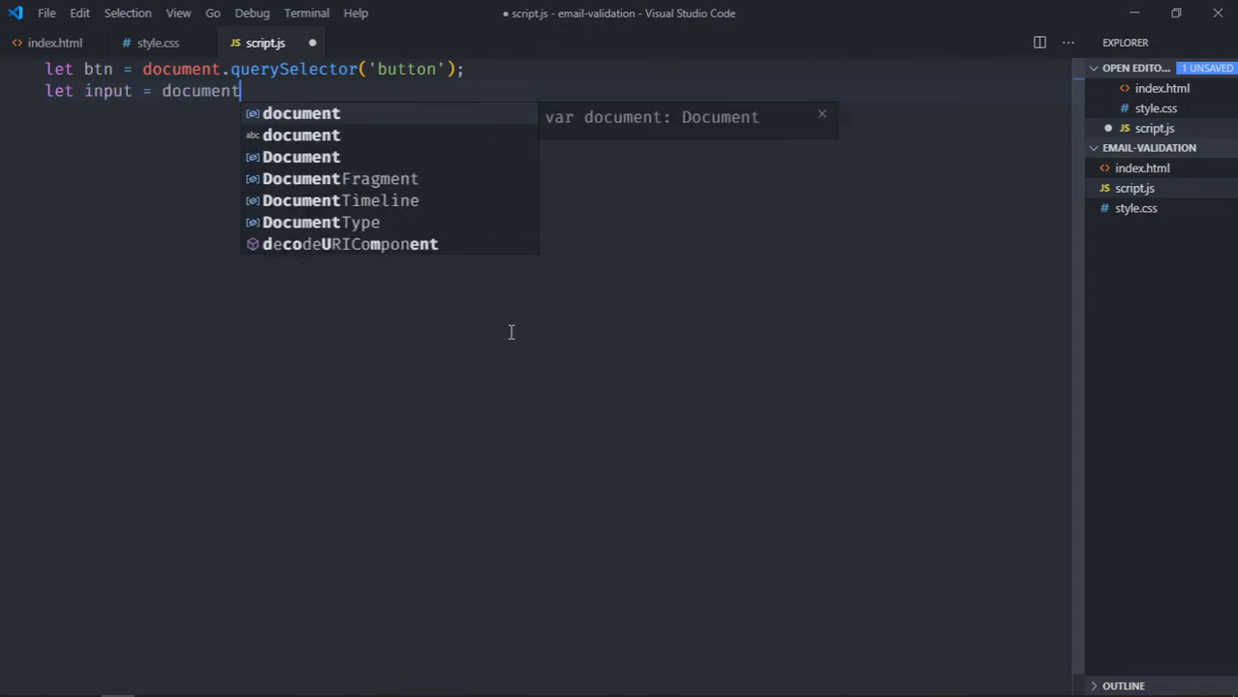
pyautogui.write(".querySelector('input');")
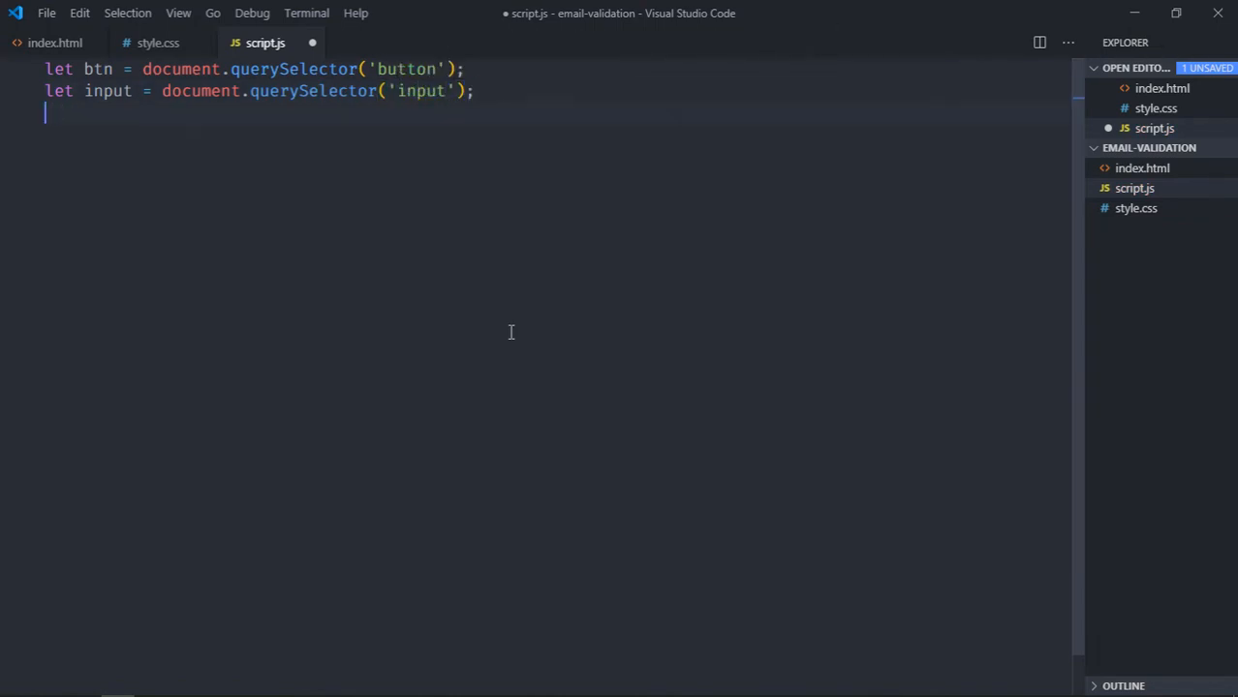
# Step: Declare result via document.querySelector('#result') and save the script
pyautogui.write('let result = document.querySelector(')
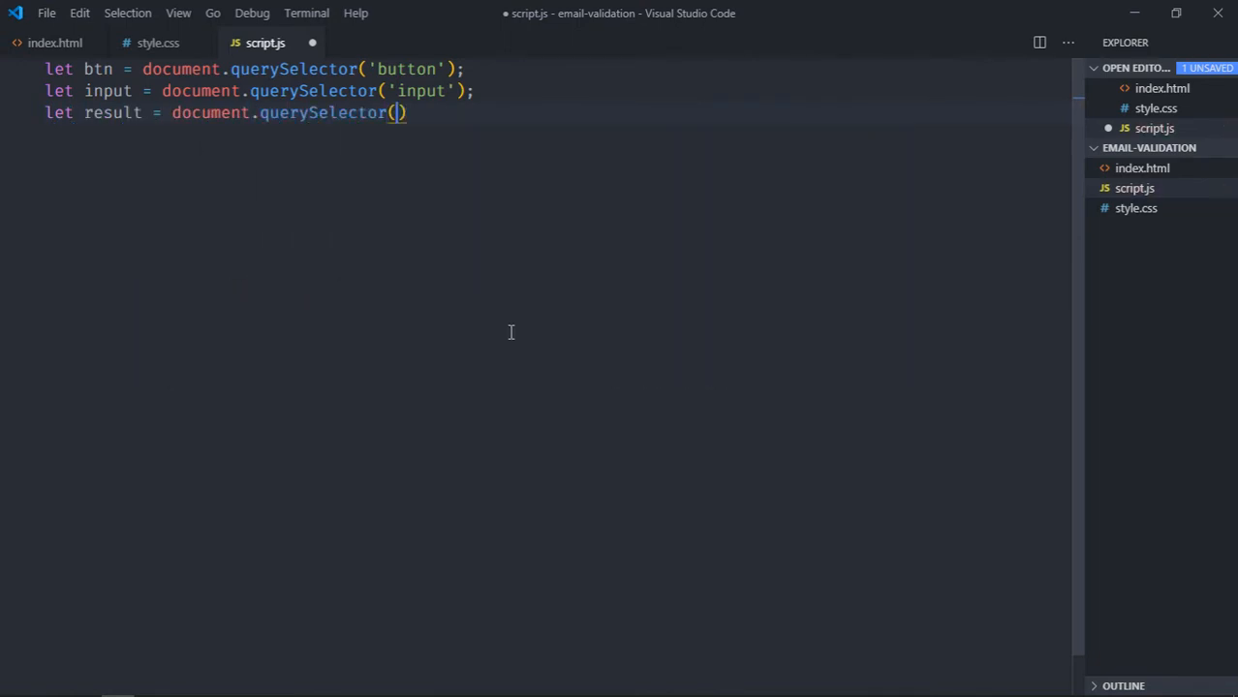
pyautogui.write("'#result")
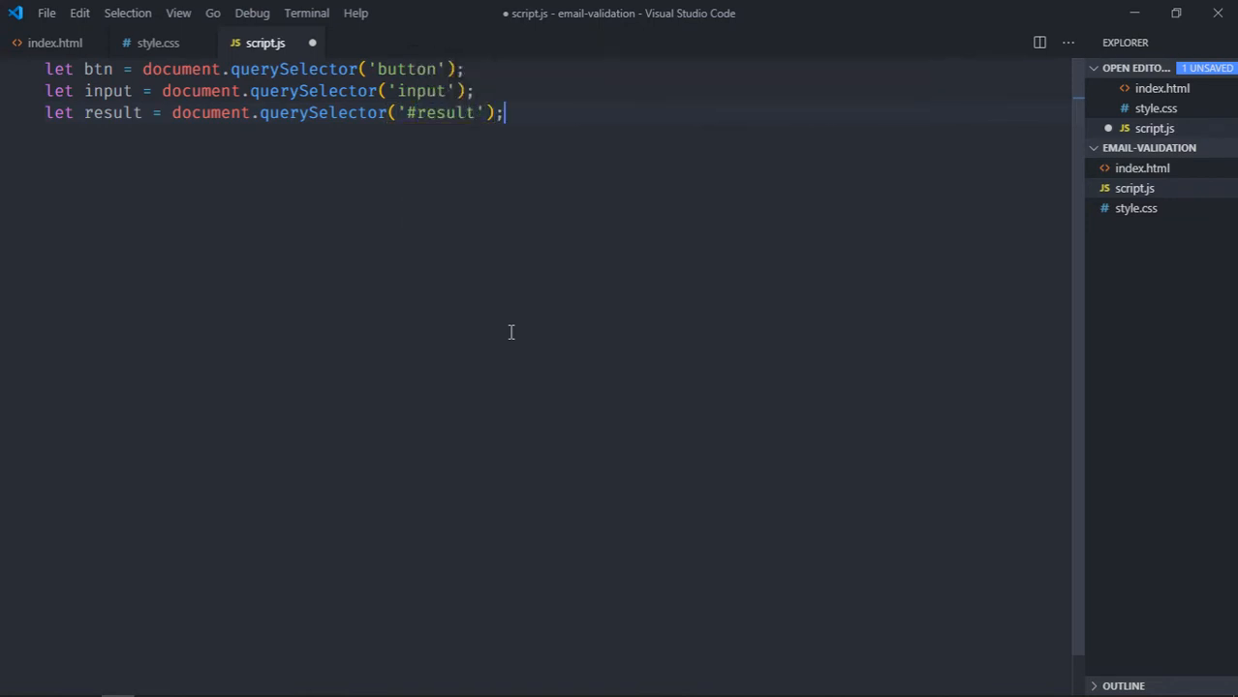
pyautogui.press('ctrl+s')
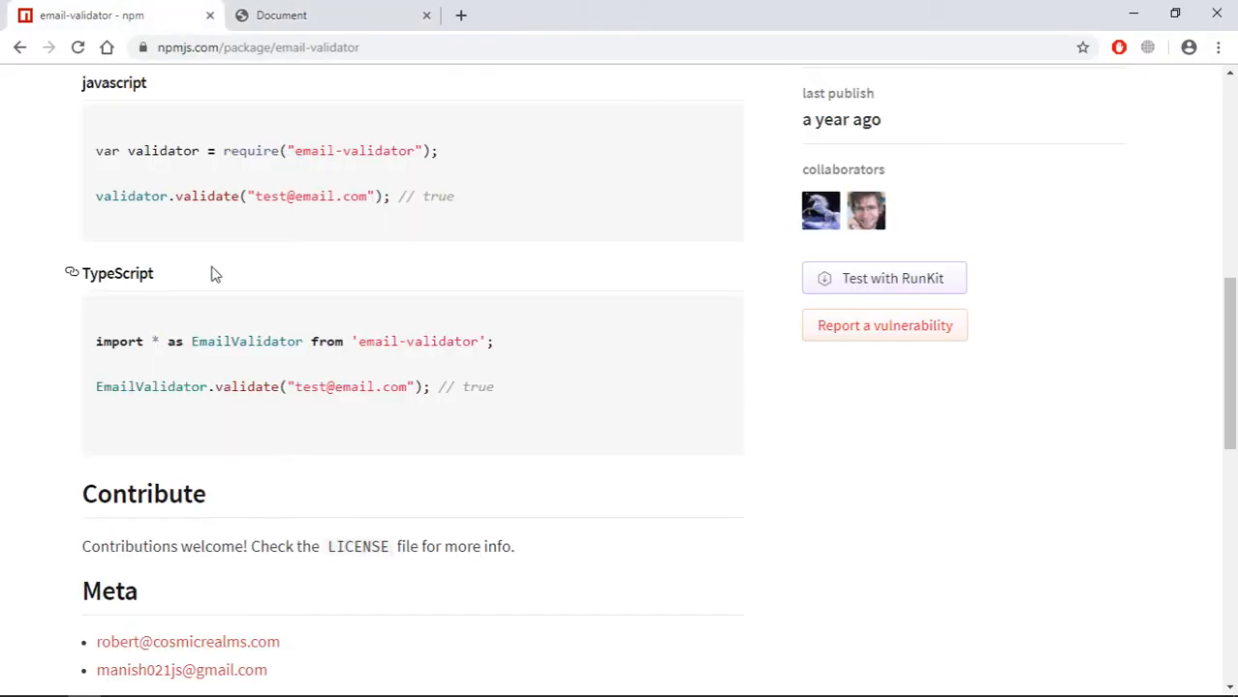
# Step: Reach the raw index.js of the email-validator GitHub repo and select its code for copying
pyautogui.scroll(3)
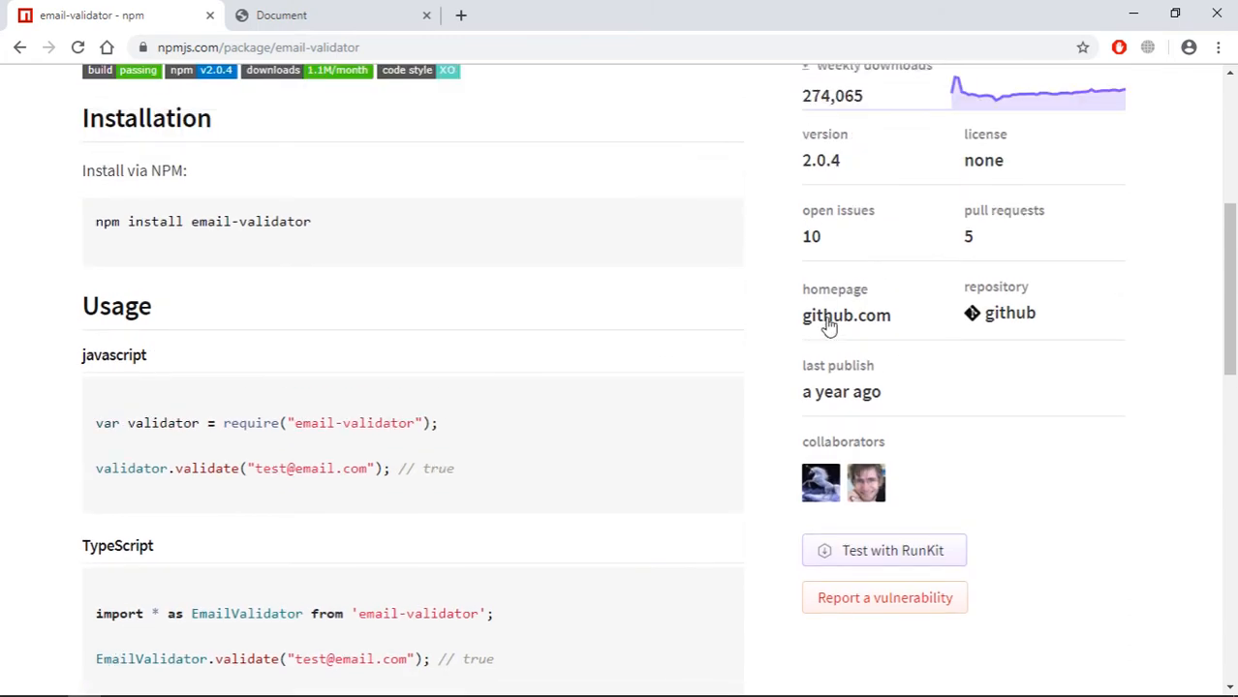
pyautogui.click(845, 314)
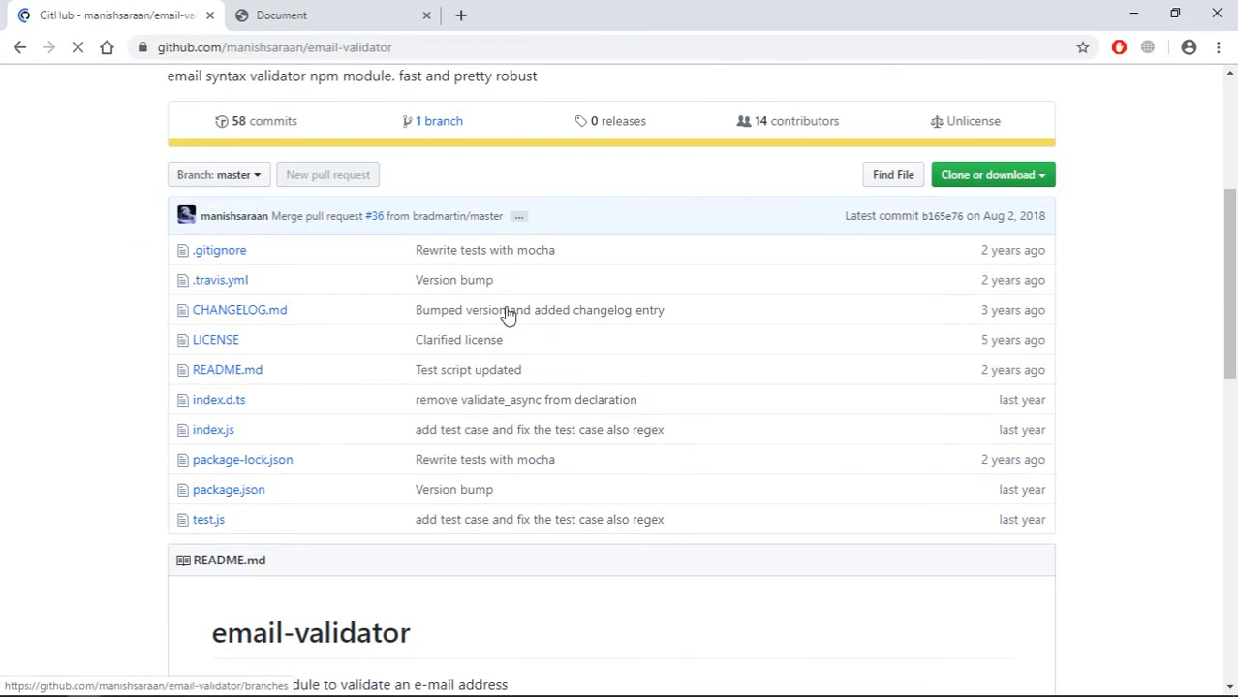
pyautogui.moveTo(213, 430)
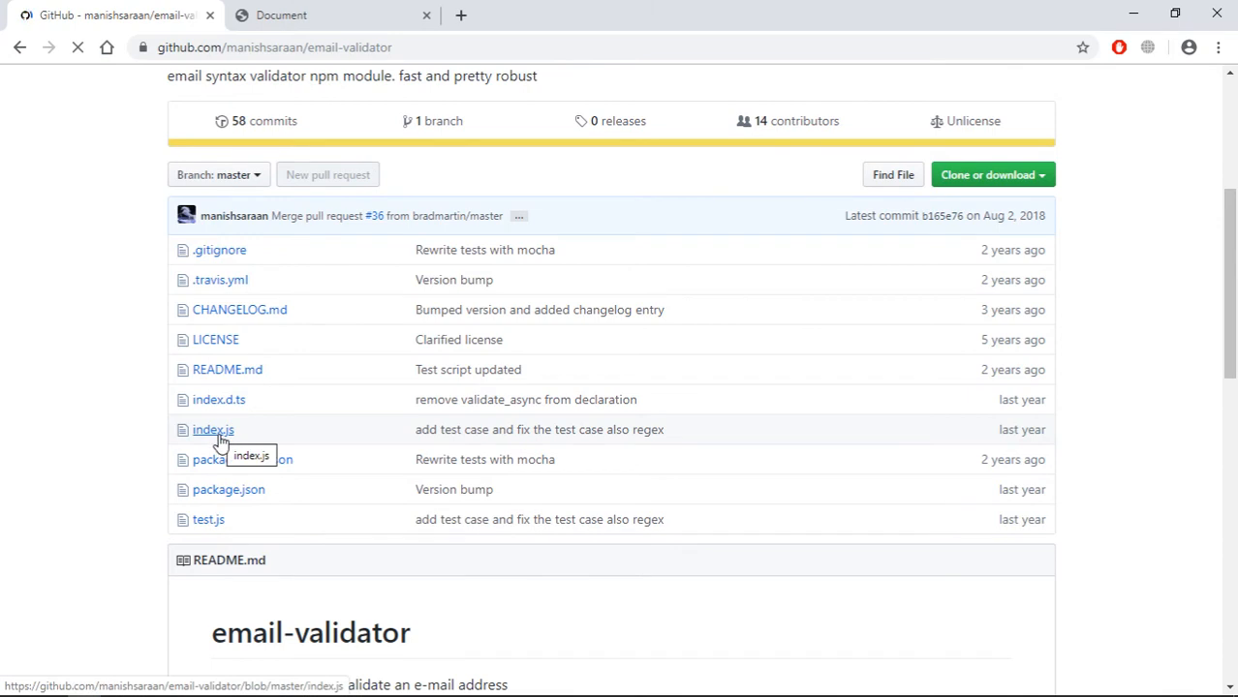
pyautogui.click(213, 430)
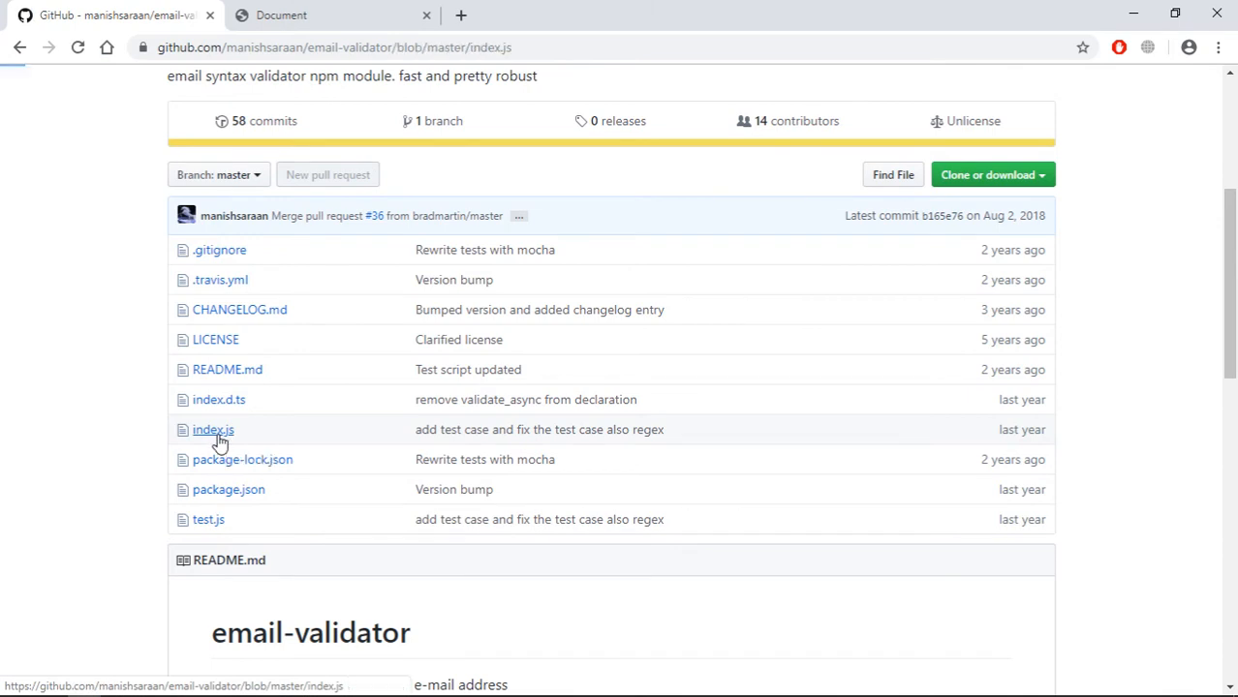
pyautogui.click(213, 430)
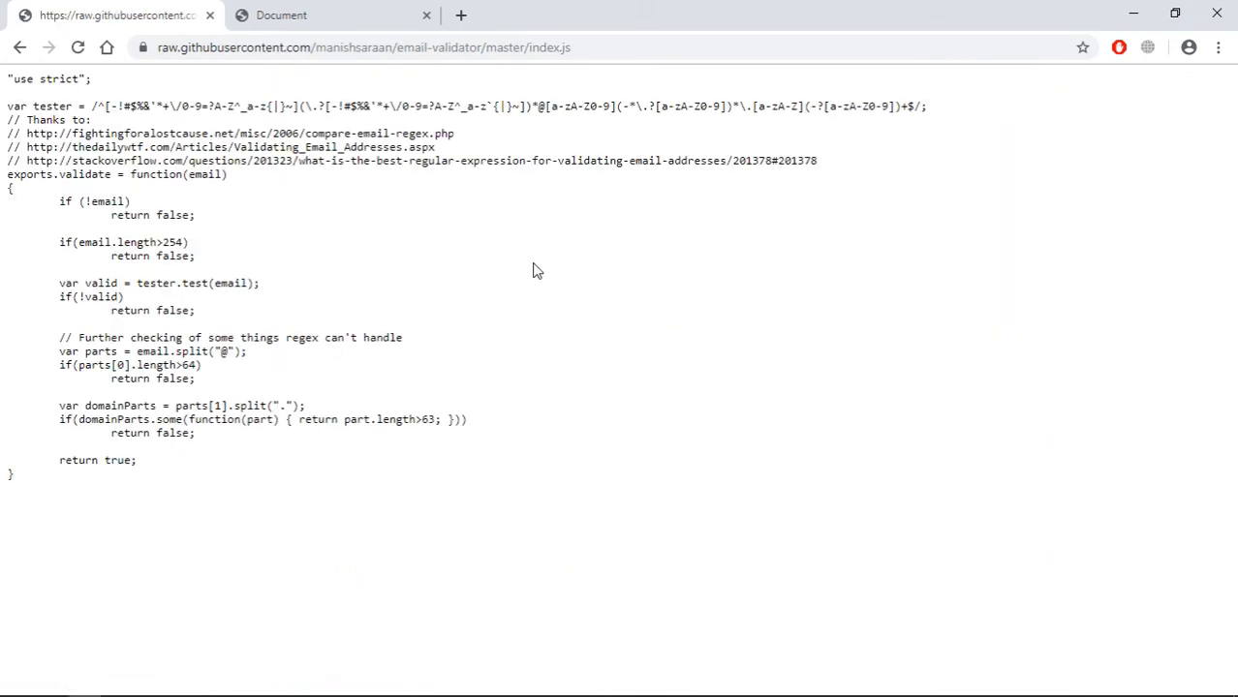
pyautogui.press('ctrl+a')
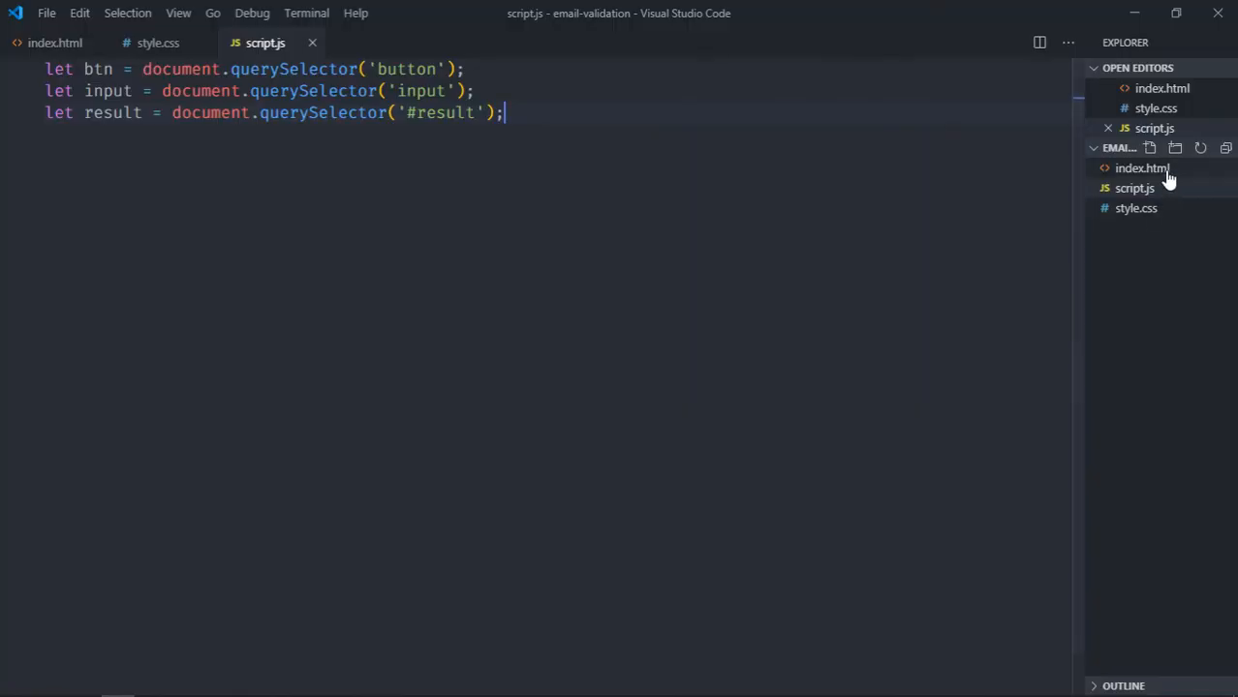
# Step: Create email.js, paste the validator code and rename its export to function validateEmail
pyautogui.click(1151, 147)
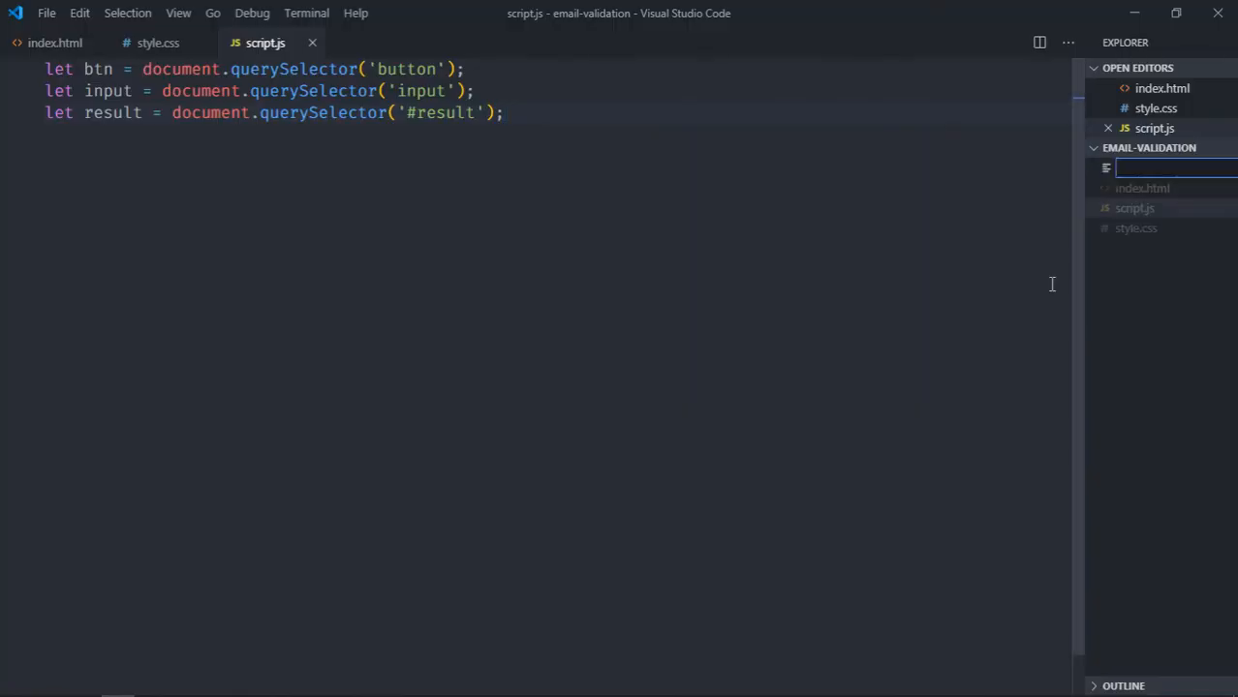
pyautogui.write('email.js')
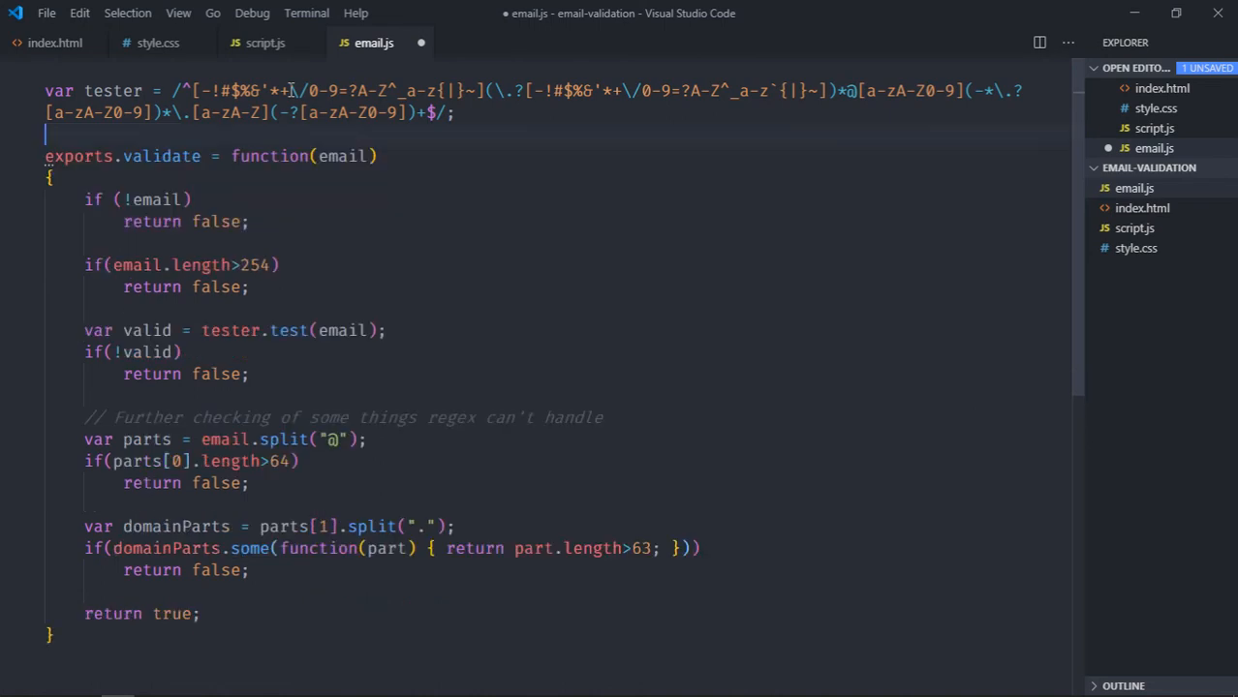
pyautogui.press('Backspace')
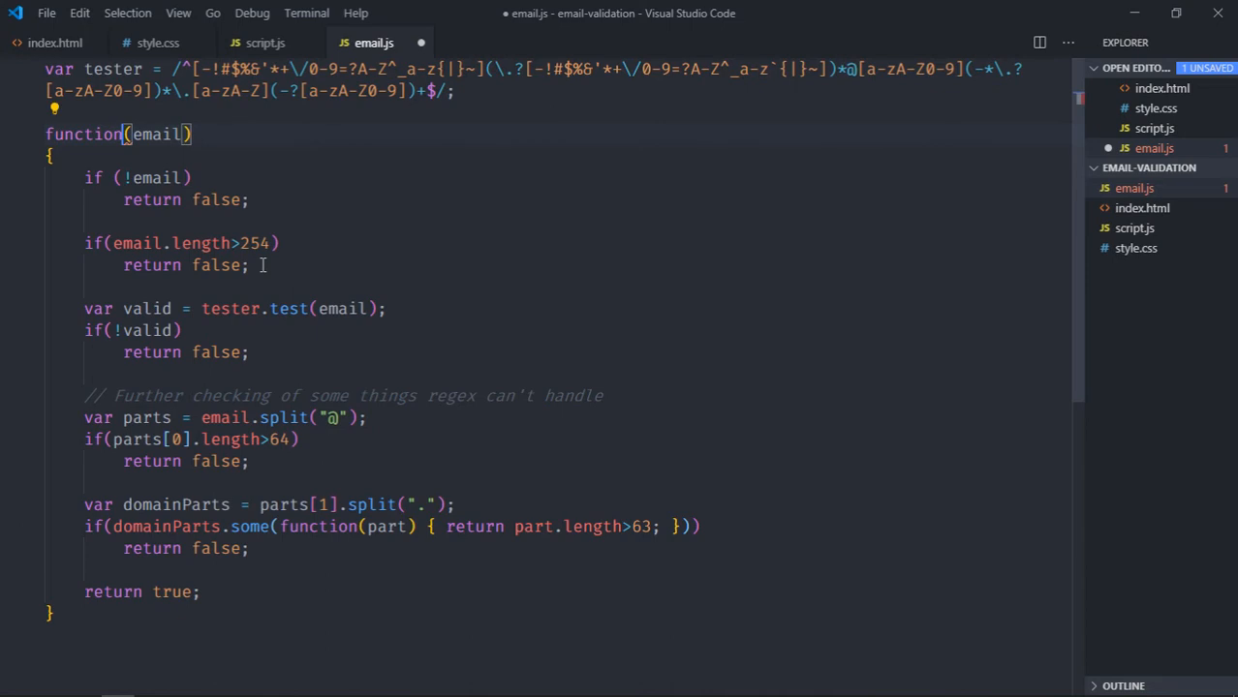
pyautogui.write('validate')
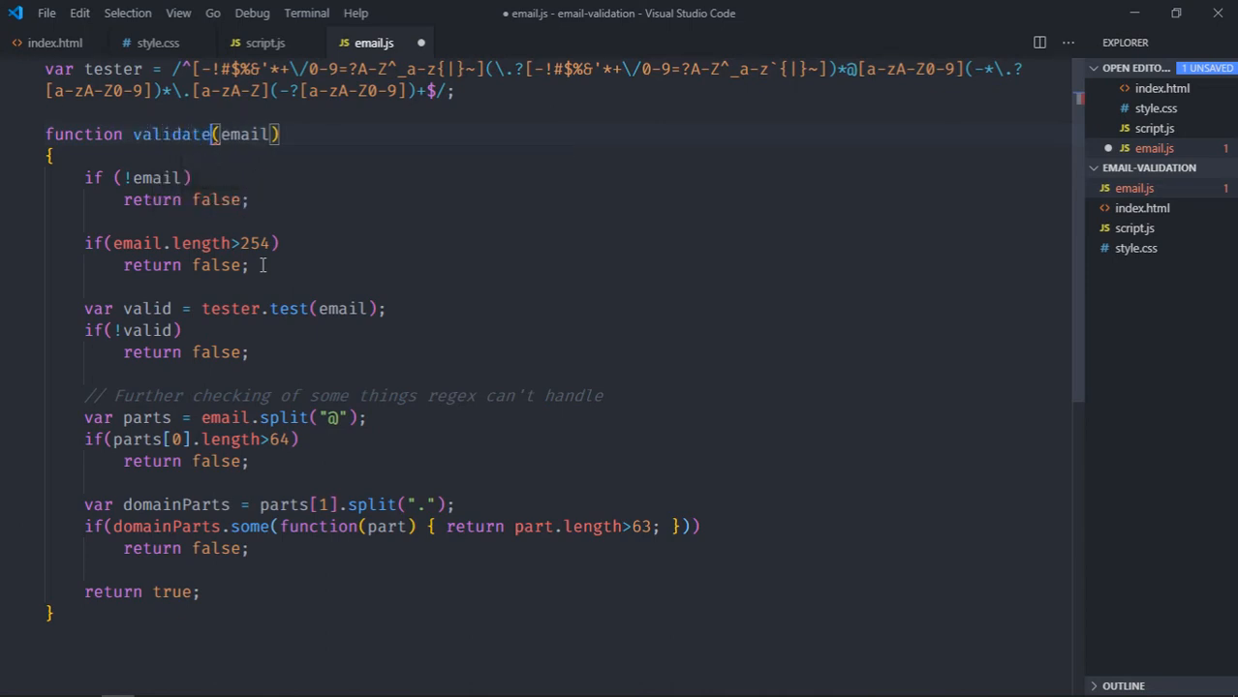
pyautogui.write('Email')
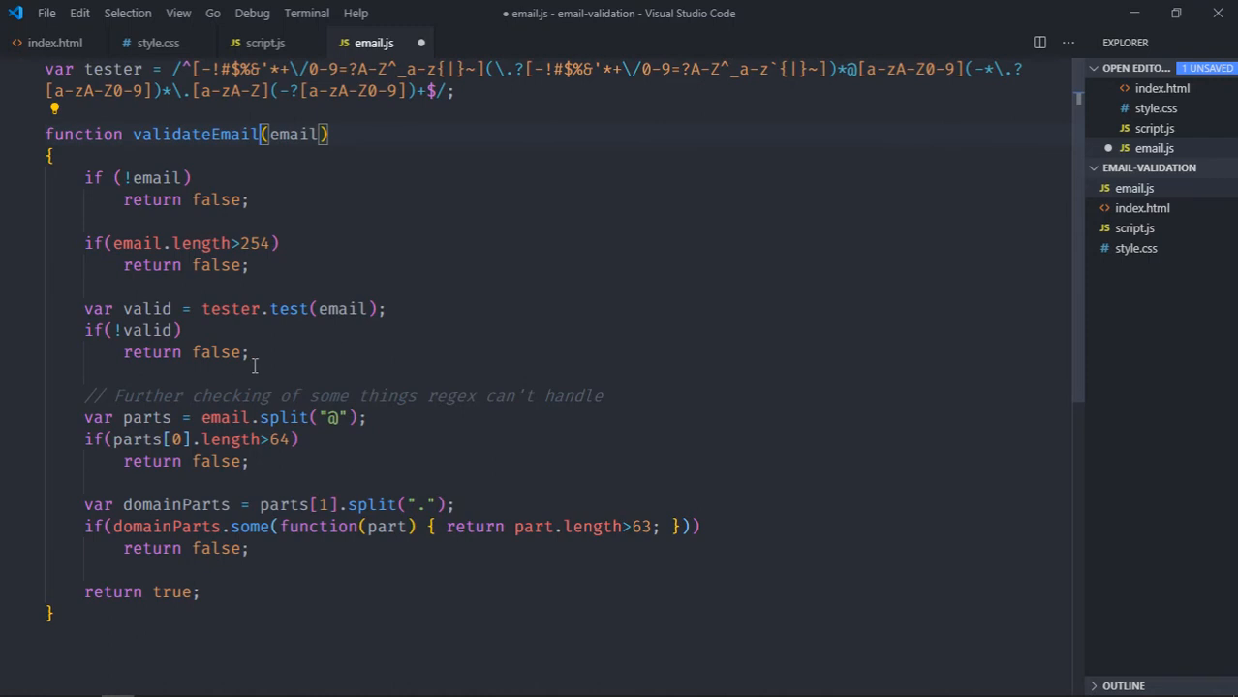
pyautogui.moveTo(322, 168)
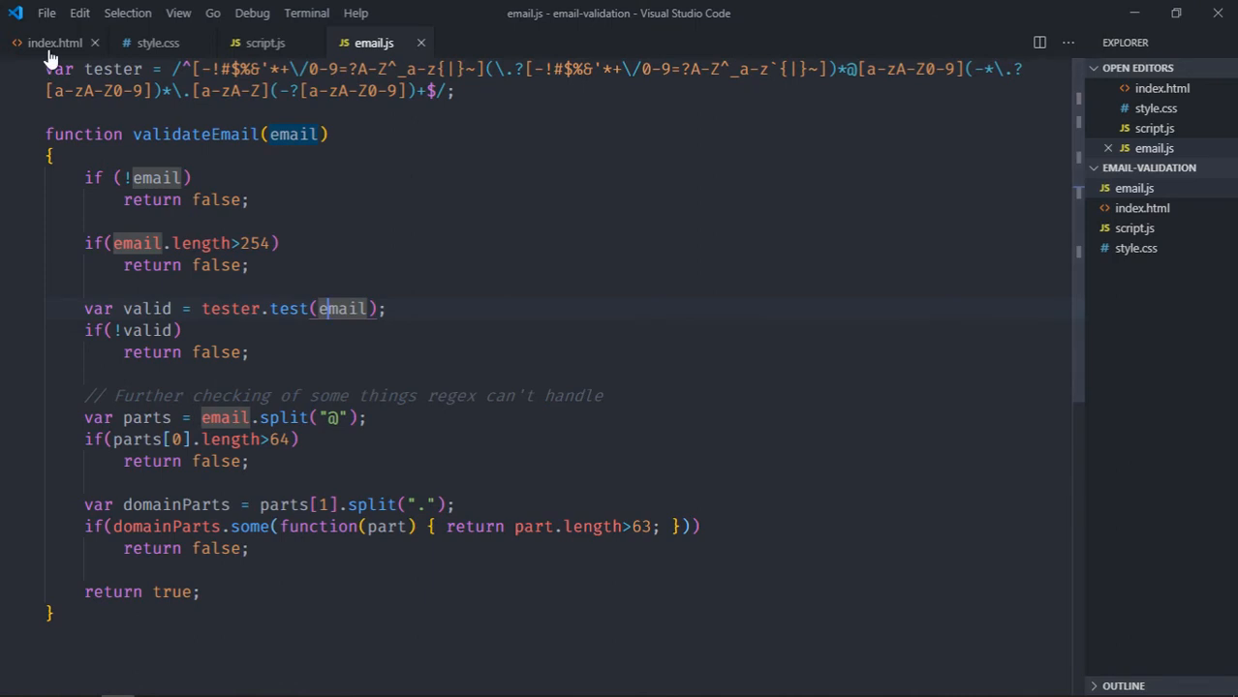
# Step: Add <script src="email.js"> above the script.js tag in index.html
pyautogui.click(54, 43)
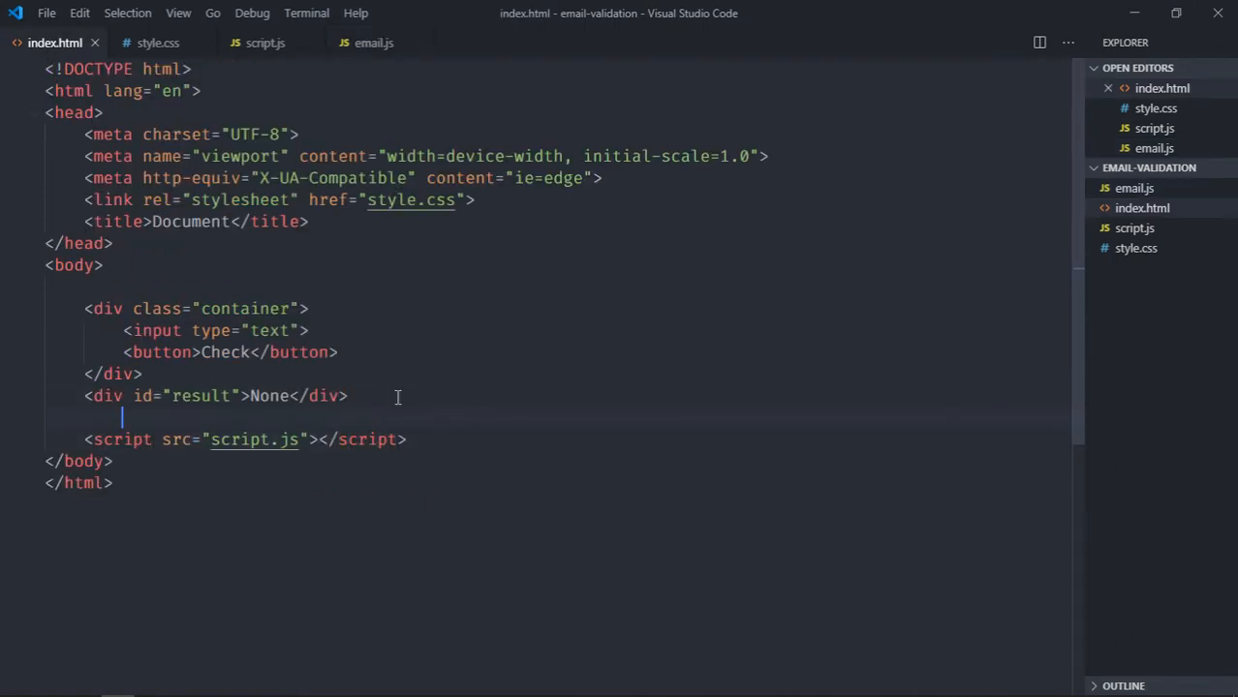
pyautogui.write('script src="email.js"></script>')
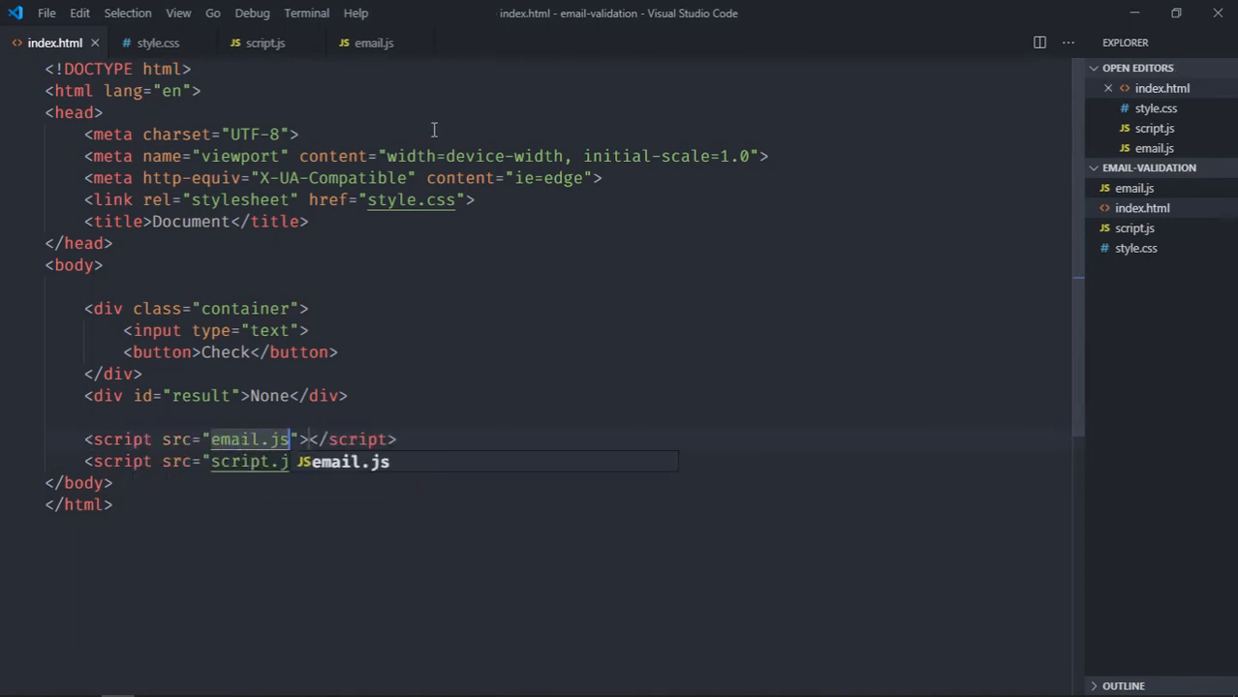
pyautogui.click(264, 42)
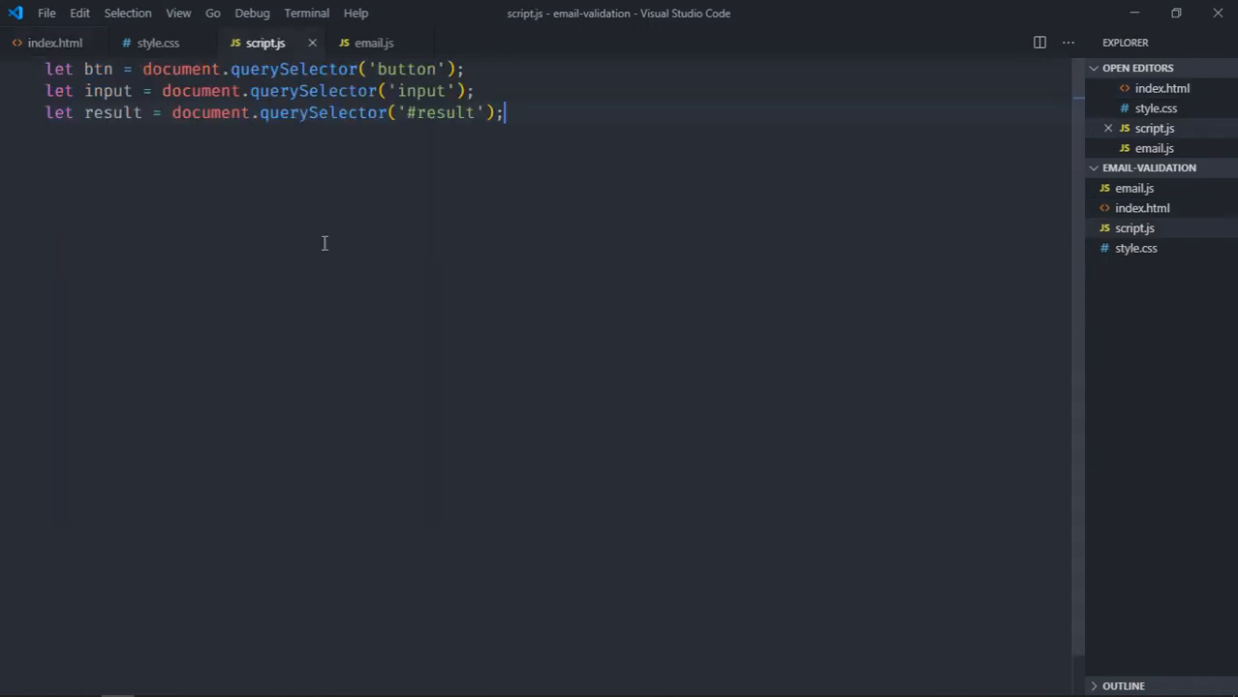
# Step: Add a 'click' listener on btn that reads input.value into email
pyautogui.write('btn.addEventListener(')
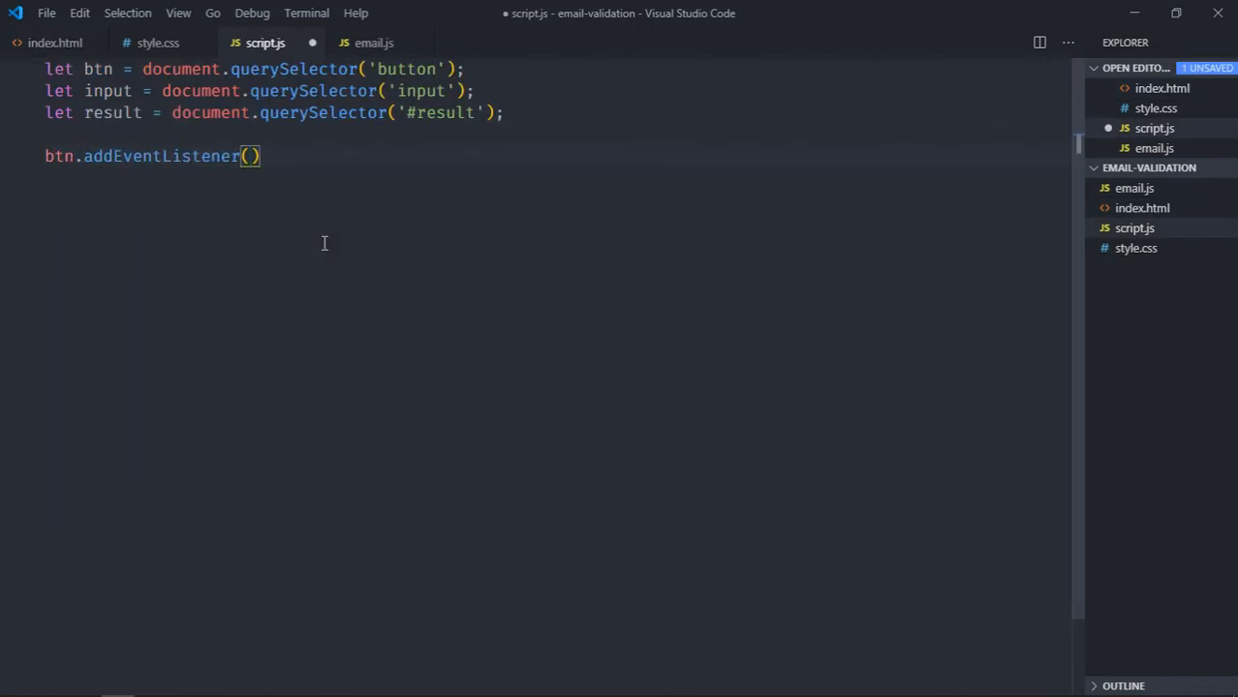
pyautogui.write("'click', (")
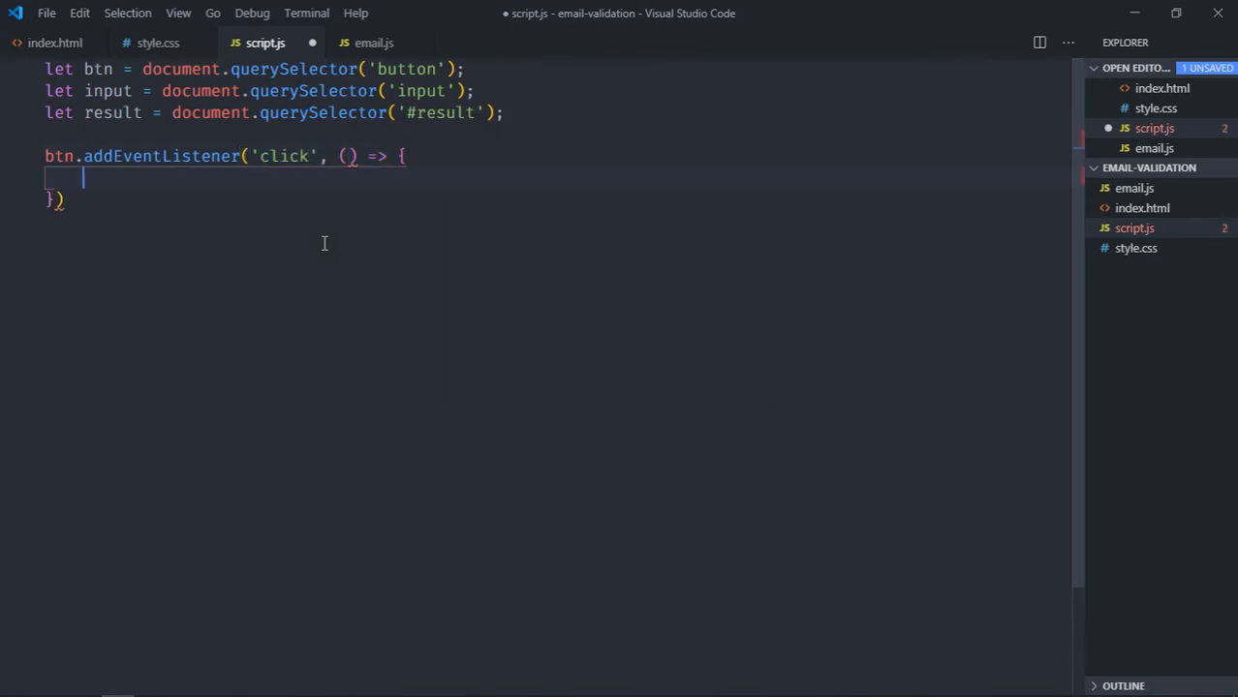
pyautogui.write('let')
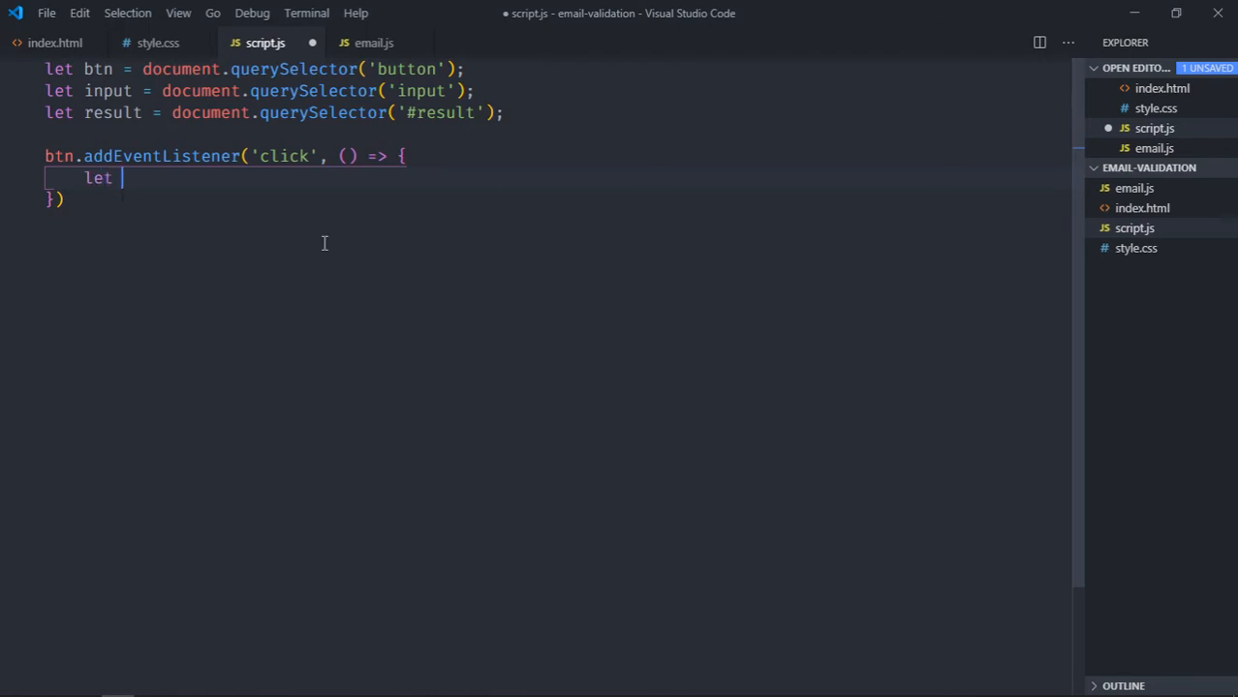
pyautogui.write('email')
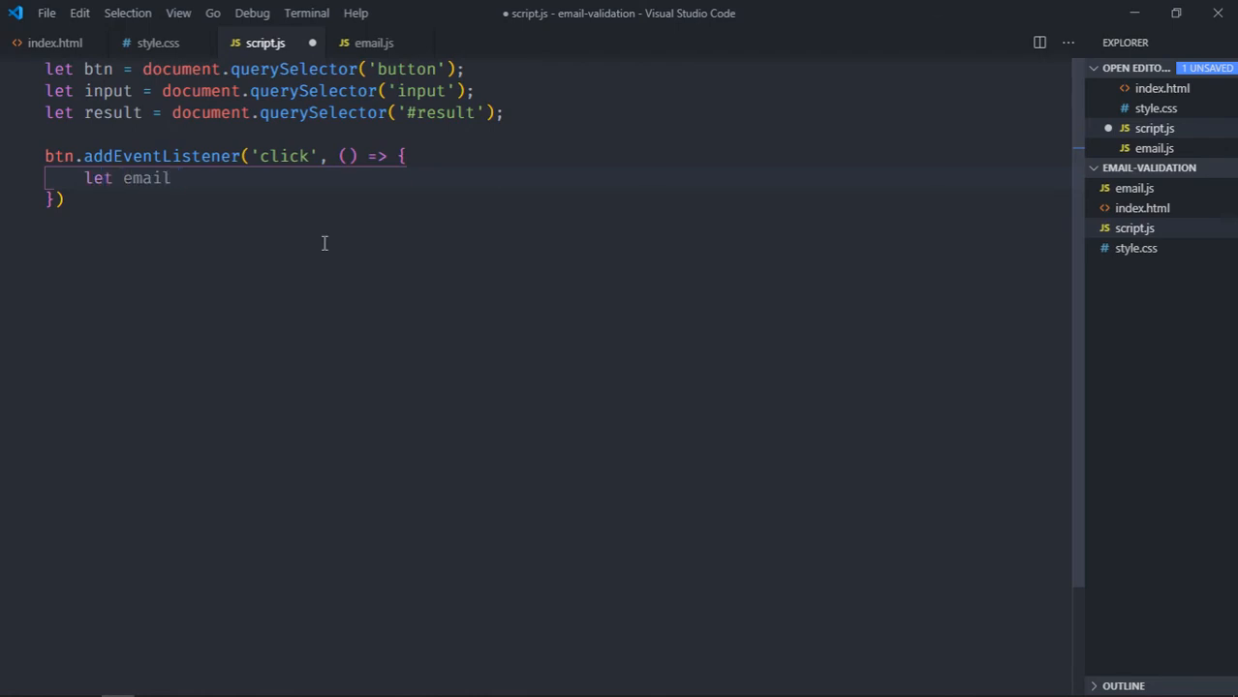
pyautogui.write('=')
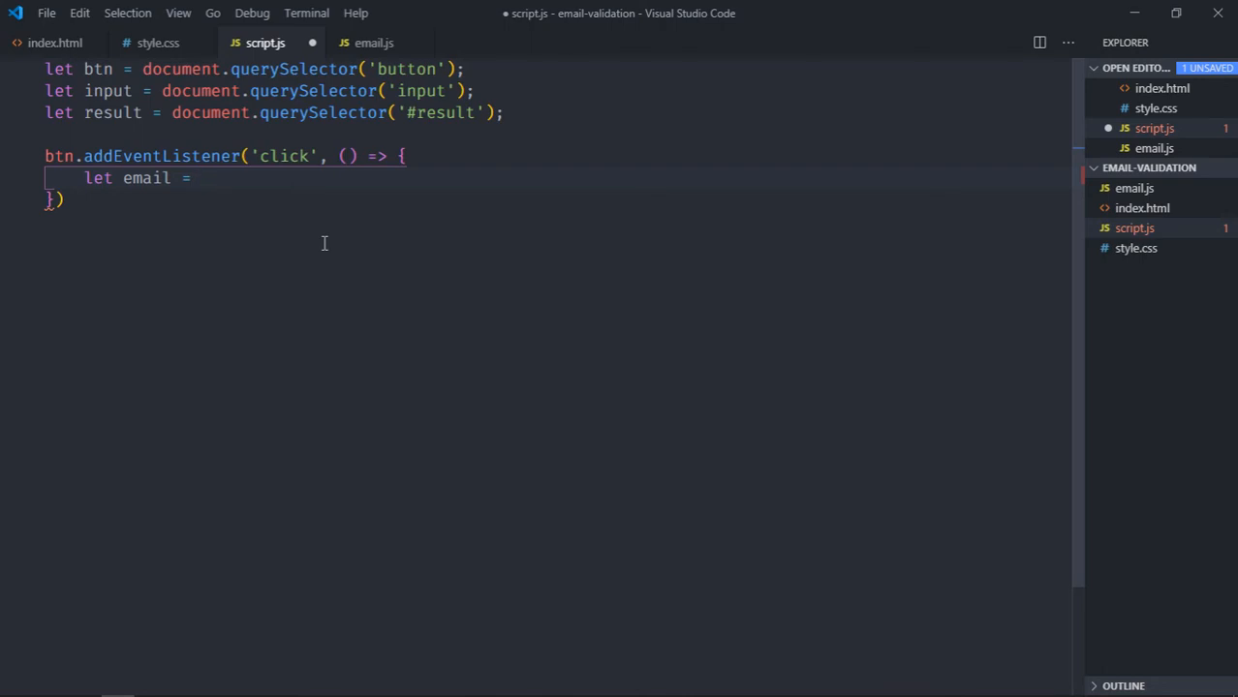
pyautogui.write('input.value;')
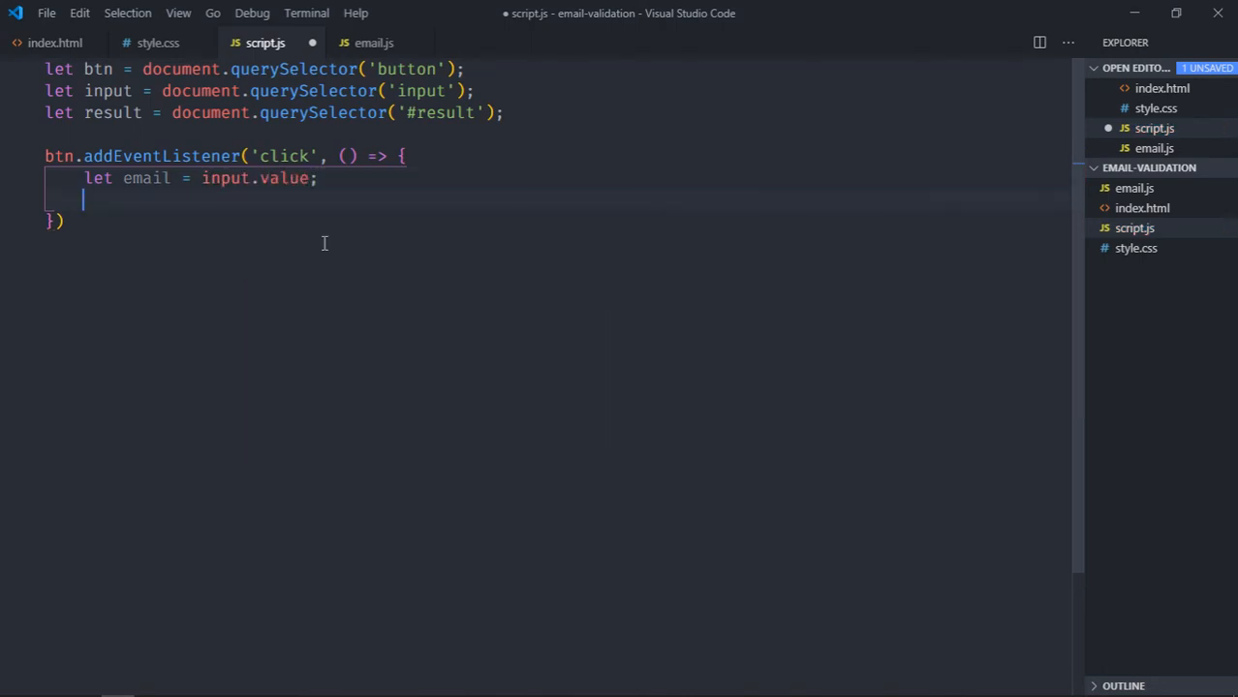
# Step: Store validateEmail(email) in isValid and begin the validity check
pyautogui.write('let isVali')
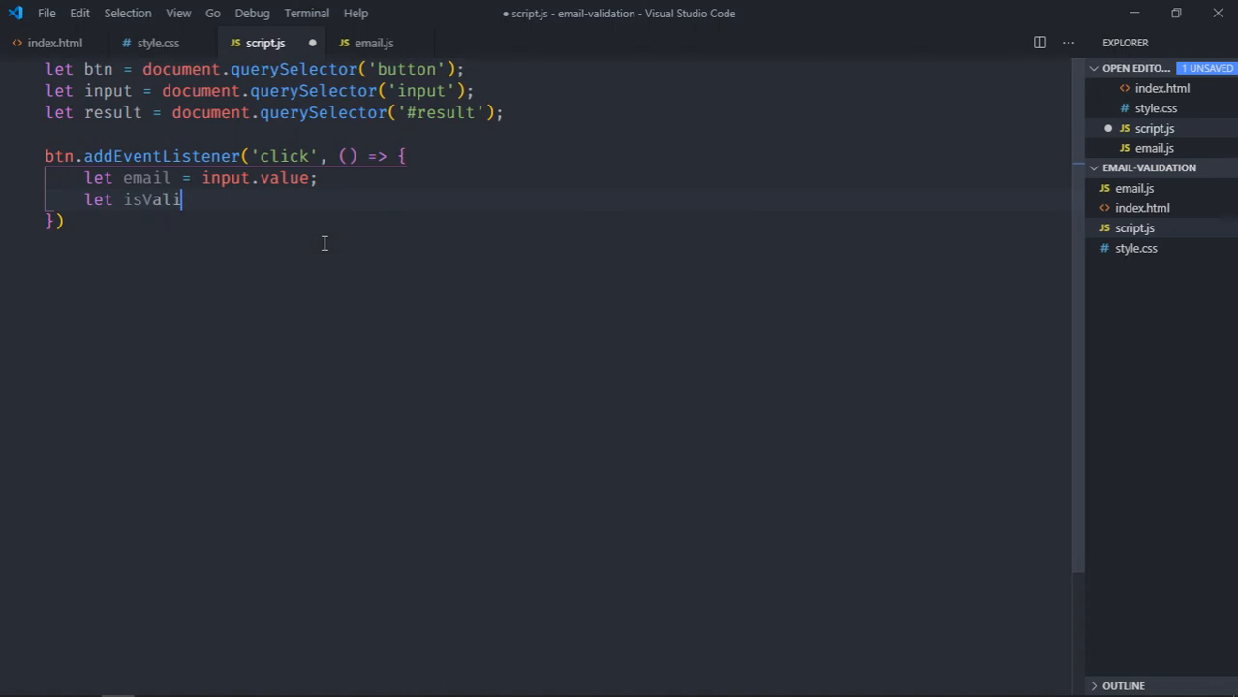
pyautogui.write('d =')
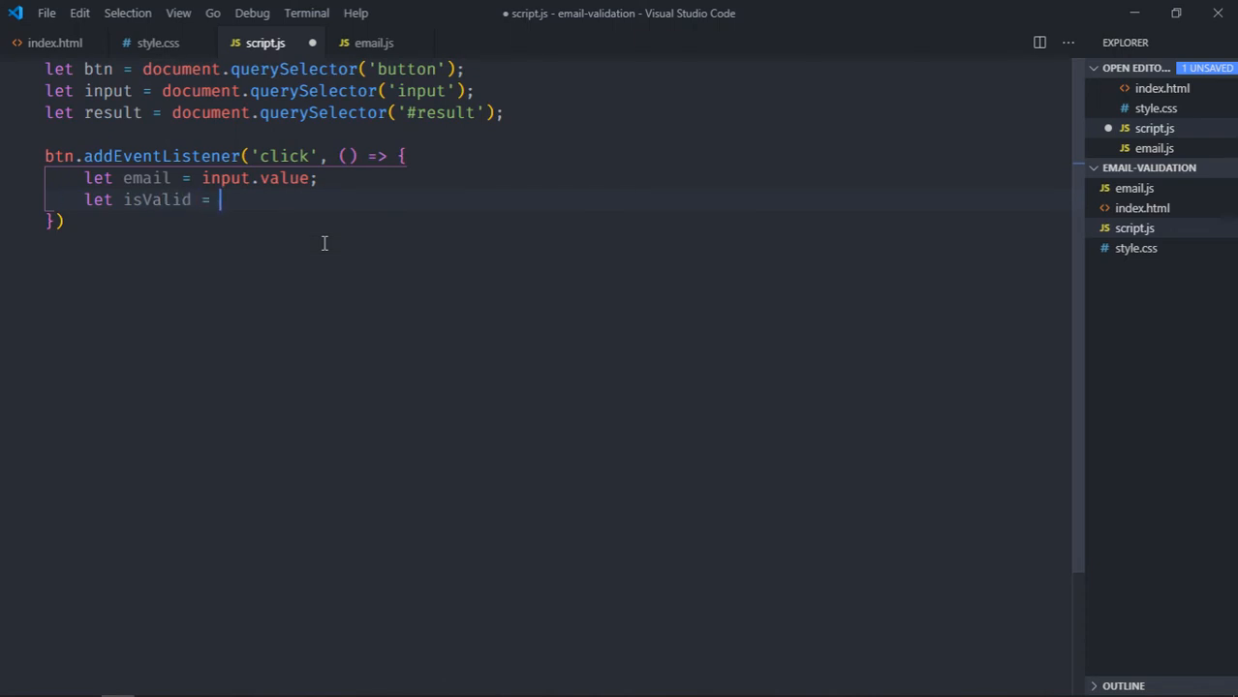
pyautogui.write('validateEmail(email);')
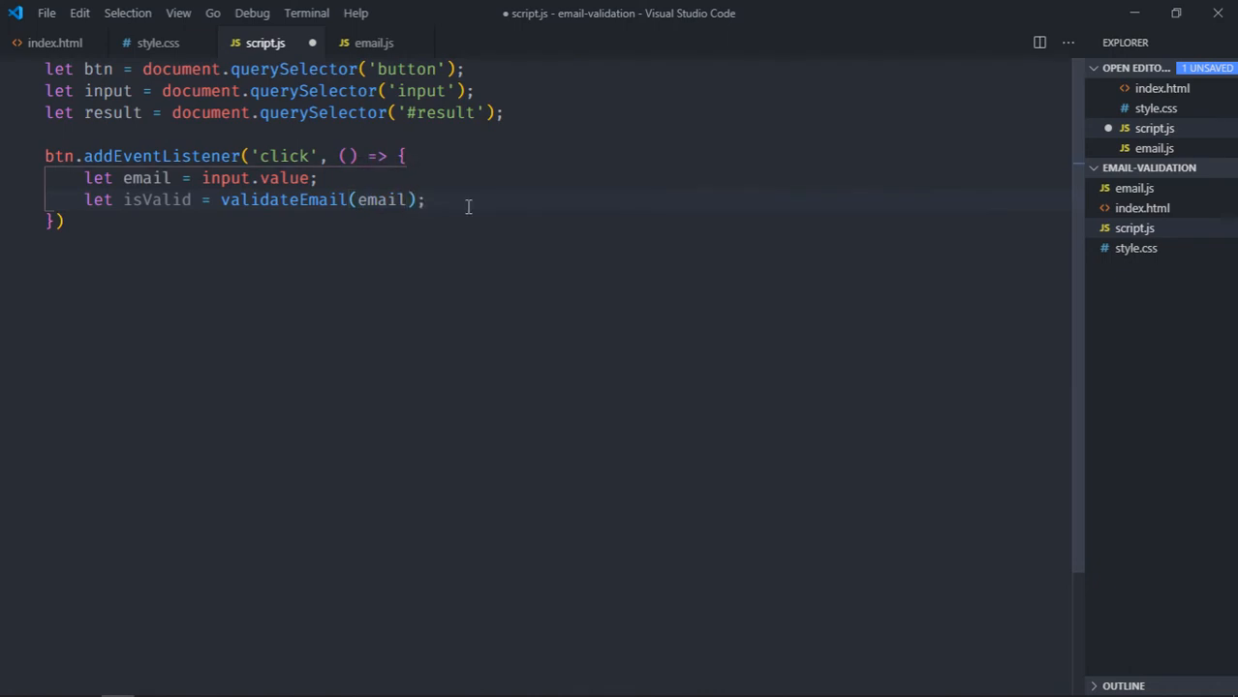
pyautogui.press('Enter')
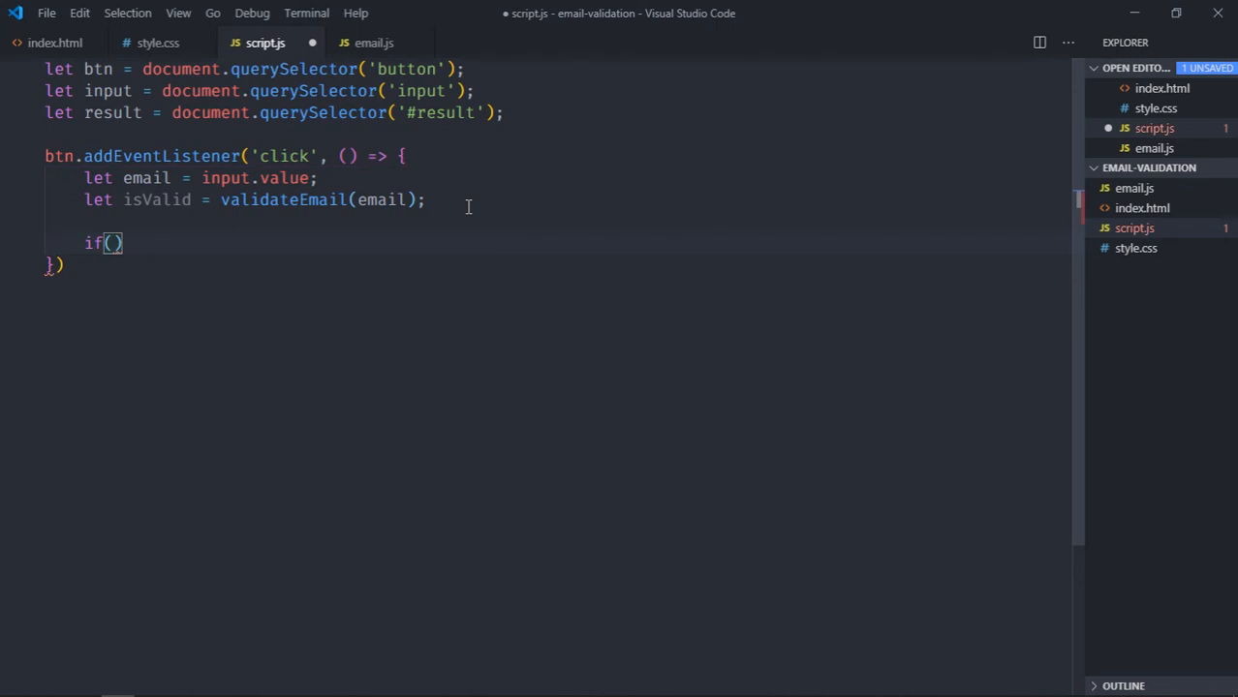
# Step: Write if(isValid) setting result's background to 'green', with an else branch for red
pyautogui.write('isValid')
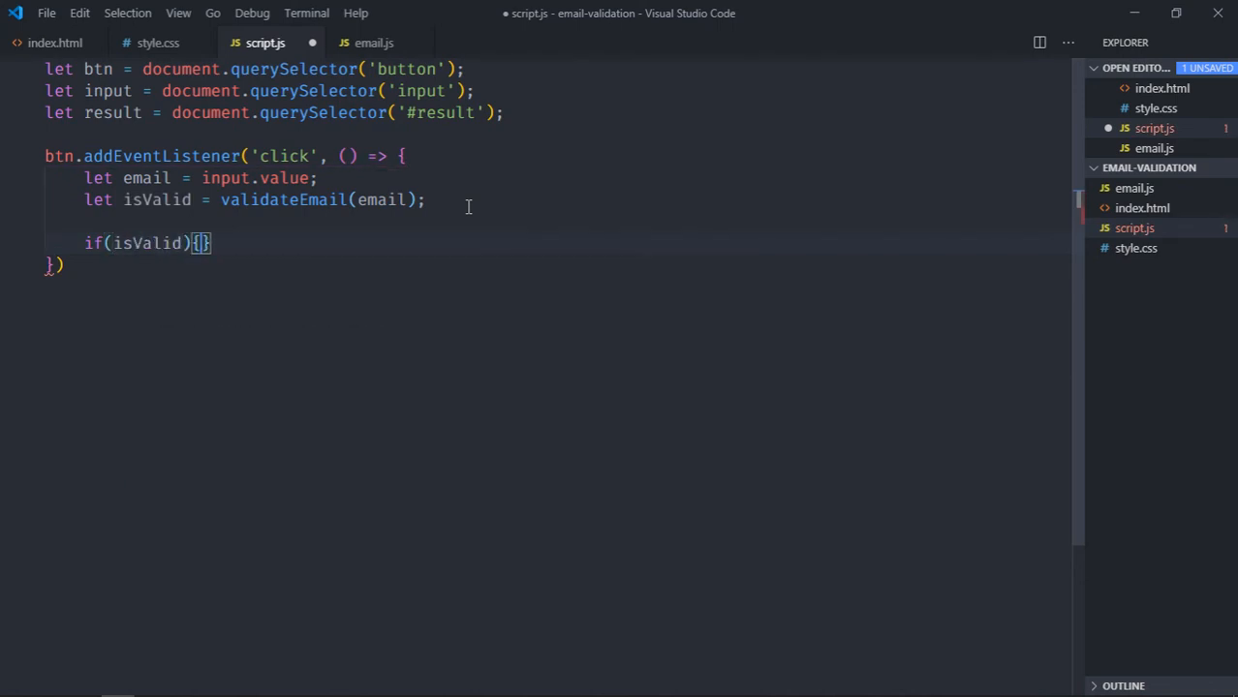
pyautogui.write('result.g')
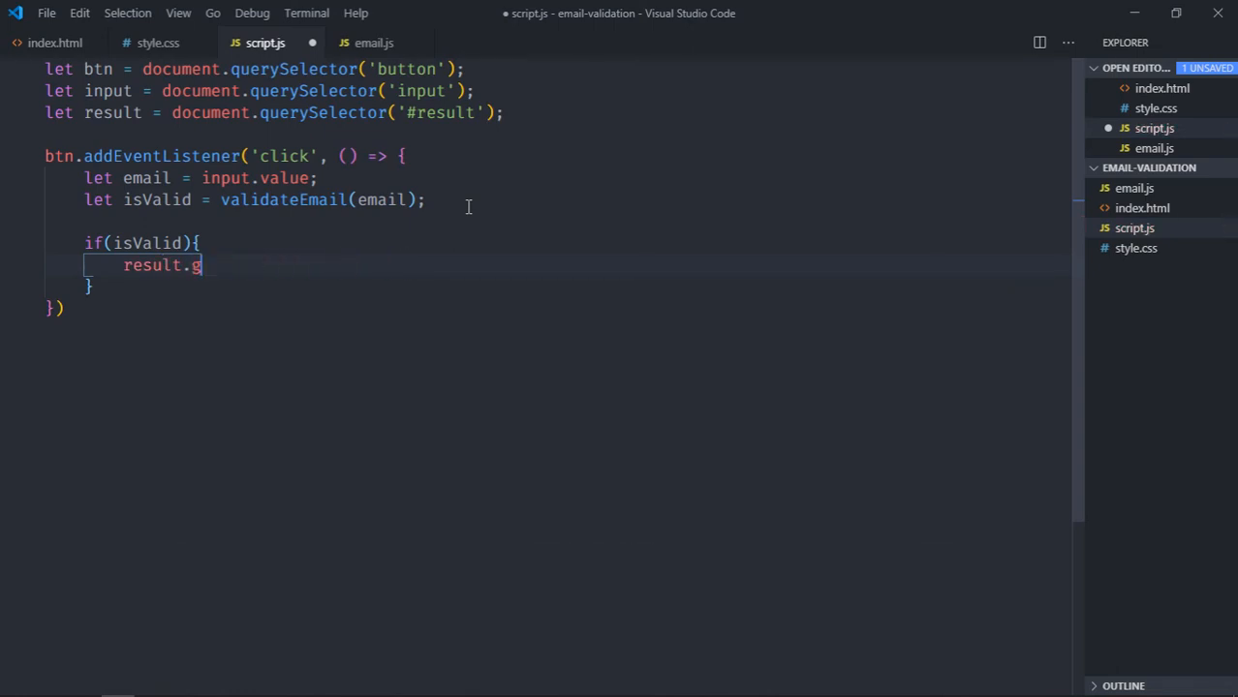
pyautogui.write('style.ba')
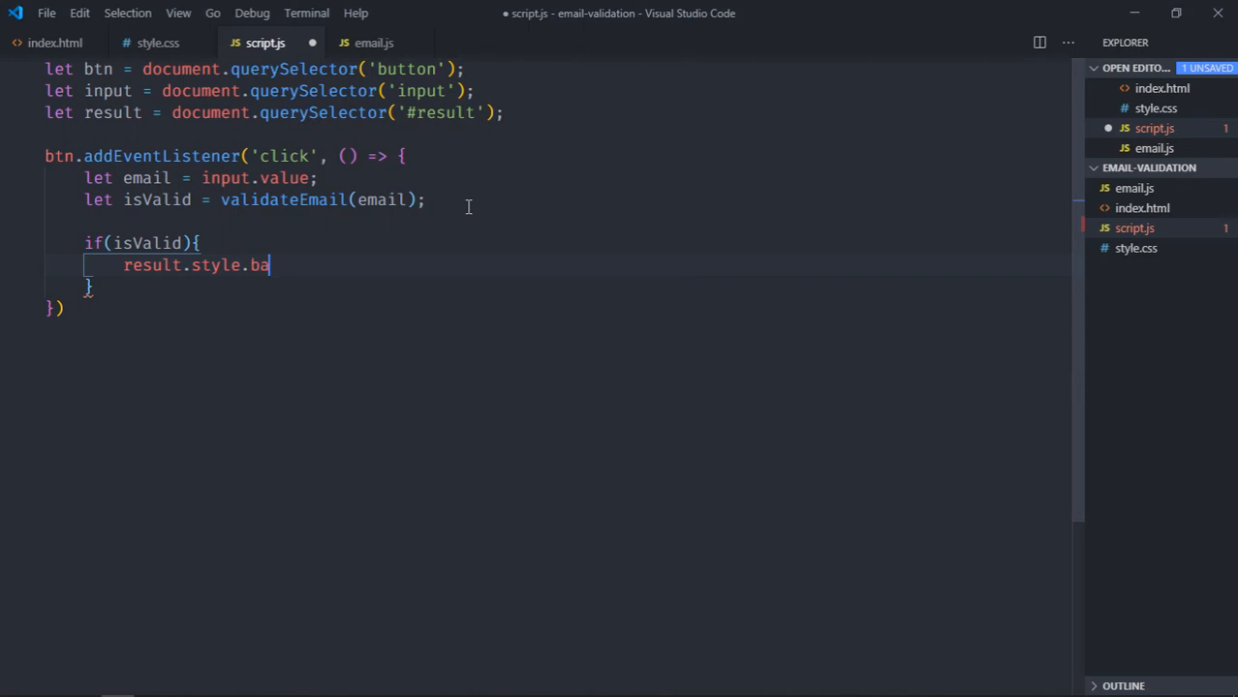
pyautogui.write('ckground =')
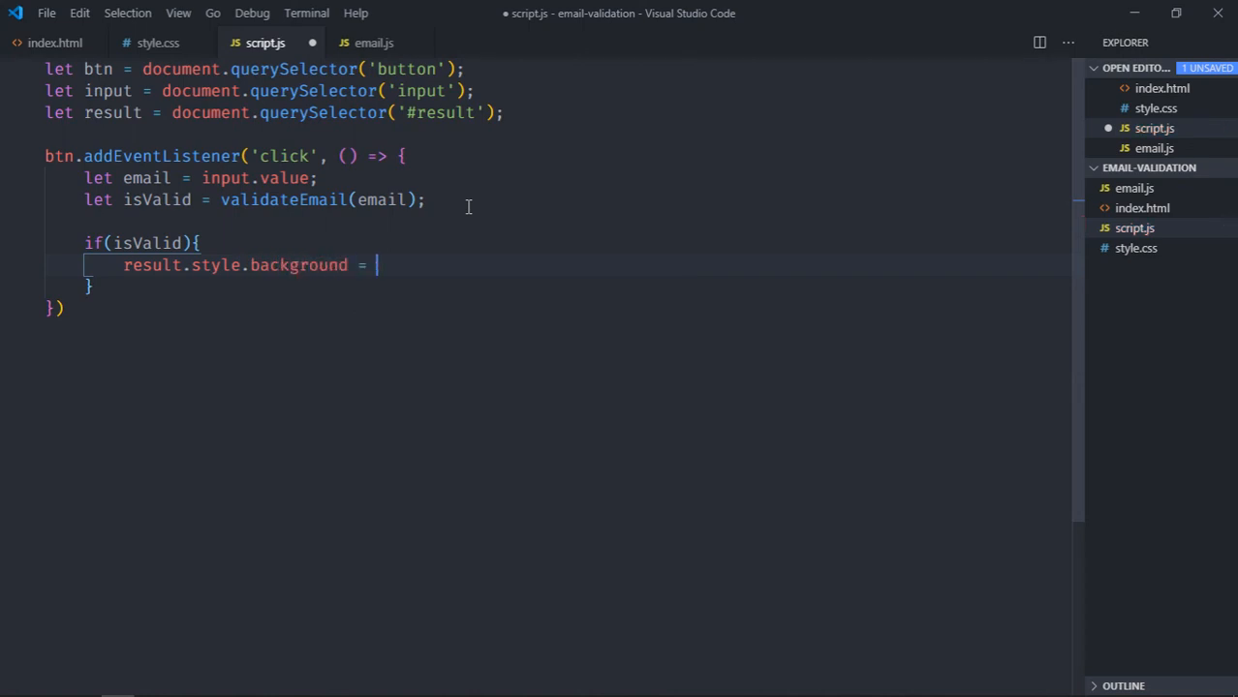
pyautogui.write("'gre'")
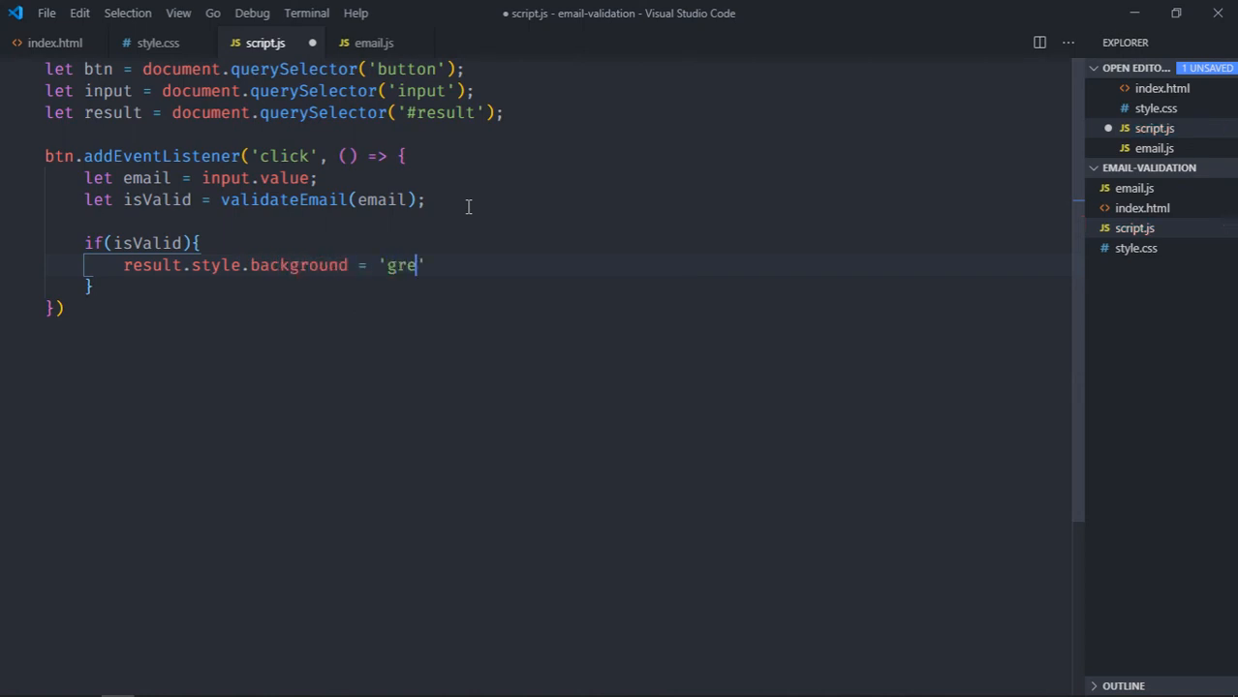
pyautogui.write("en';")
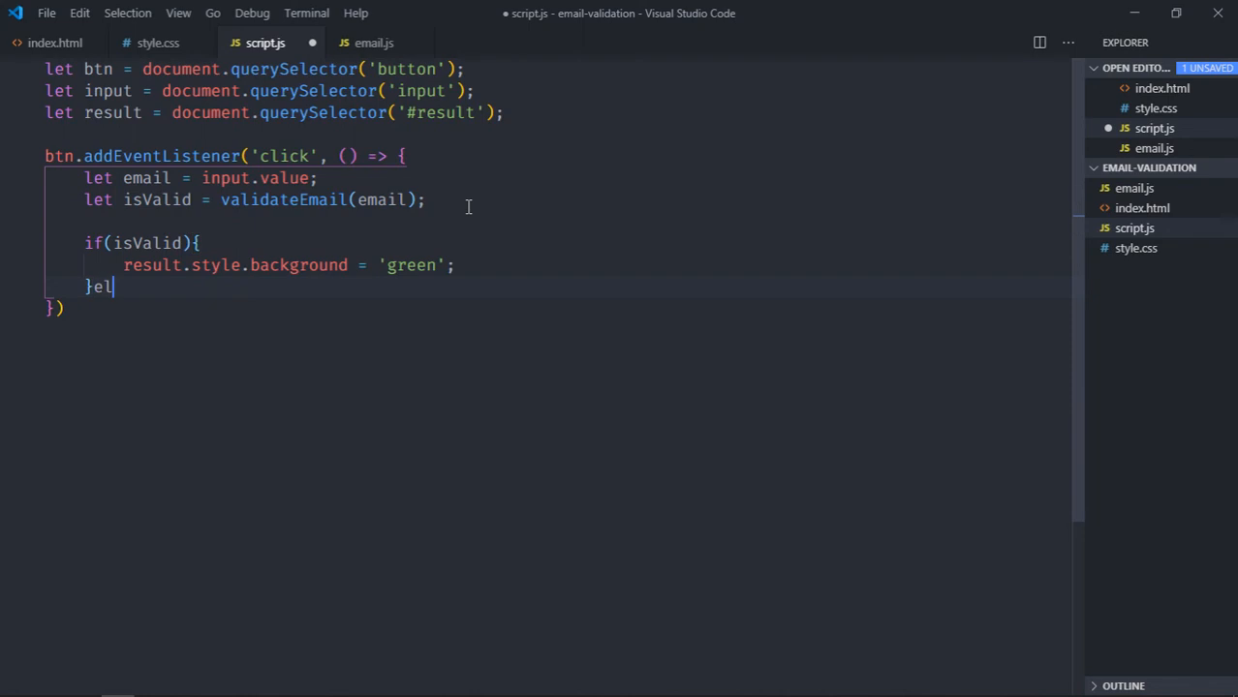
pyautogui.write('se {')
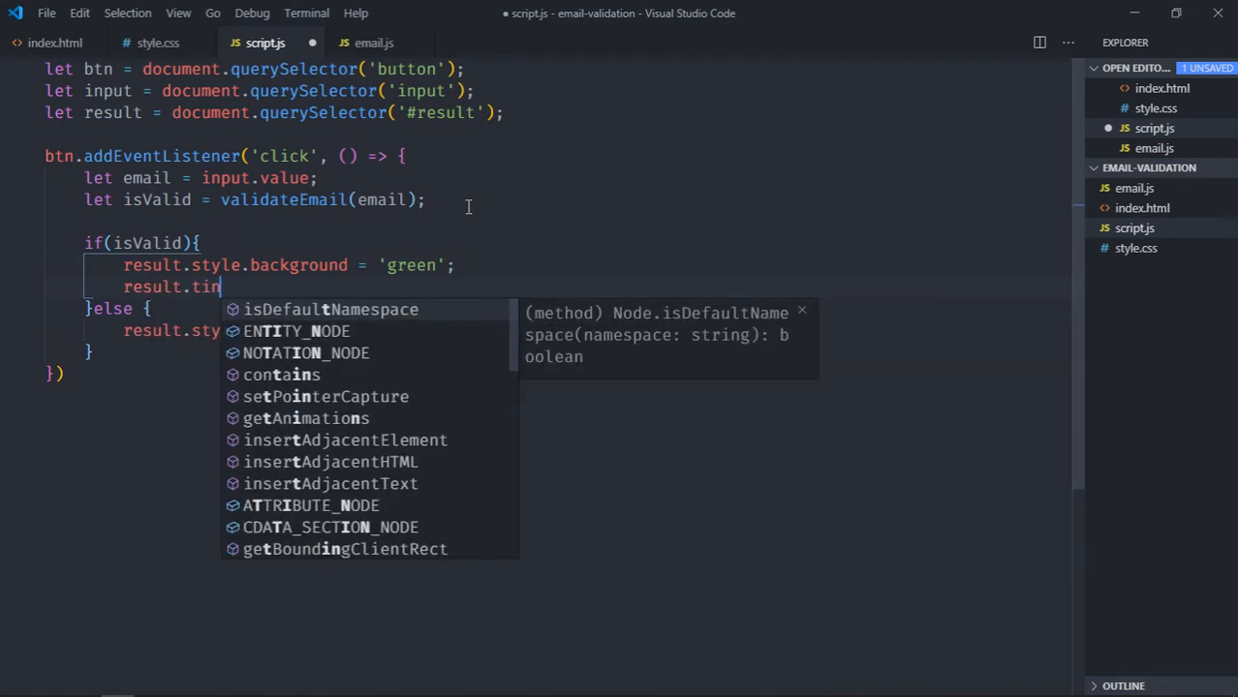
# Step: Set result.innerText to 'Valid' in the valid branch using the autocomplete suggestion
pyautogui.press('Backspace')
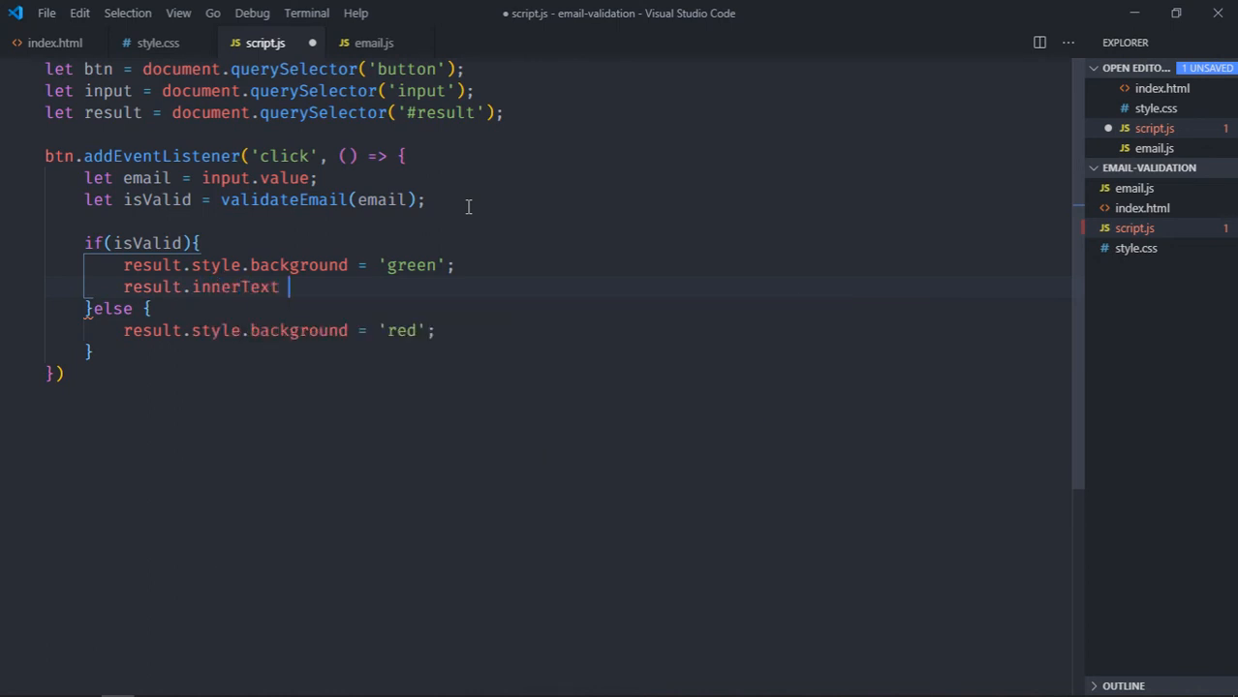
pyautogui.write("= 'Valid'")
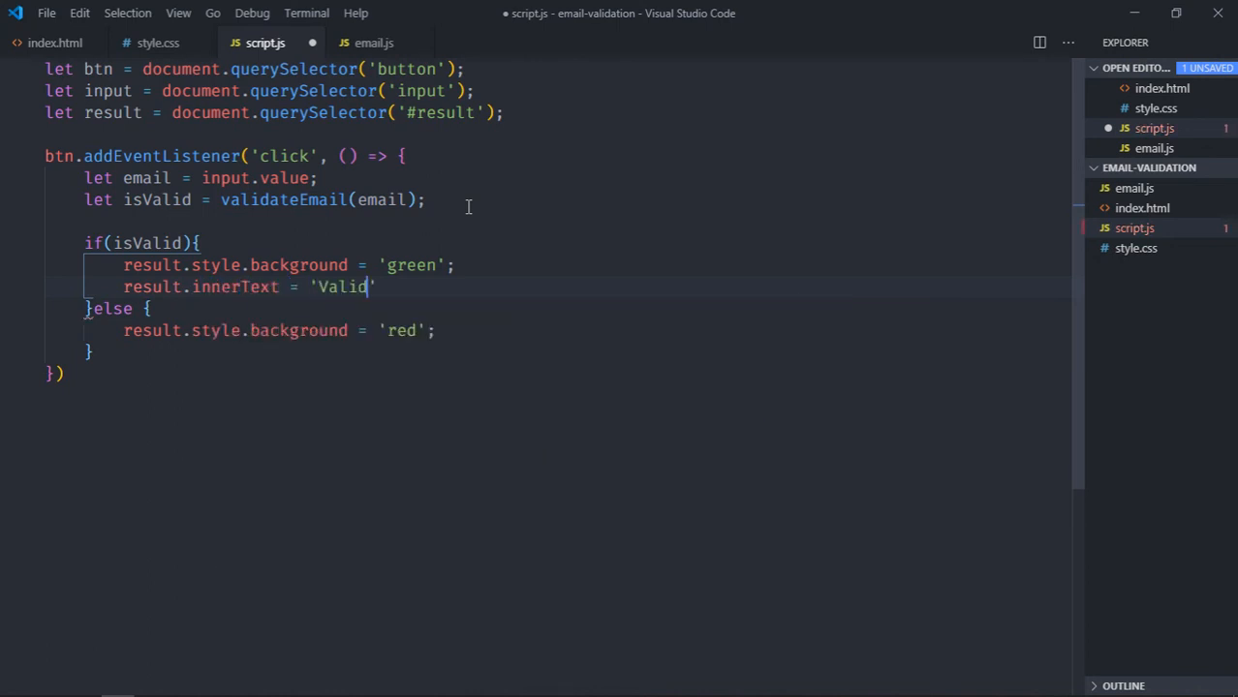
pyautogui.write(';')
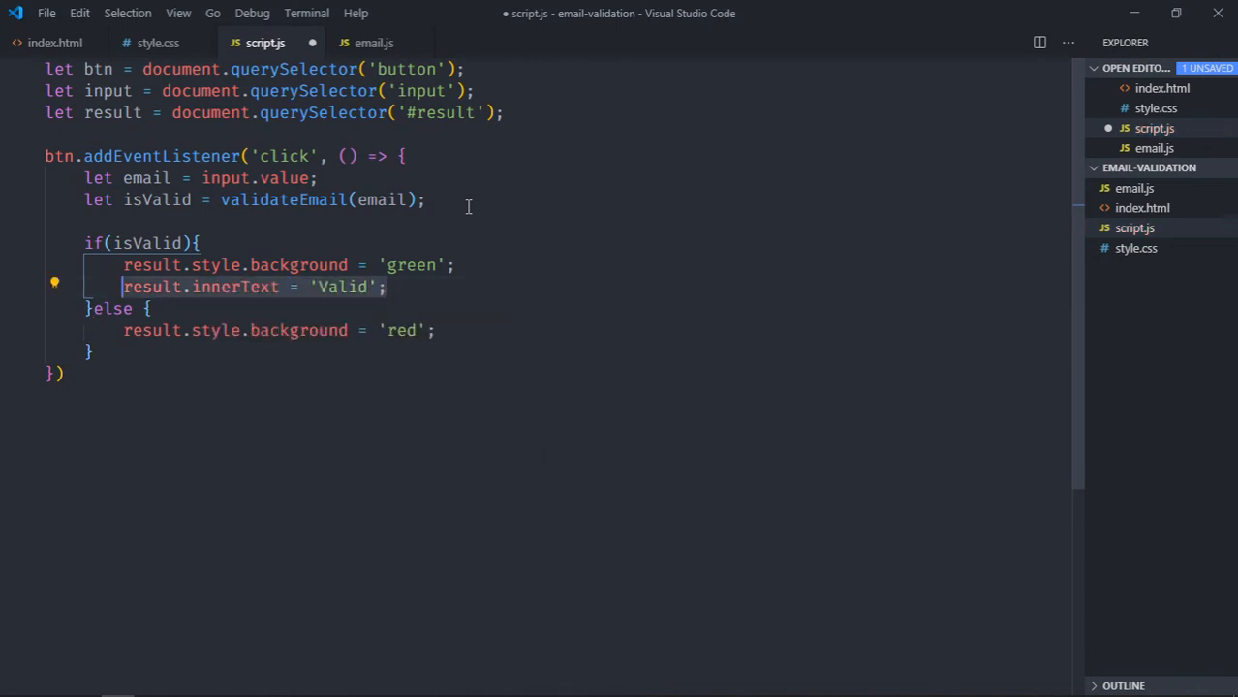
pyautogui.write("result.innerText = 'Valid';")
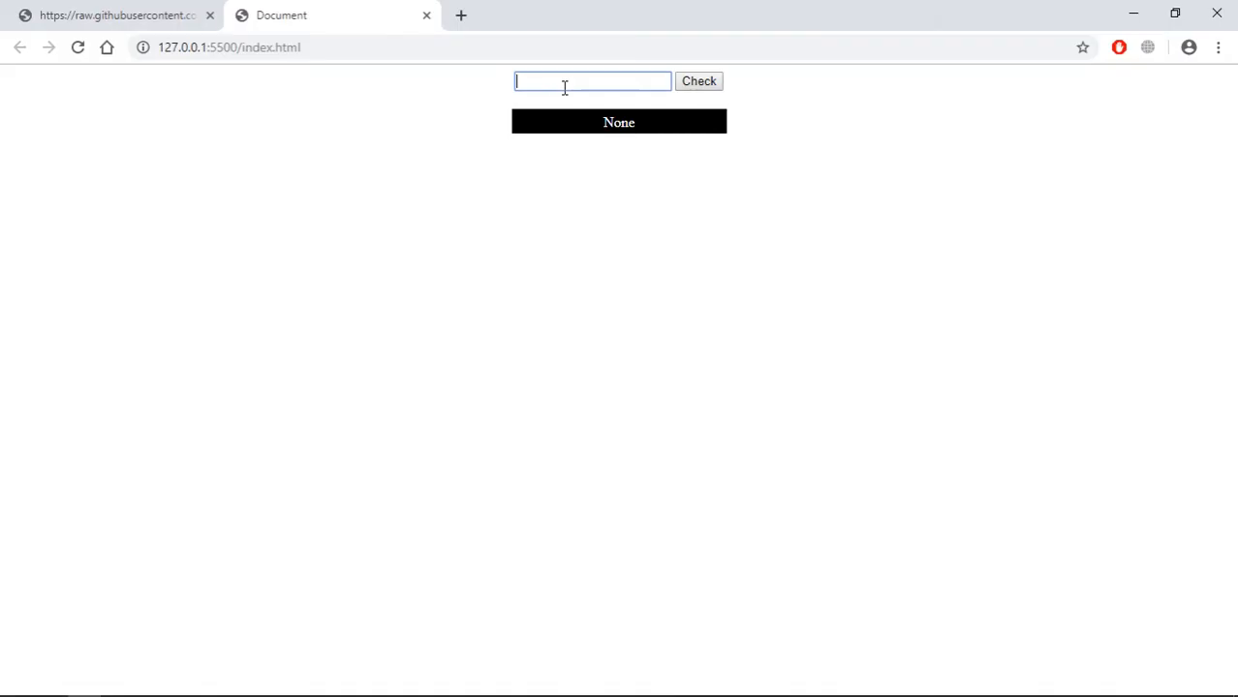
pyautogui.write('test@gmail.com')
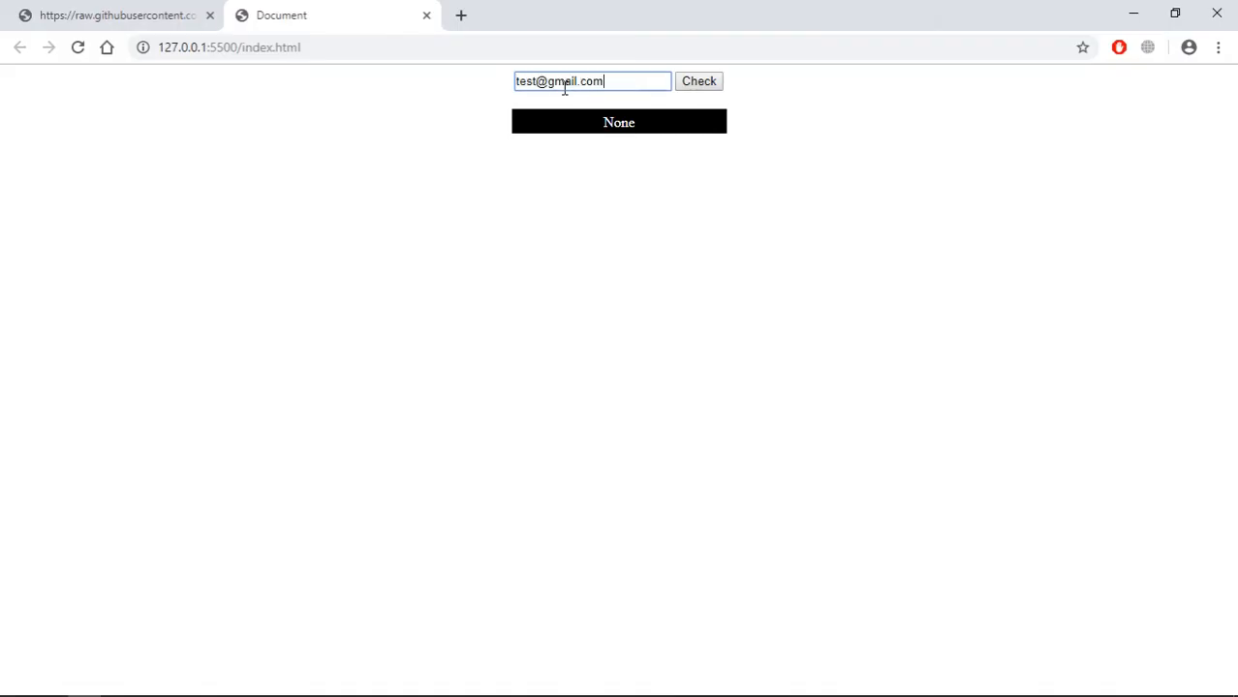
pyautogui.click(697, 81)
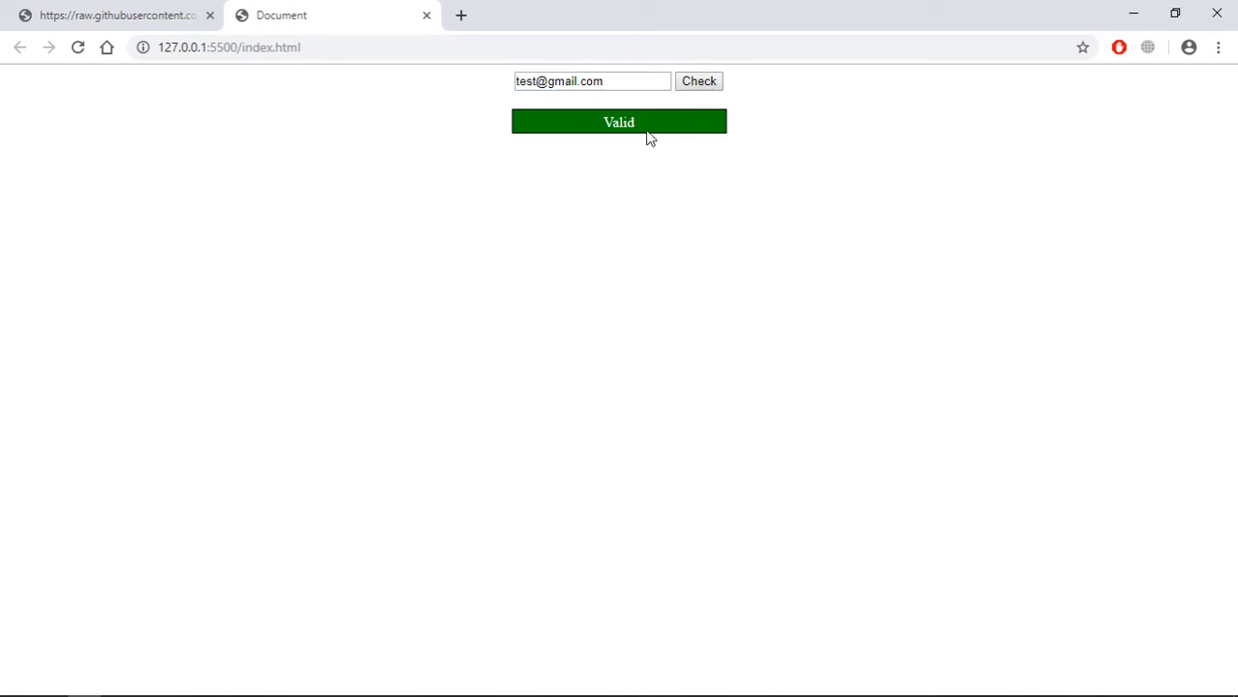
pyautogui.moveTo(578, 83)
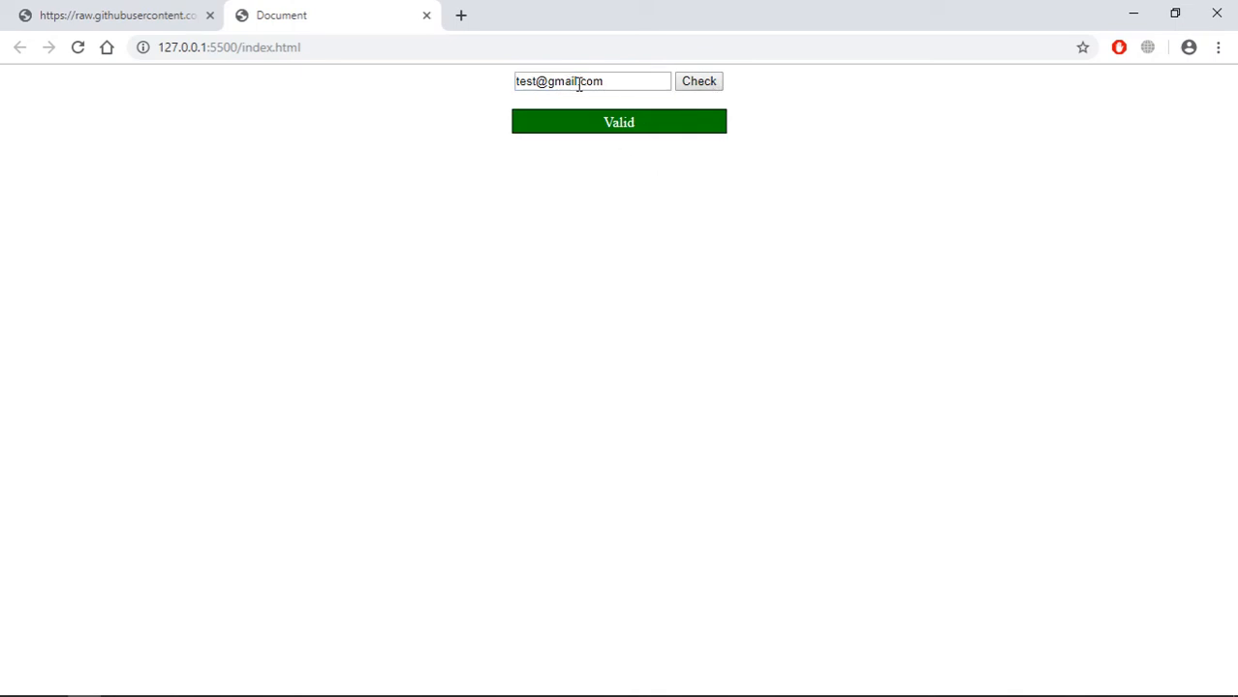
# Step: Check malformed addresses test@gmail and testgmail.com for red 'Invalid', then return to the validator source page
pyautogui.press('Backspace')
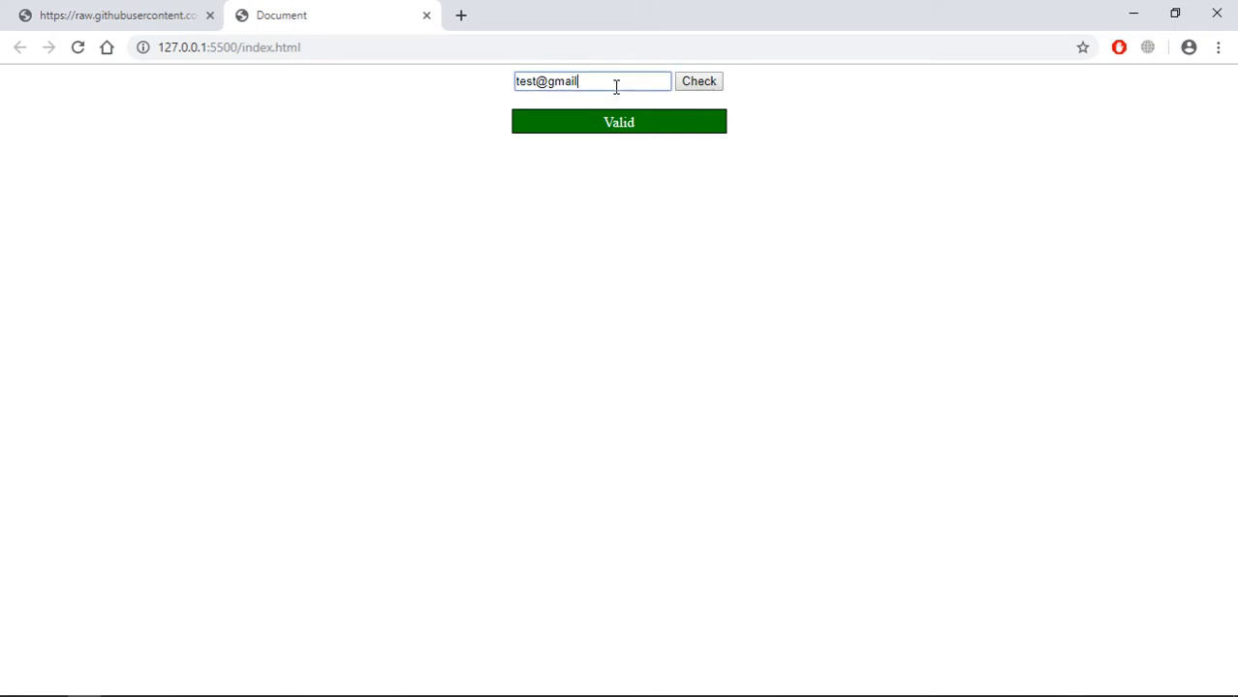
pyautogui.click(698, 81)
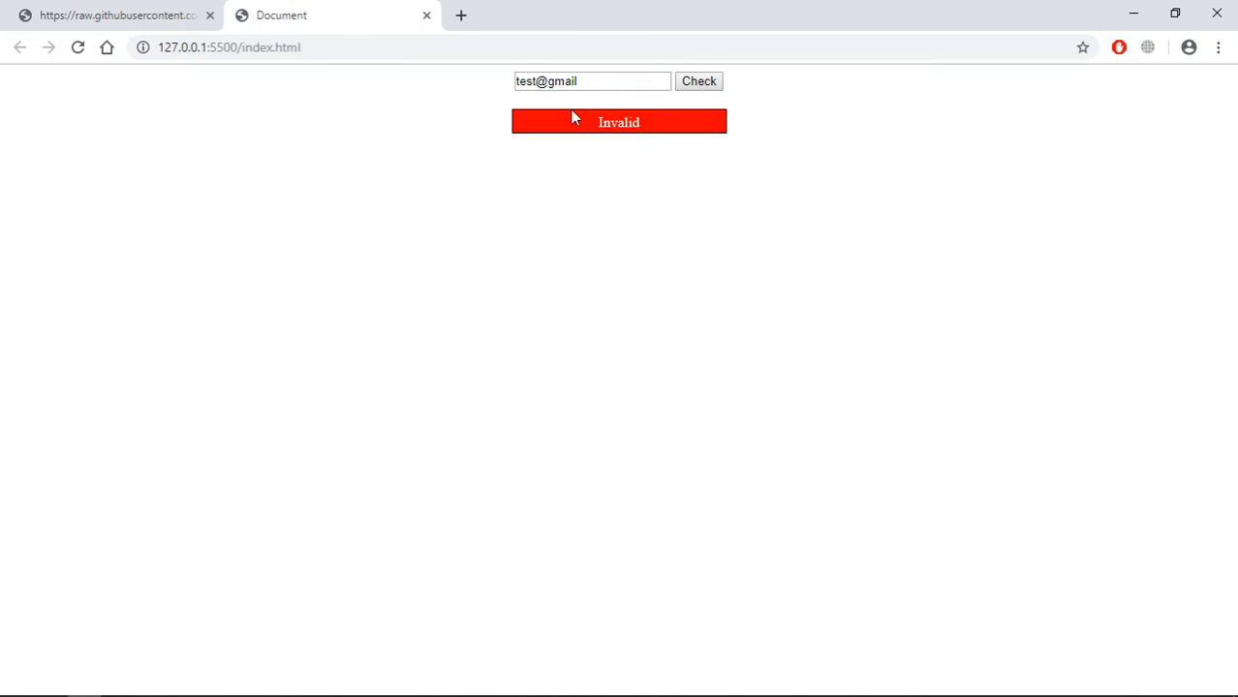
pyautogui.write('.com')
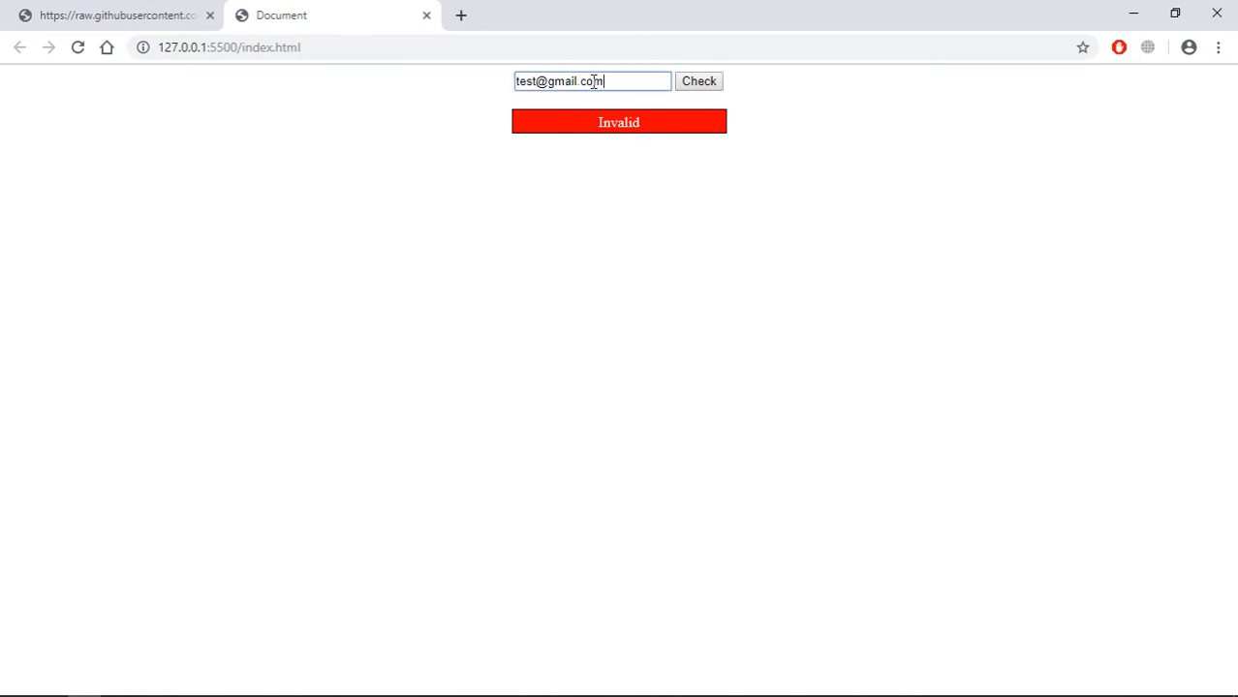
pyautogui.press('Backspace')
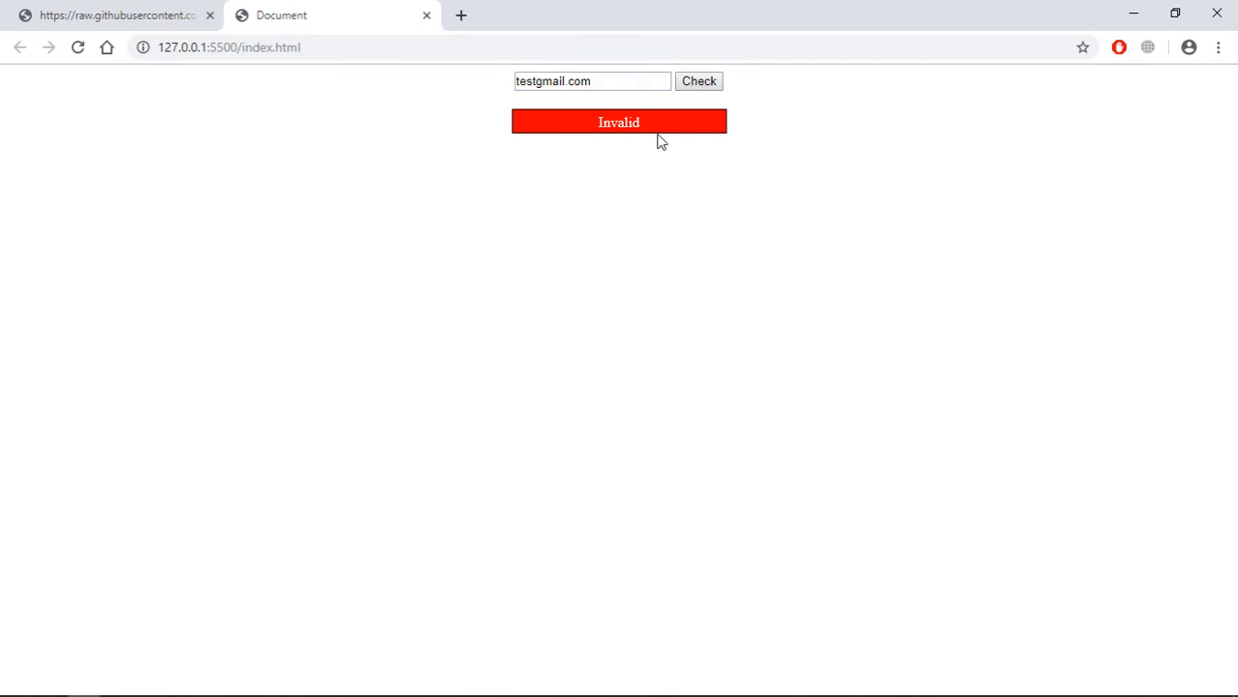
pyautogui.moveTo(395, 218)
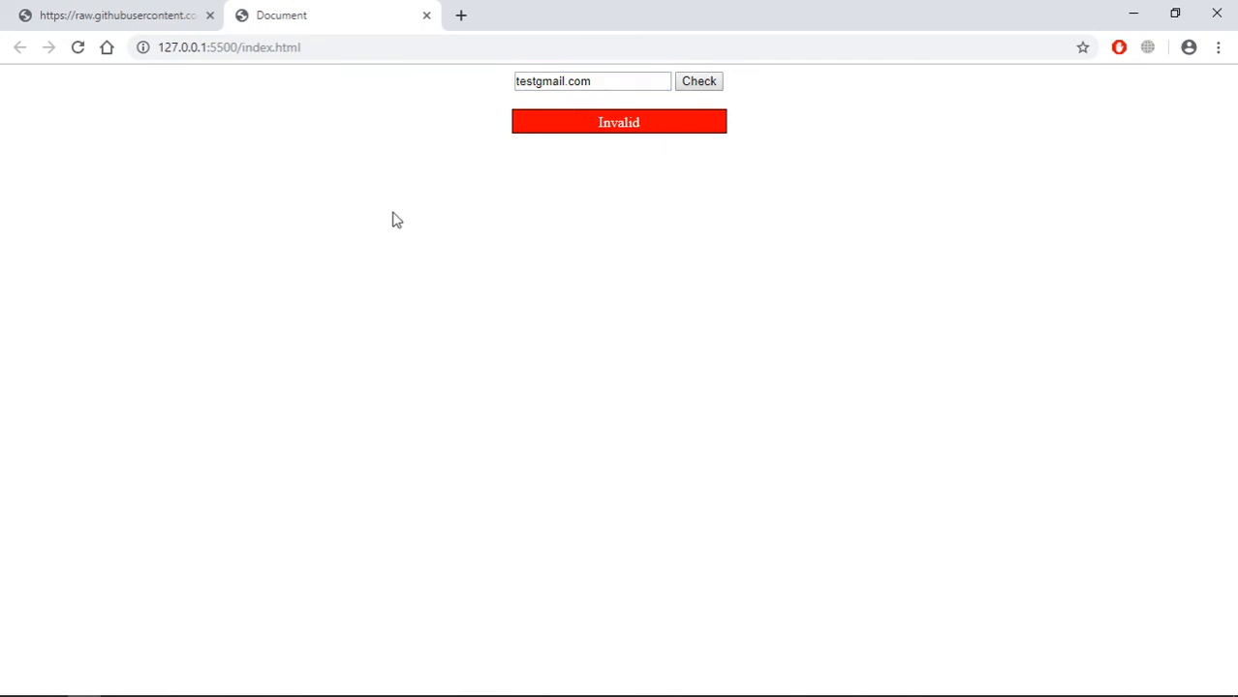
pyautogui.moveTo(144, 97)
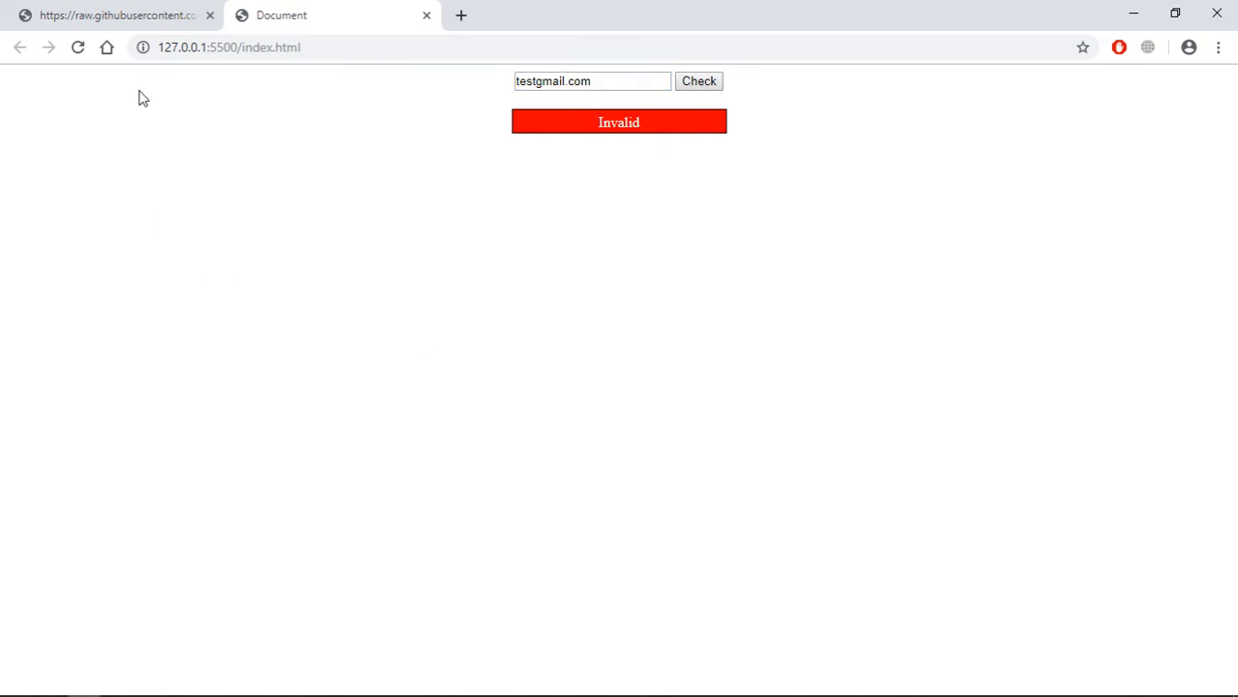
pyautogui.click(110, 15)
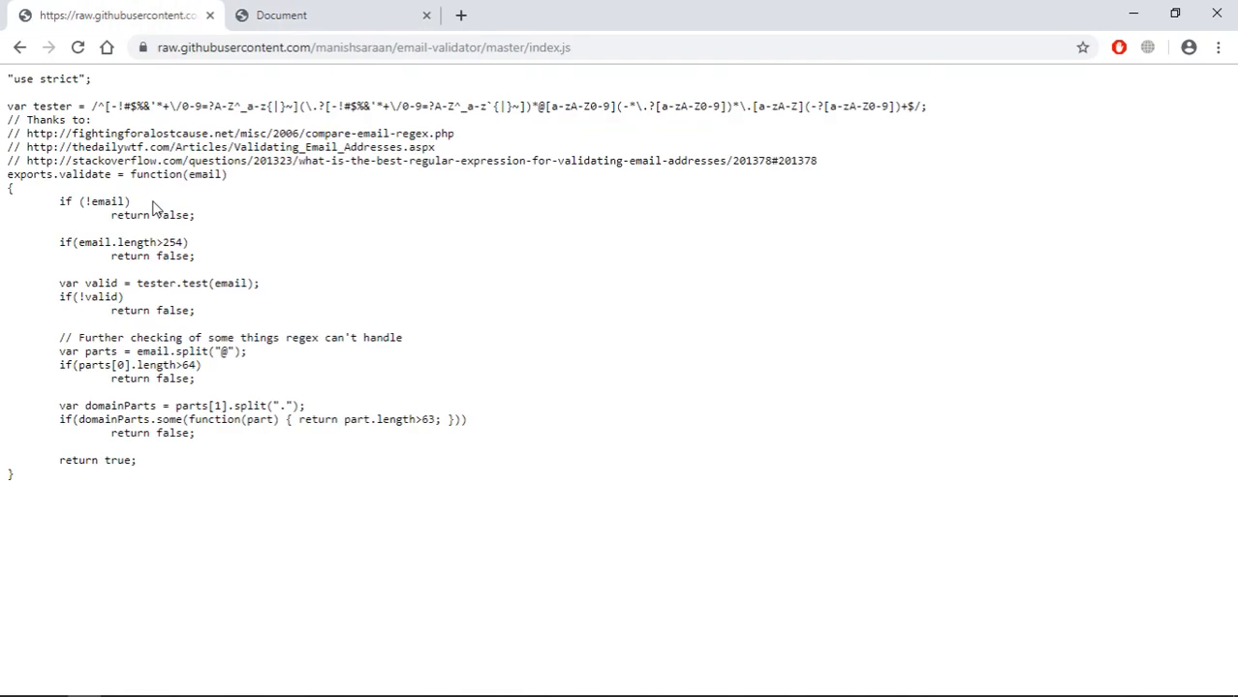